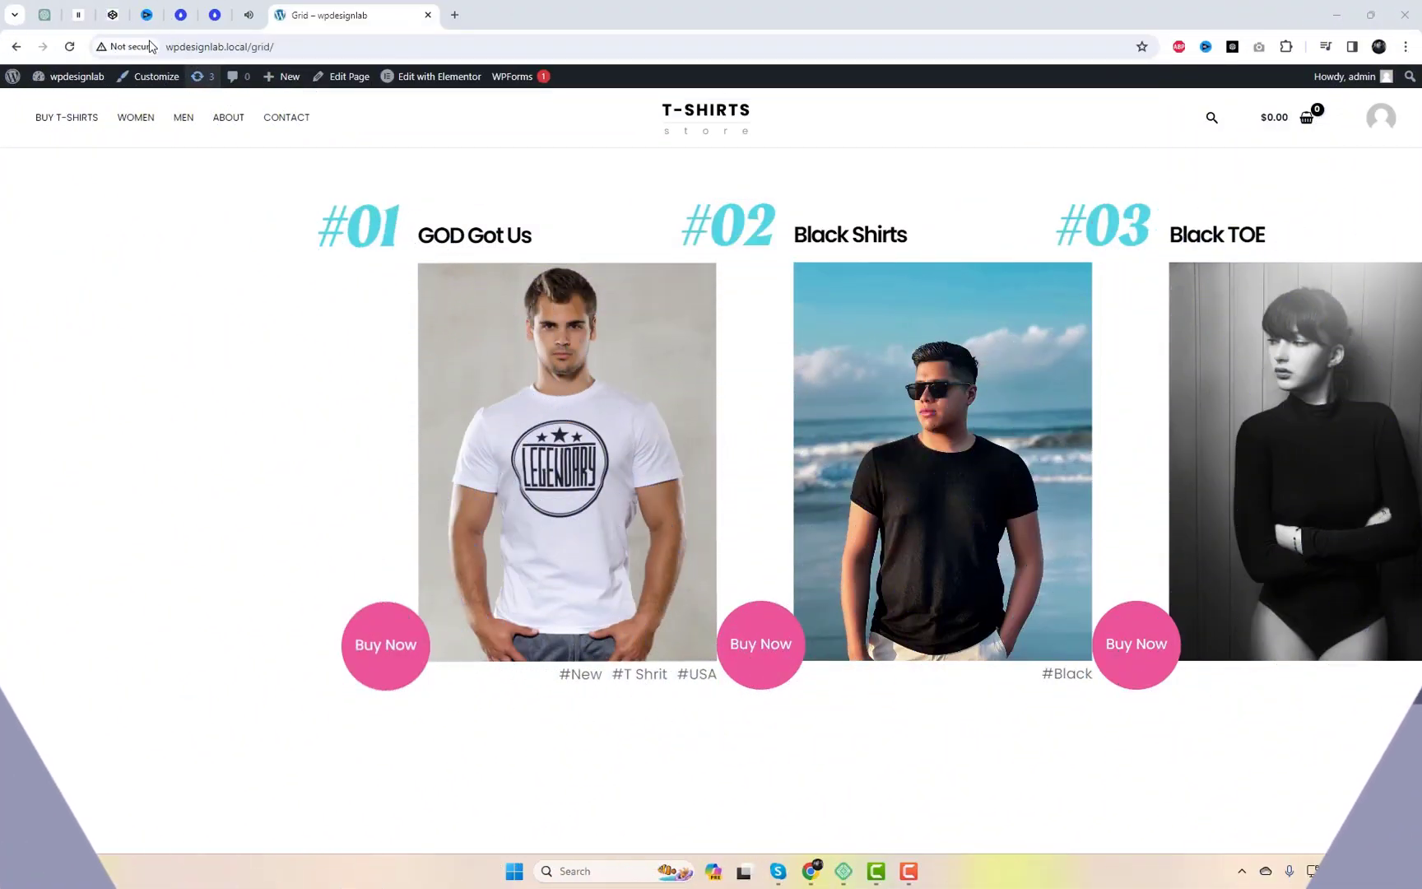
mouse_move(744, 507)
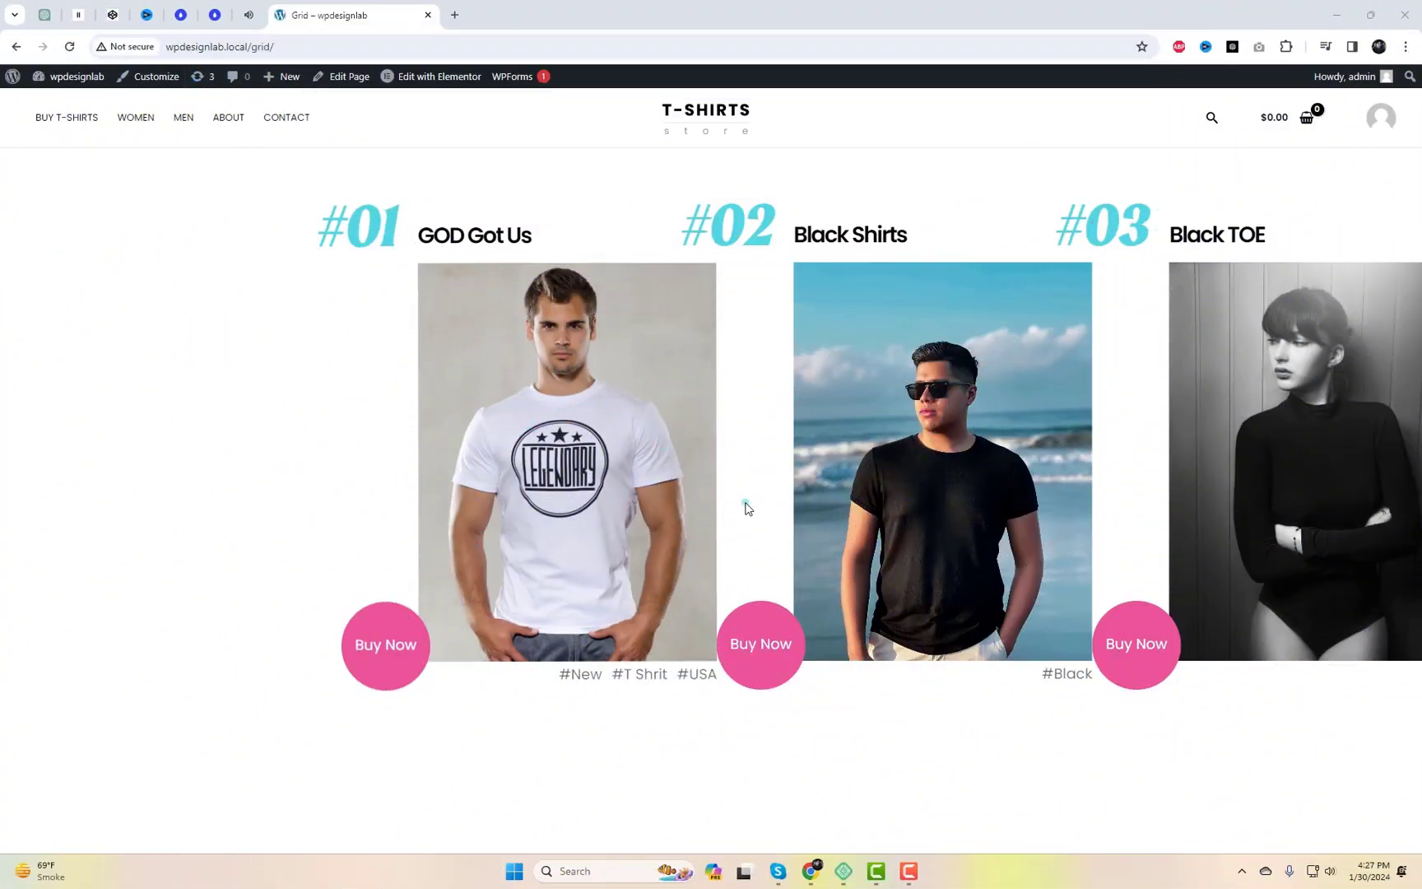
Scroll the Grid page's product slider right and back, then switch to the GitHub repository tab
scroll("right", 3)
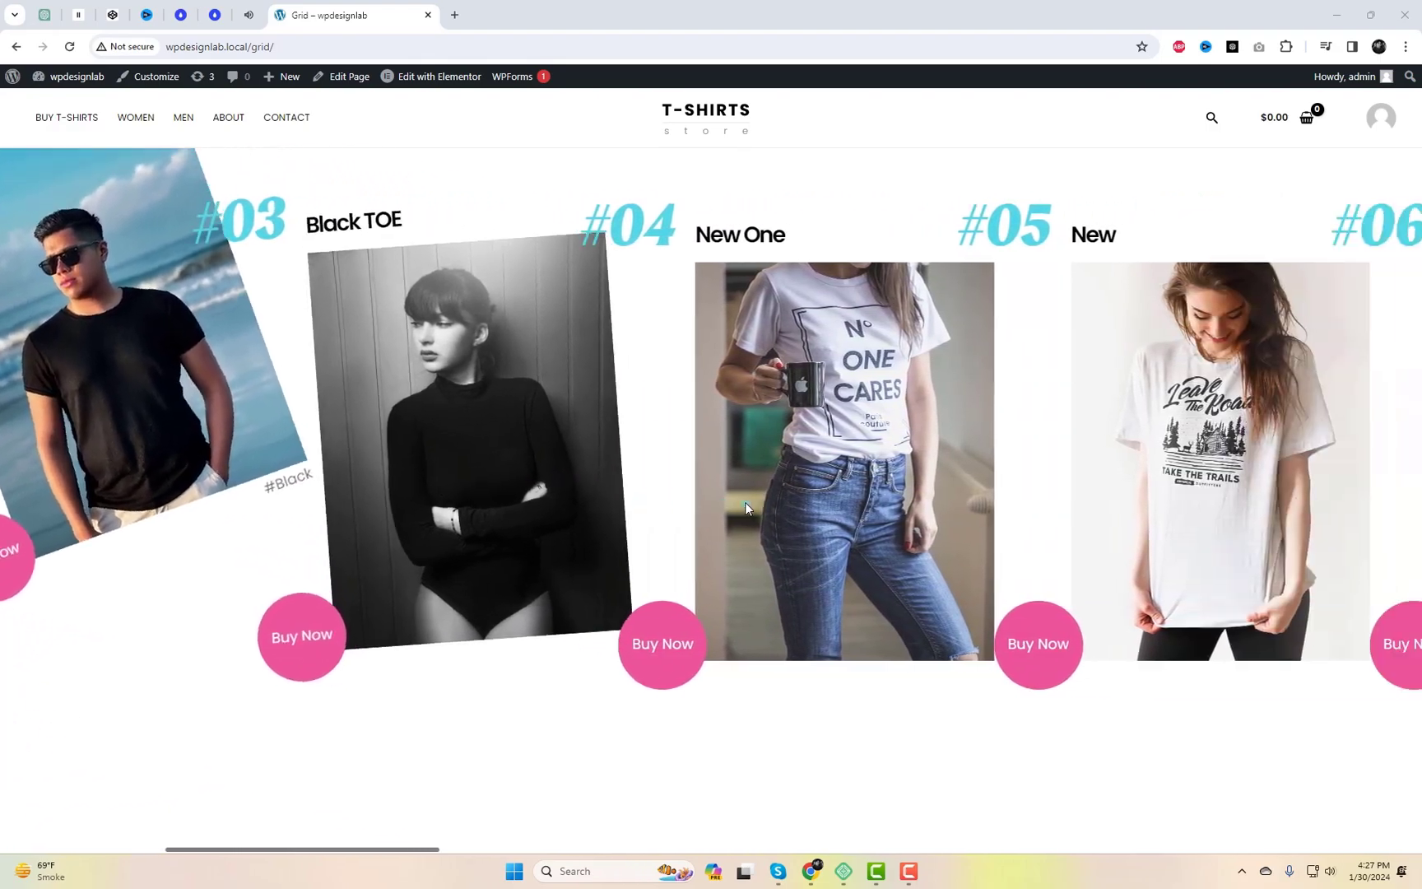
scroll("right", 3)
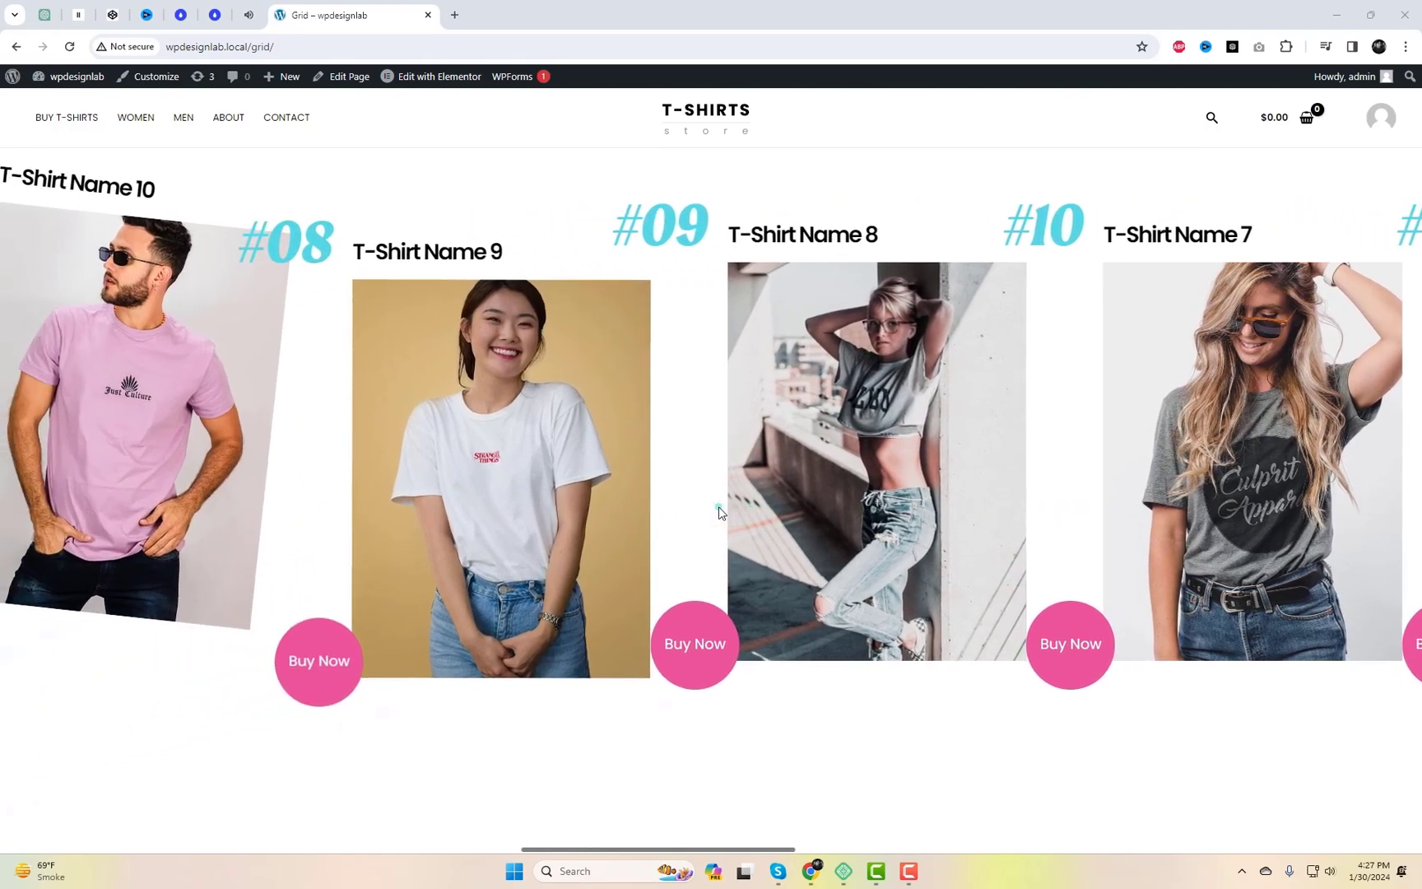
scroll("left", 3)
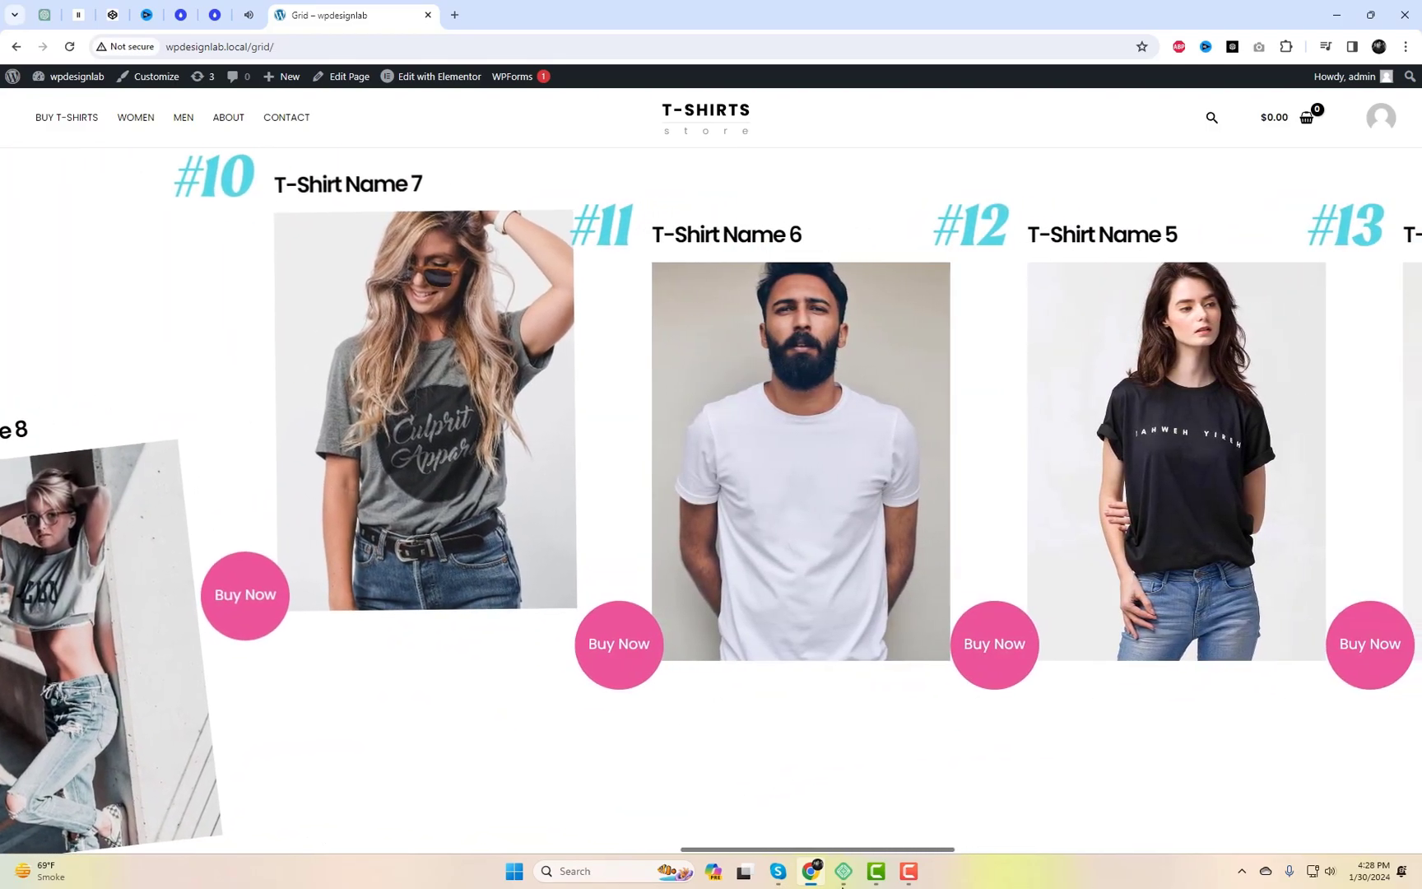
left_click(492, 16)
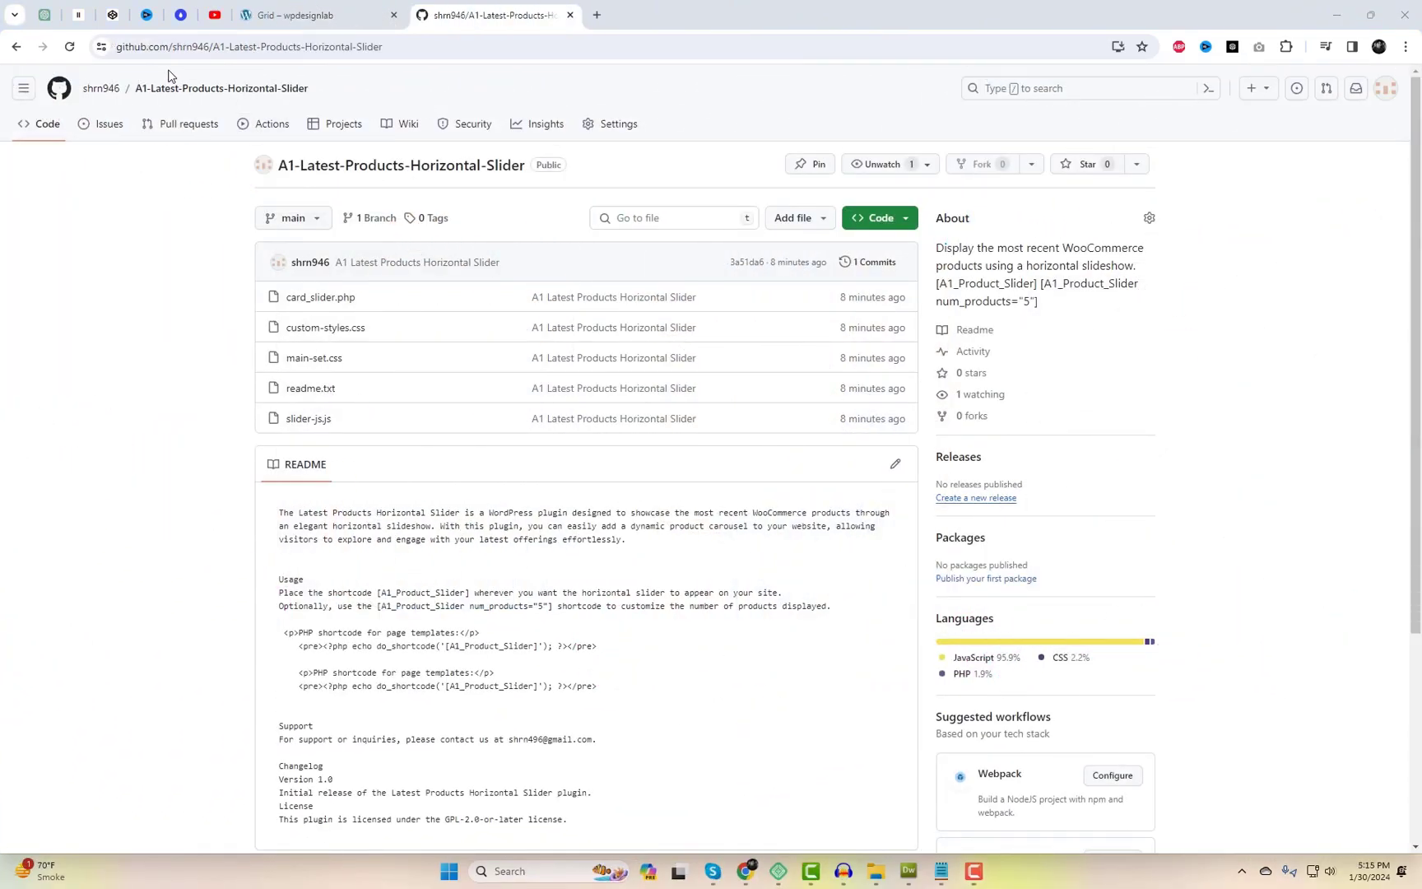
Download the A1-Latest-Products-Horizontal-Slider repository from GitHub as a ZIP
double_click(412, 166)
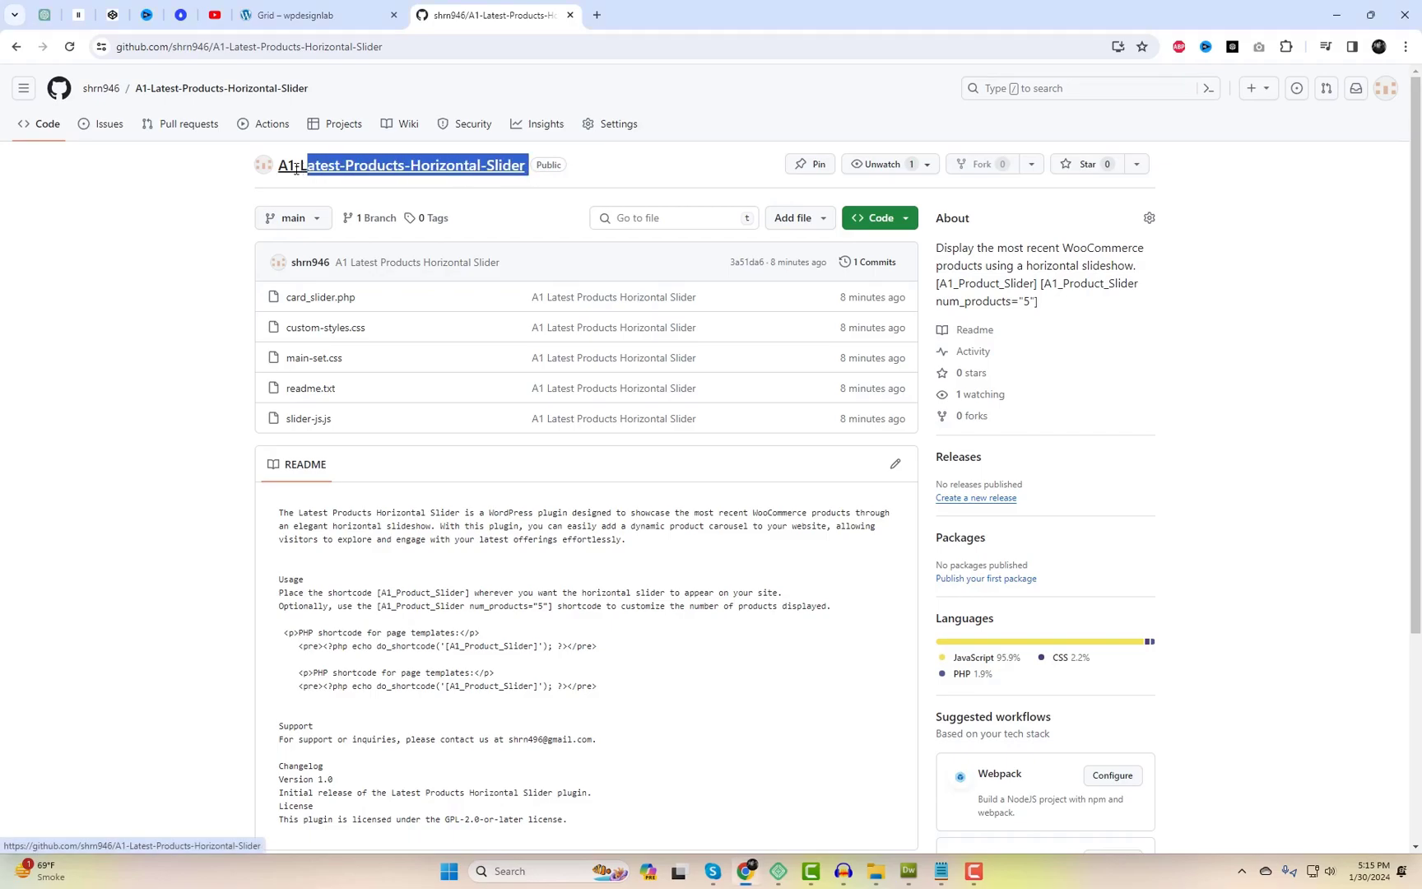
left_click(876, 217)
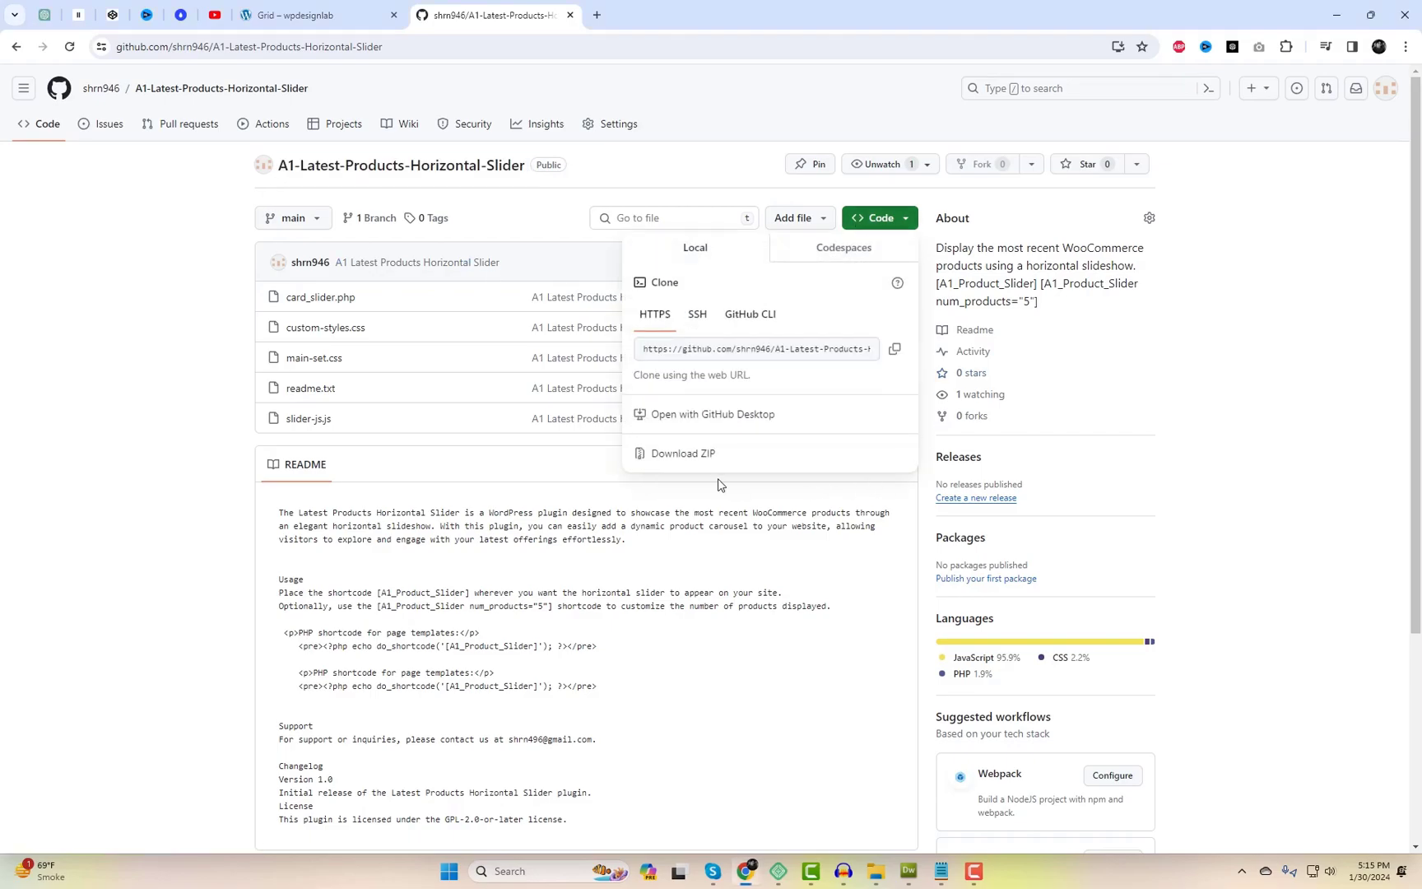
mouse_move(682, 453)
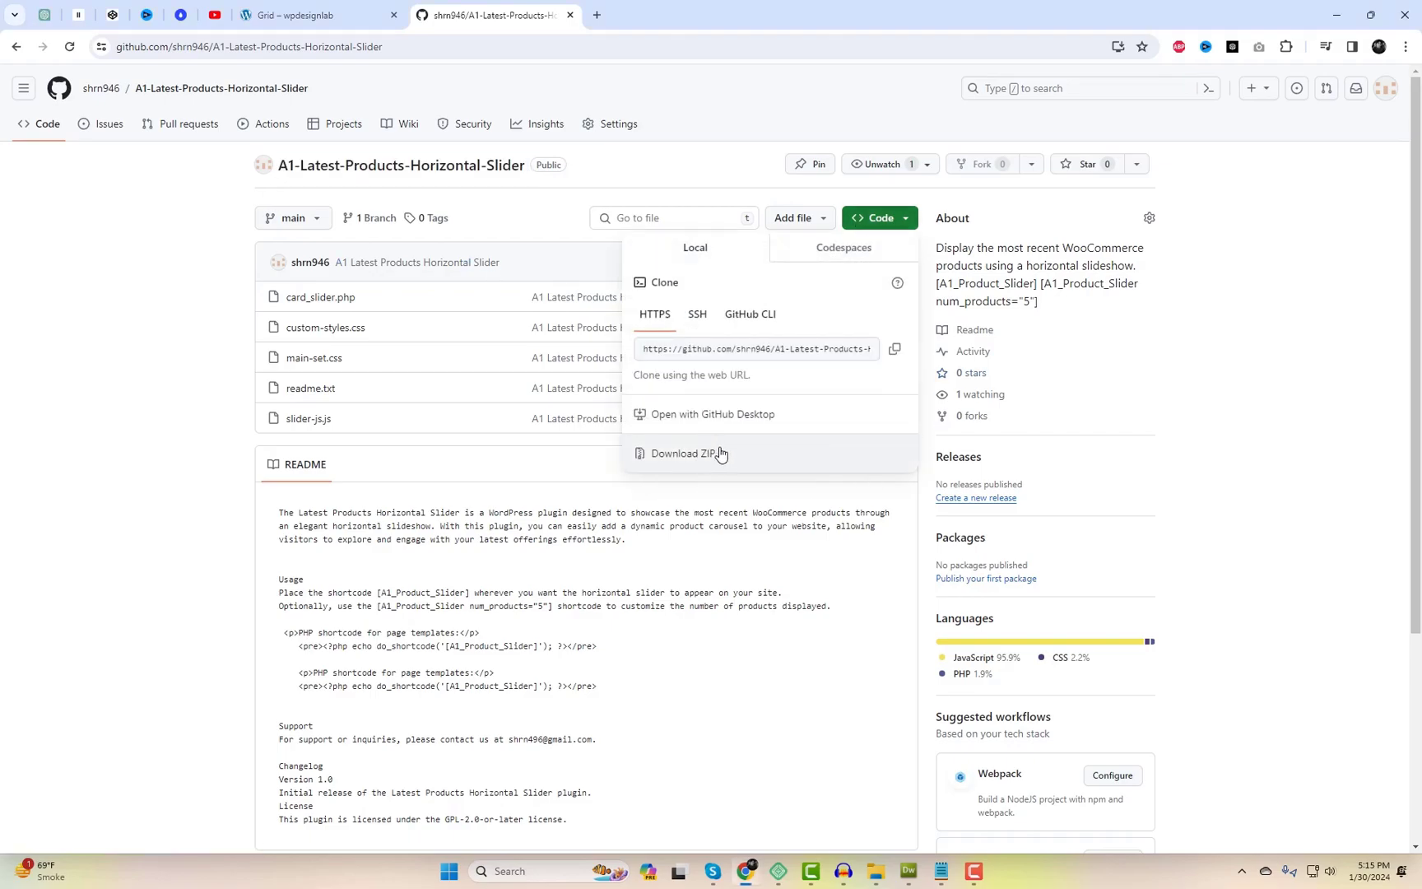
left_click(686, 454)
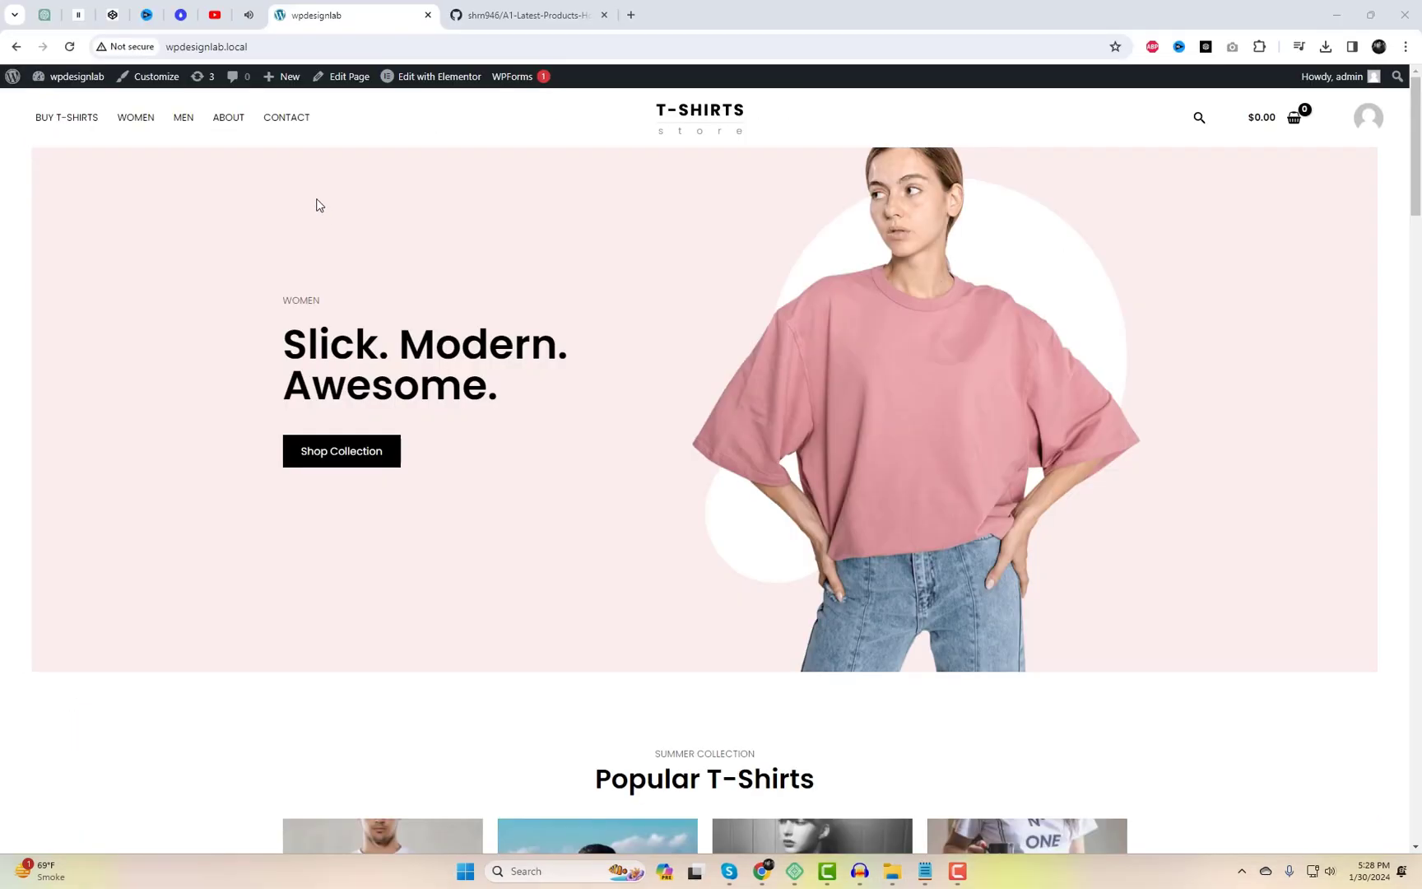
Upload the slider plugin ZIP via Plugins > Add New, install it and activate it
left_click(75, 76)
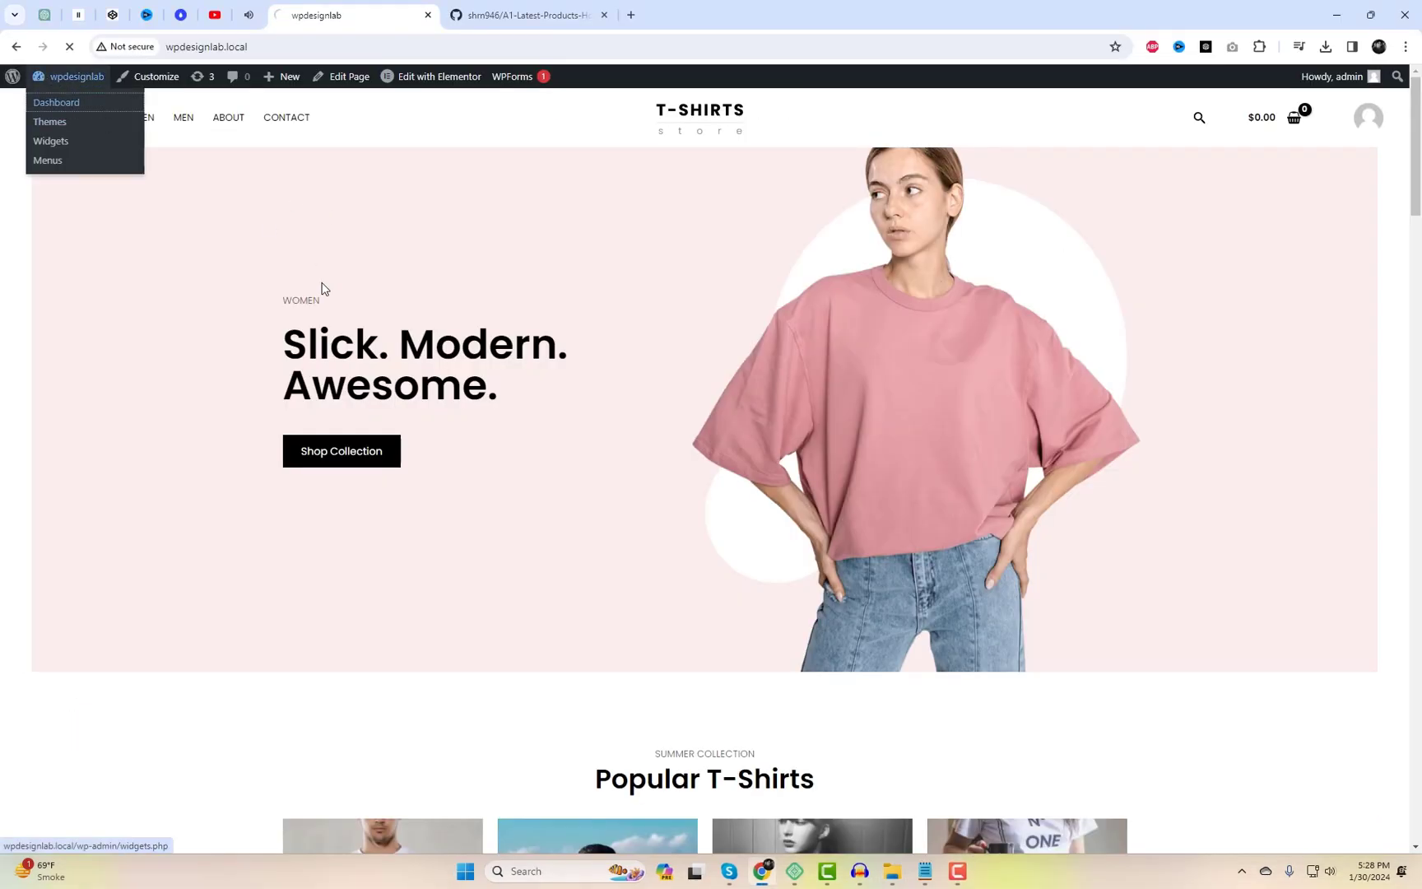
left_click(56, 101)
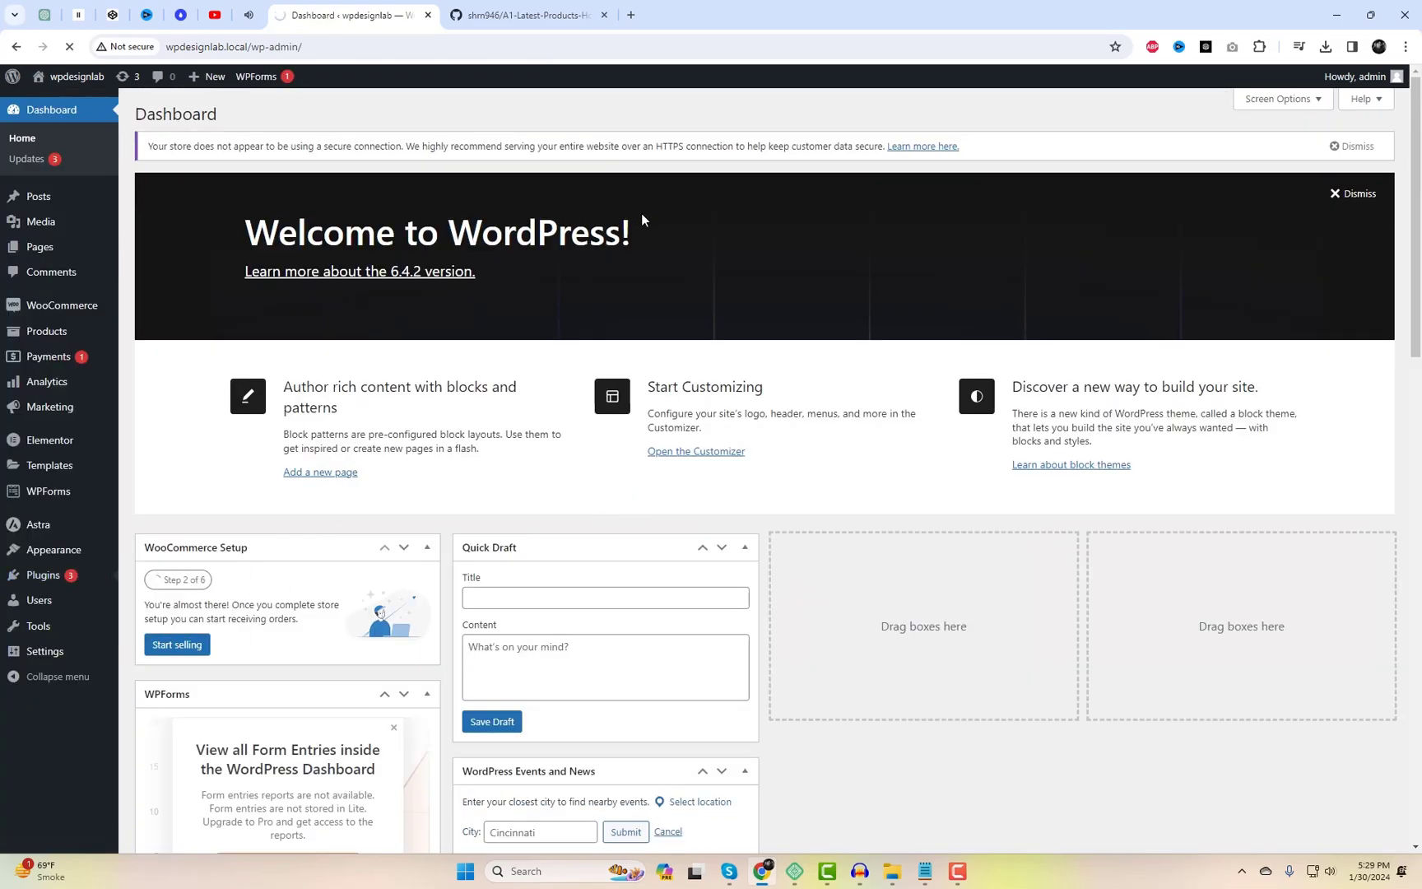
left_click(42, 574)
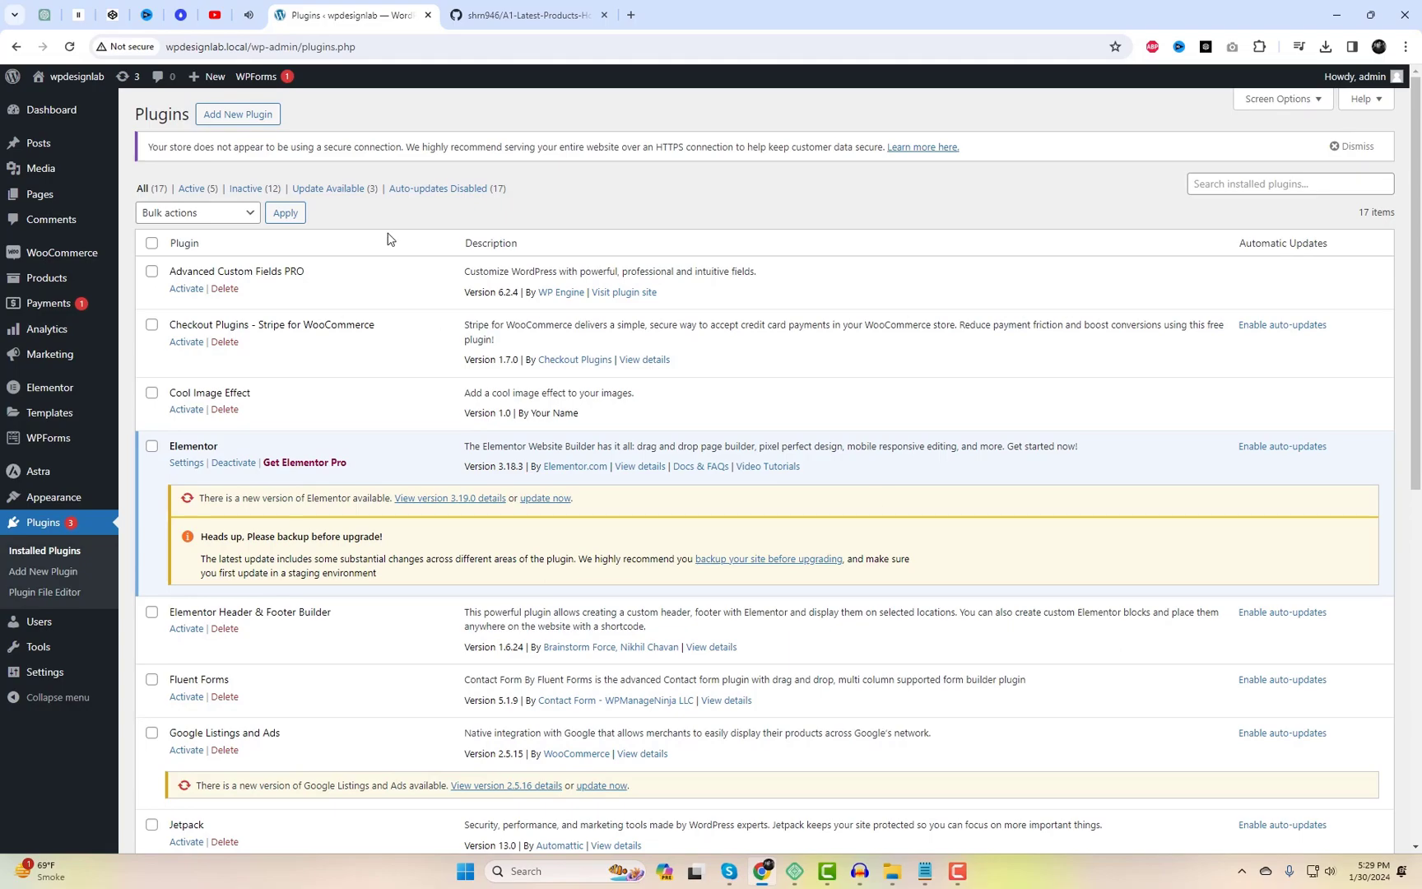
left_click(238, 115)
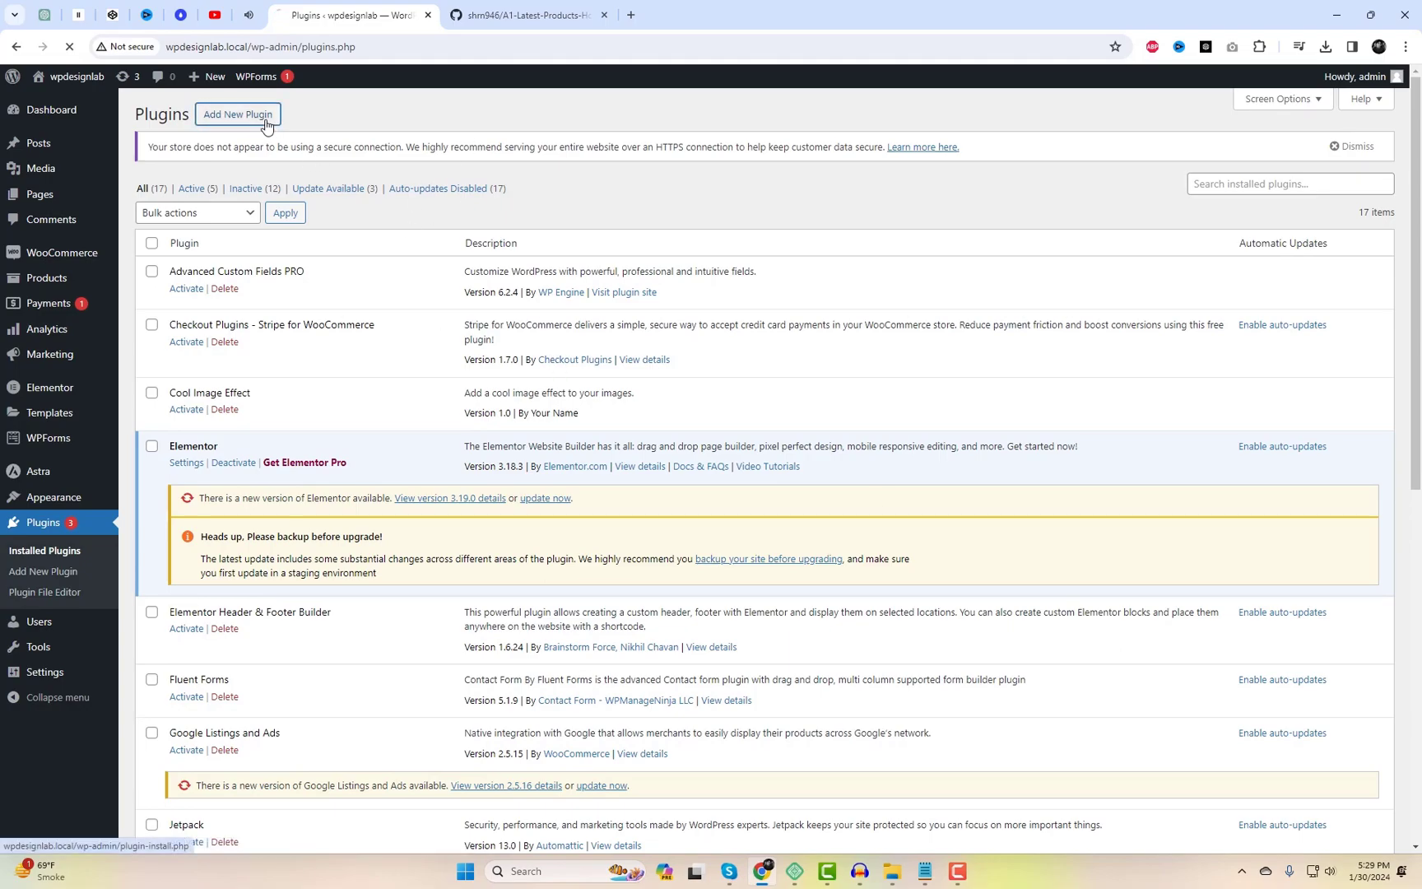
left_click(238, 115)
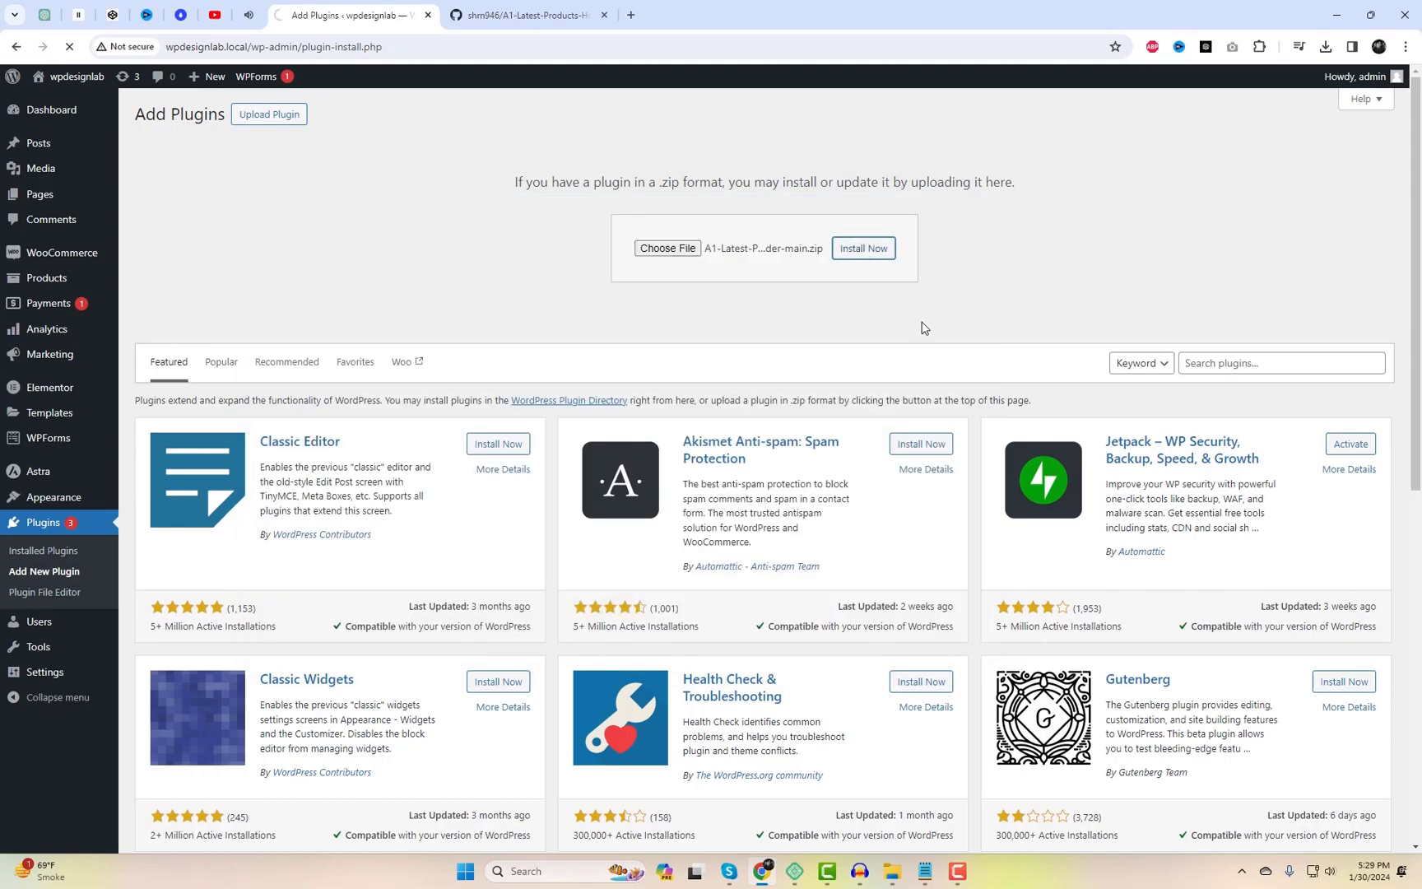
left_click(862, 248)
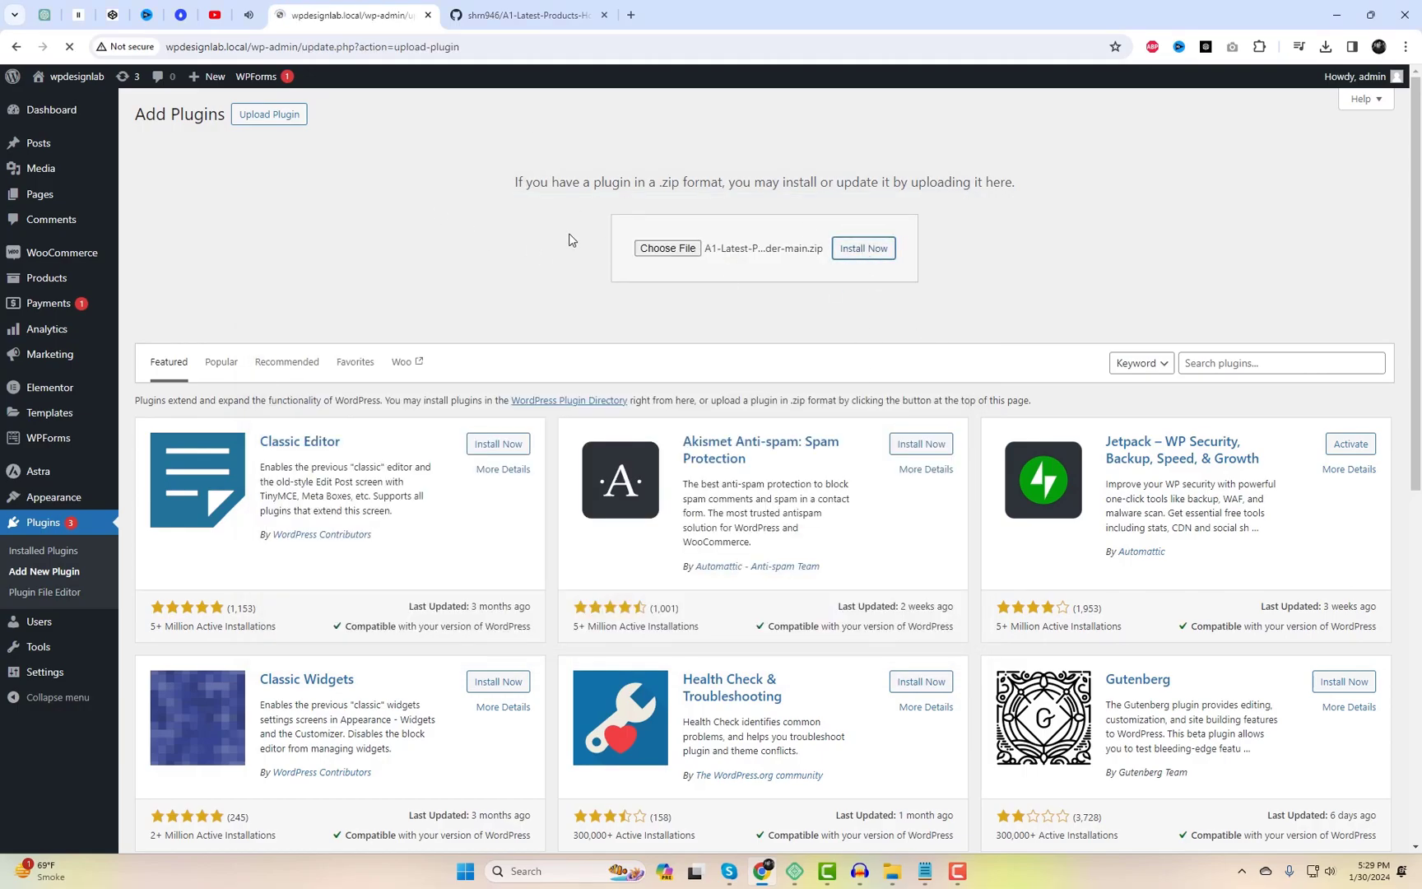
left_click(861, 248)
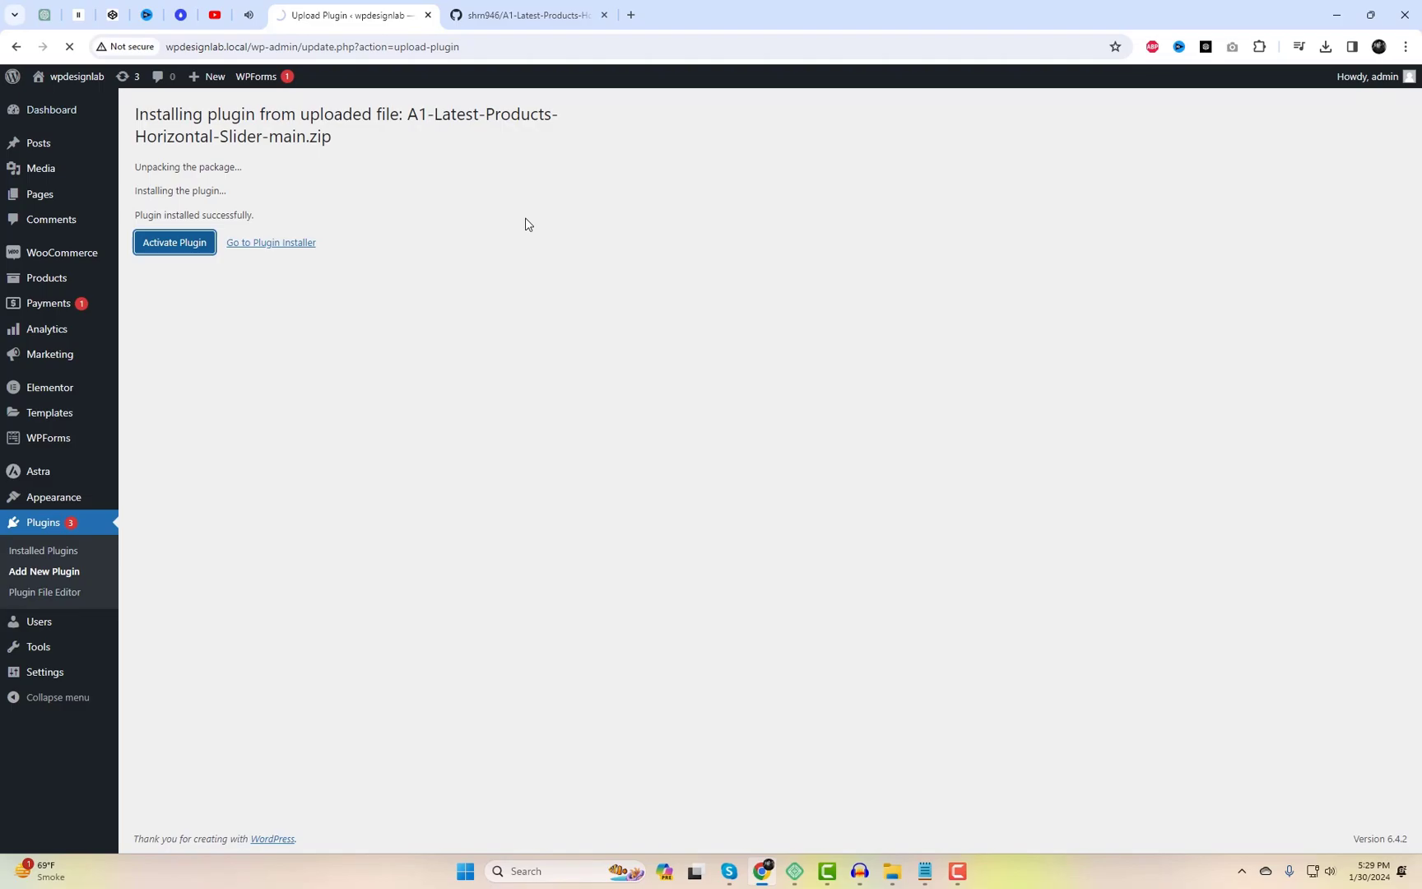
left_click(173, 242)
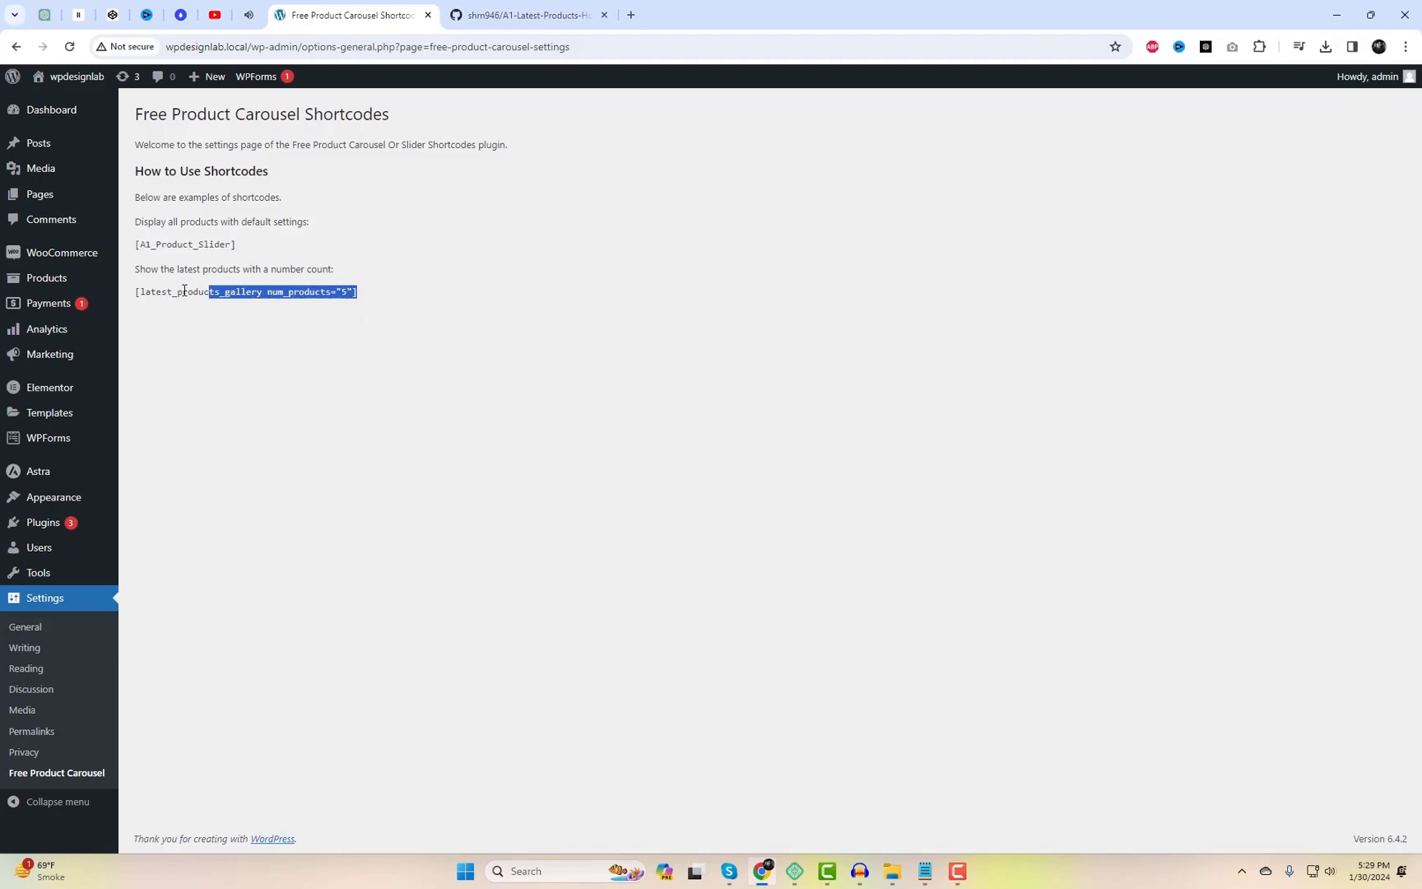
Copy the [A1_Product_Slider] shortcode, then view installed themes and close Astra's details
double_click(184, 243)
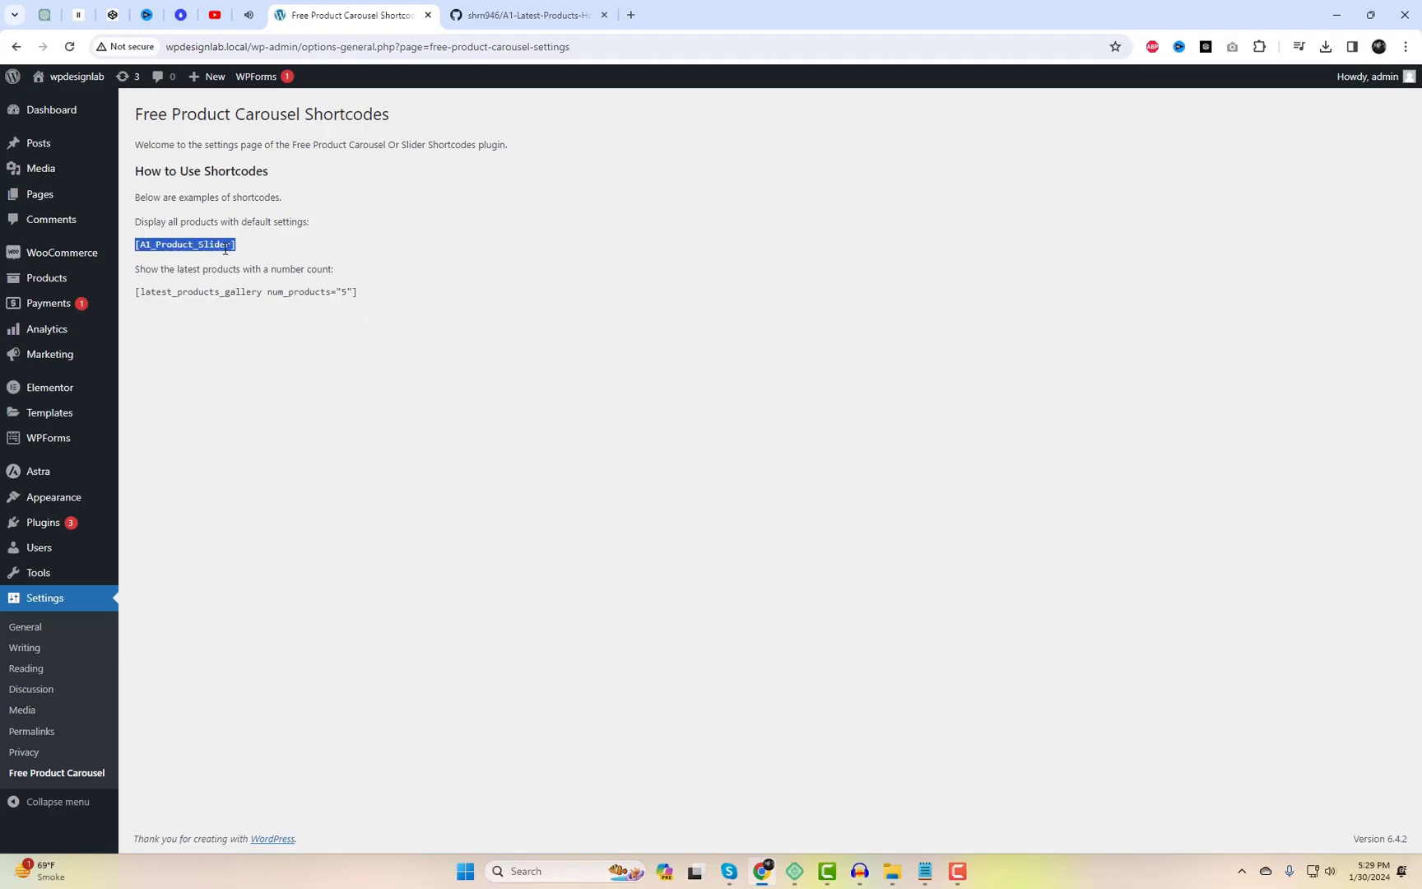
left_click(53, 497)
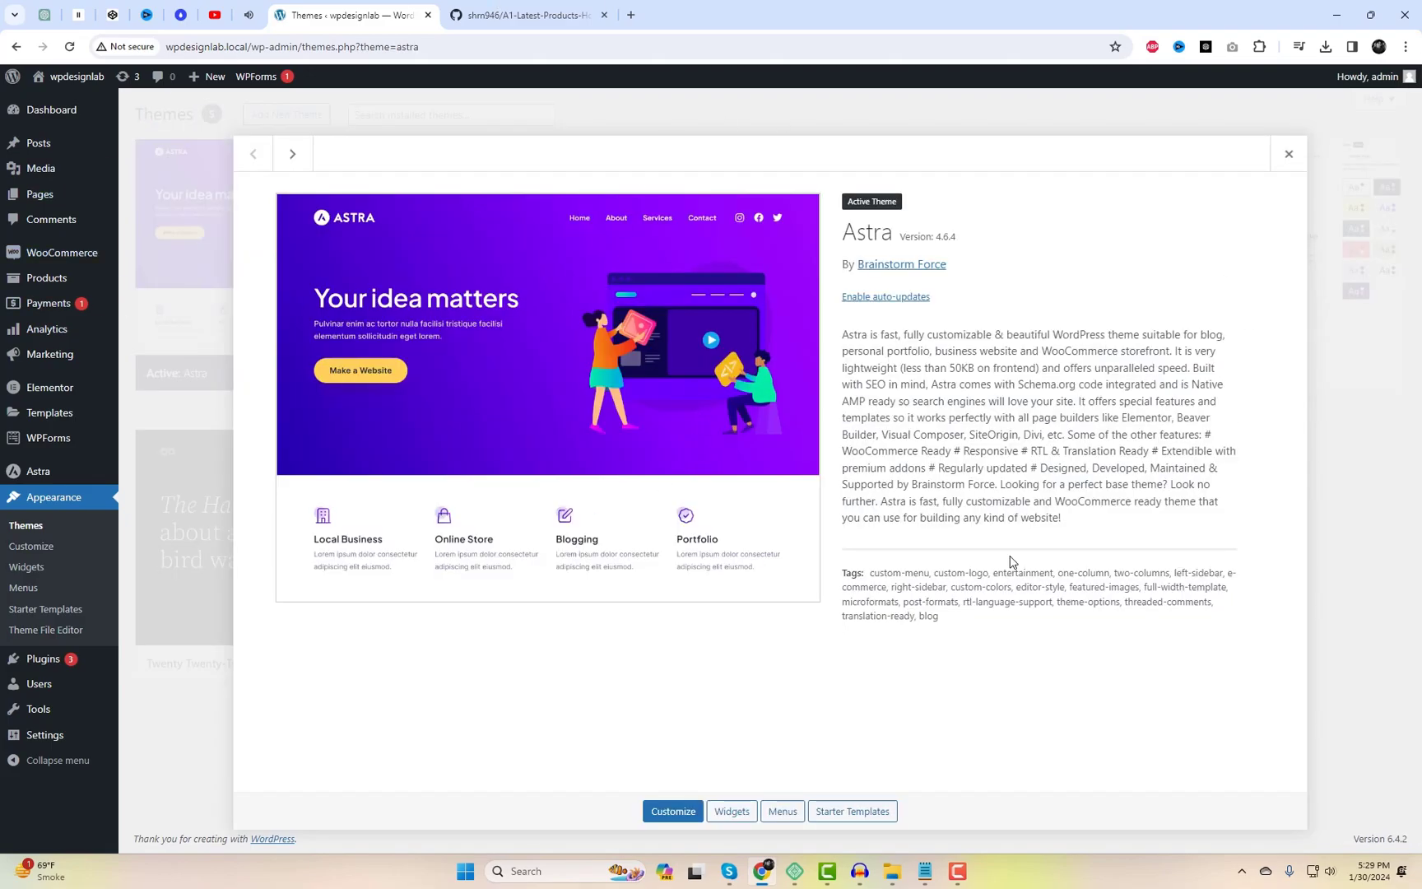
left_click(1287, 153)
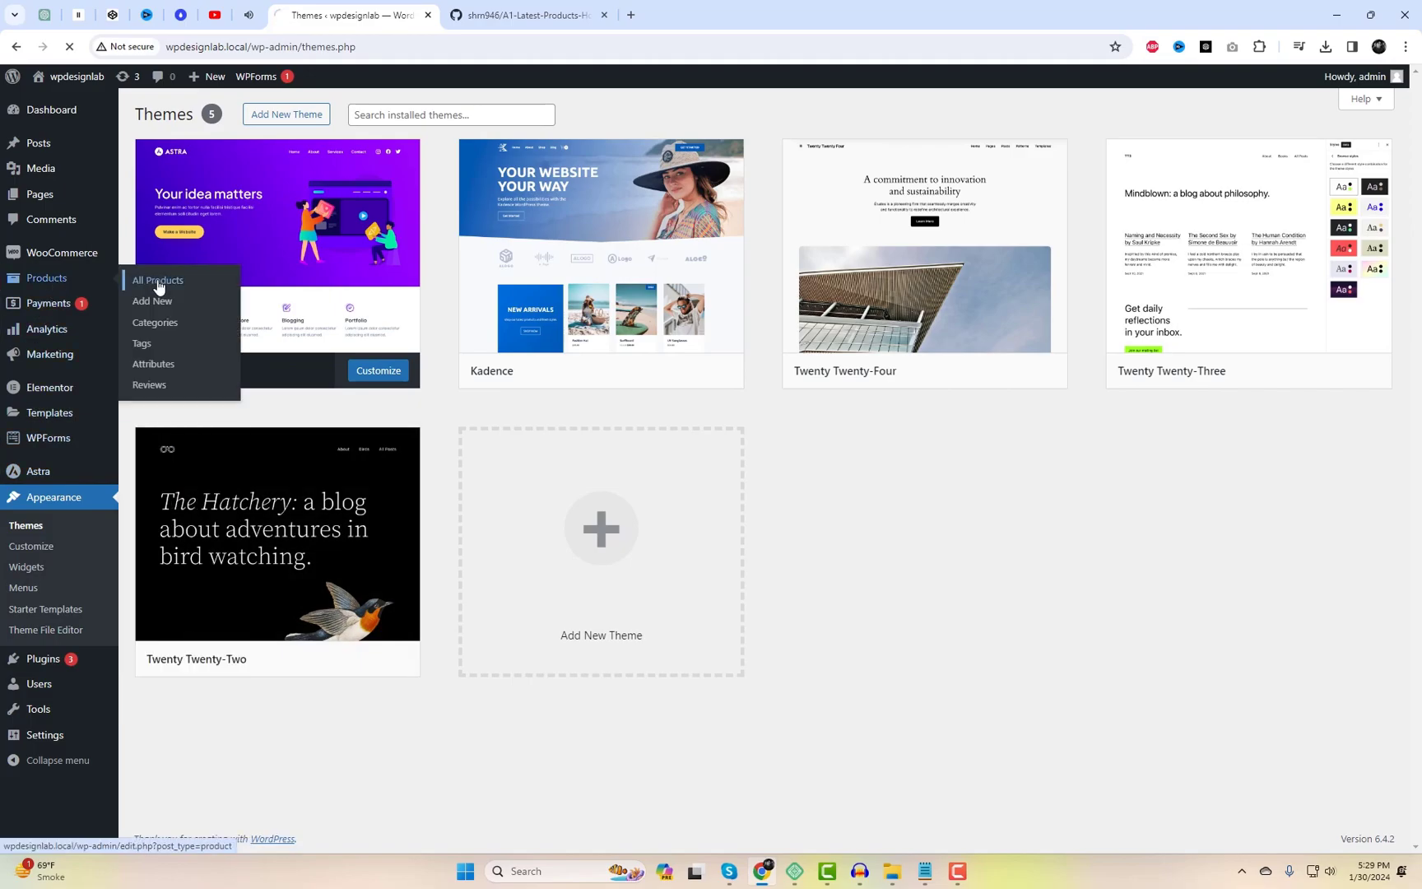
Look through the products and installed plugins lists, then open All Pages showing nine pages
left_click(157, 281)
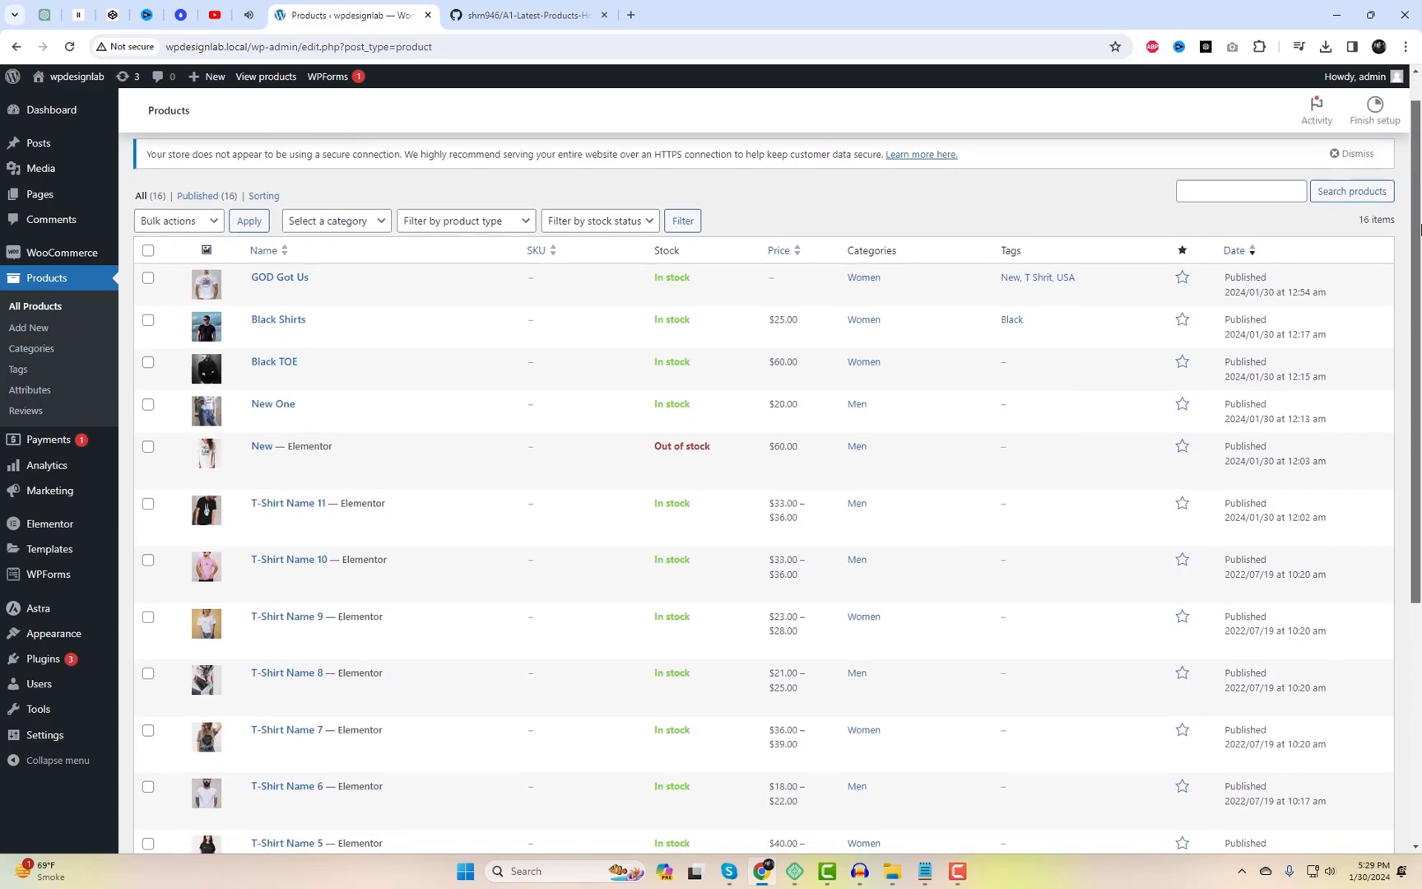
scroll("down", 3)
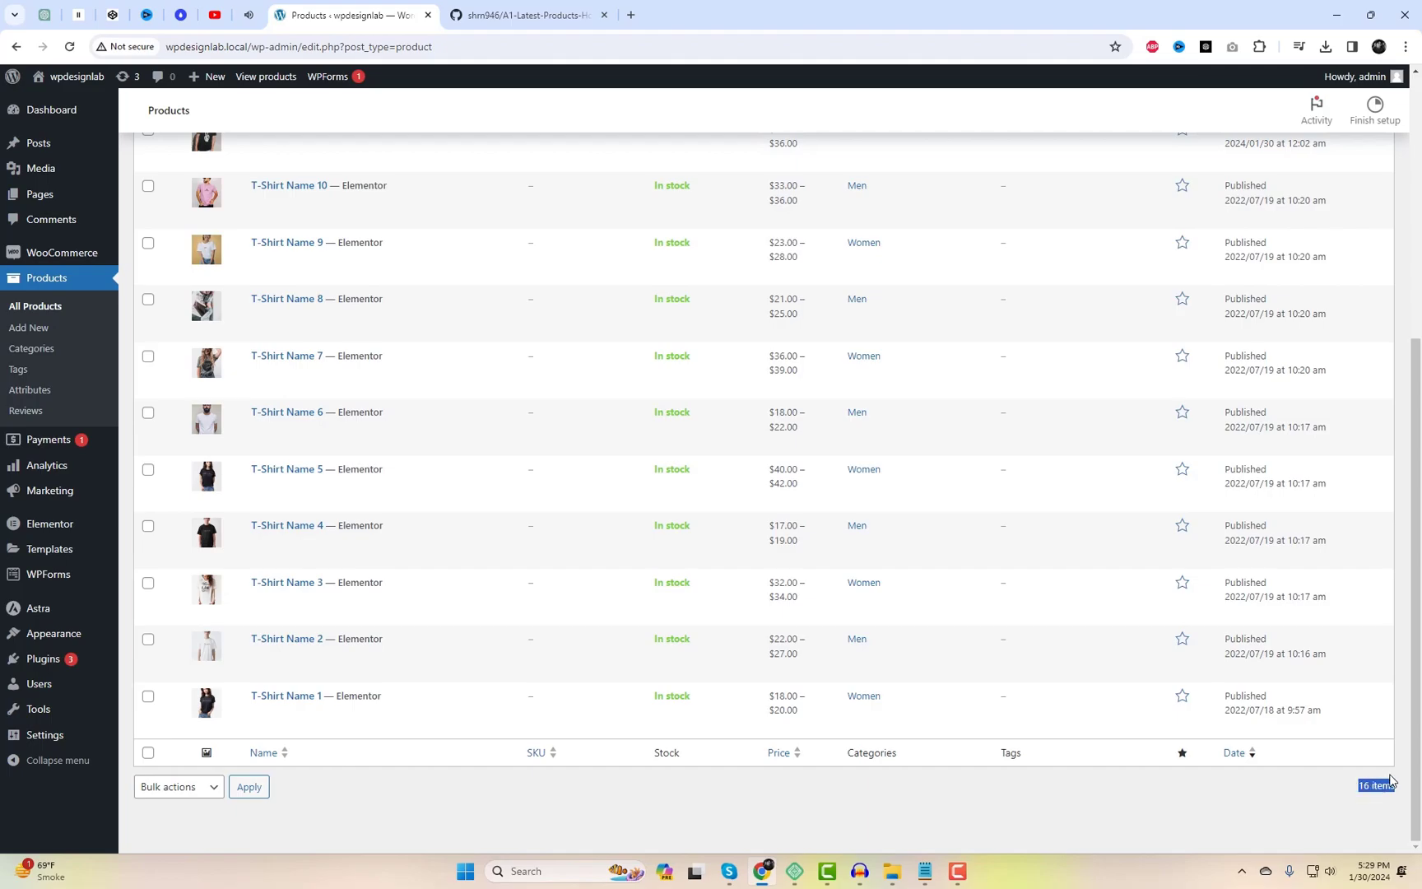
scroll("up", 3)
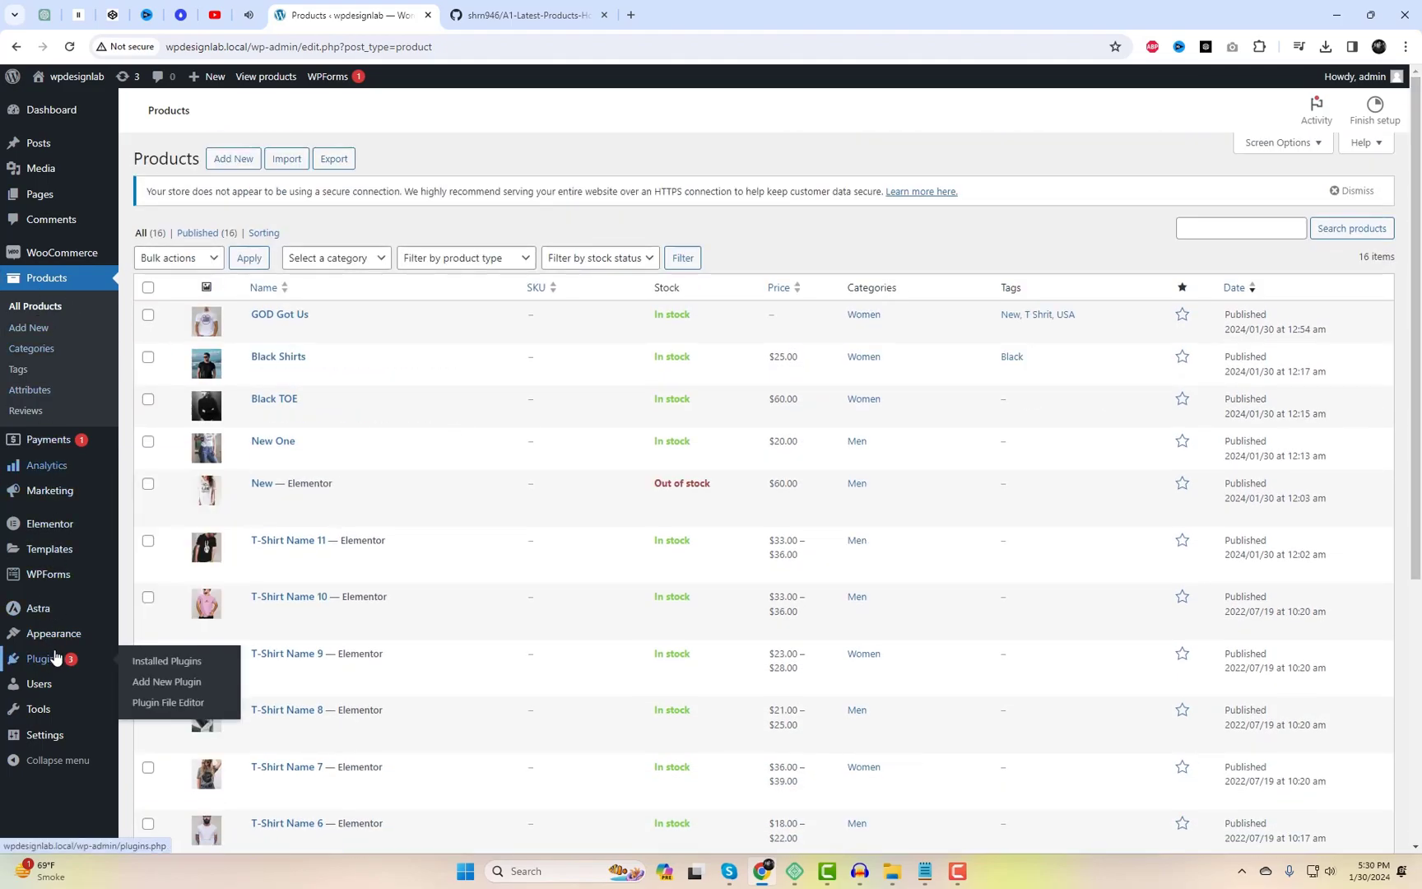
left_click(166, 661)
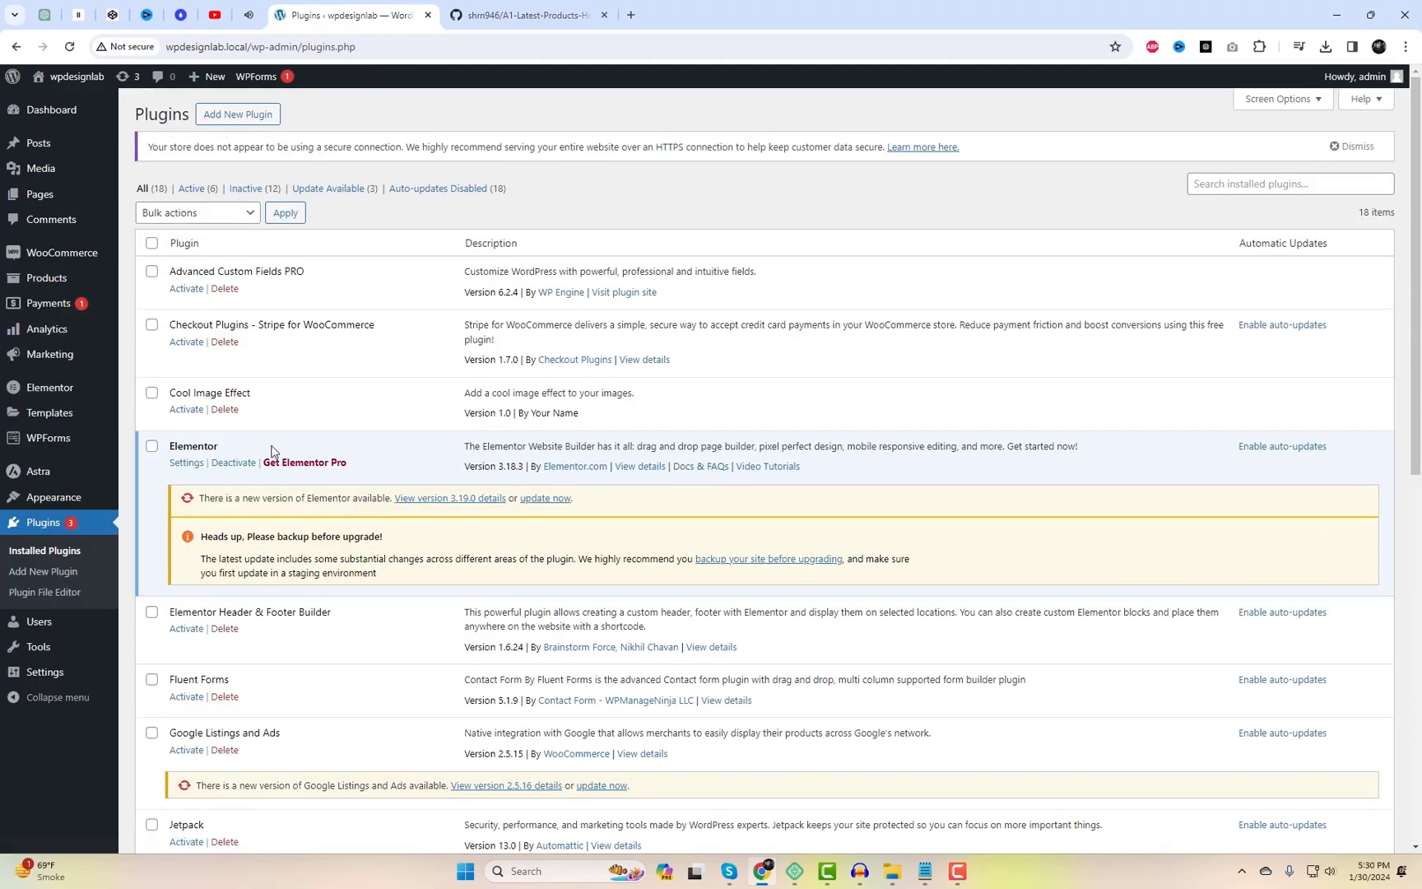
mouse_move(275, 451)
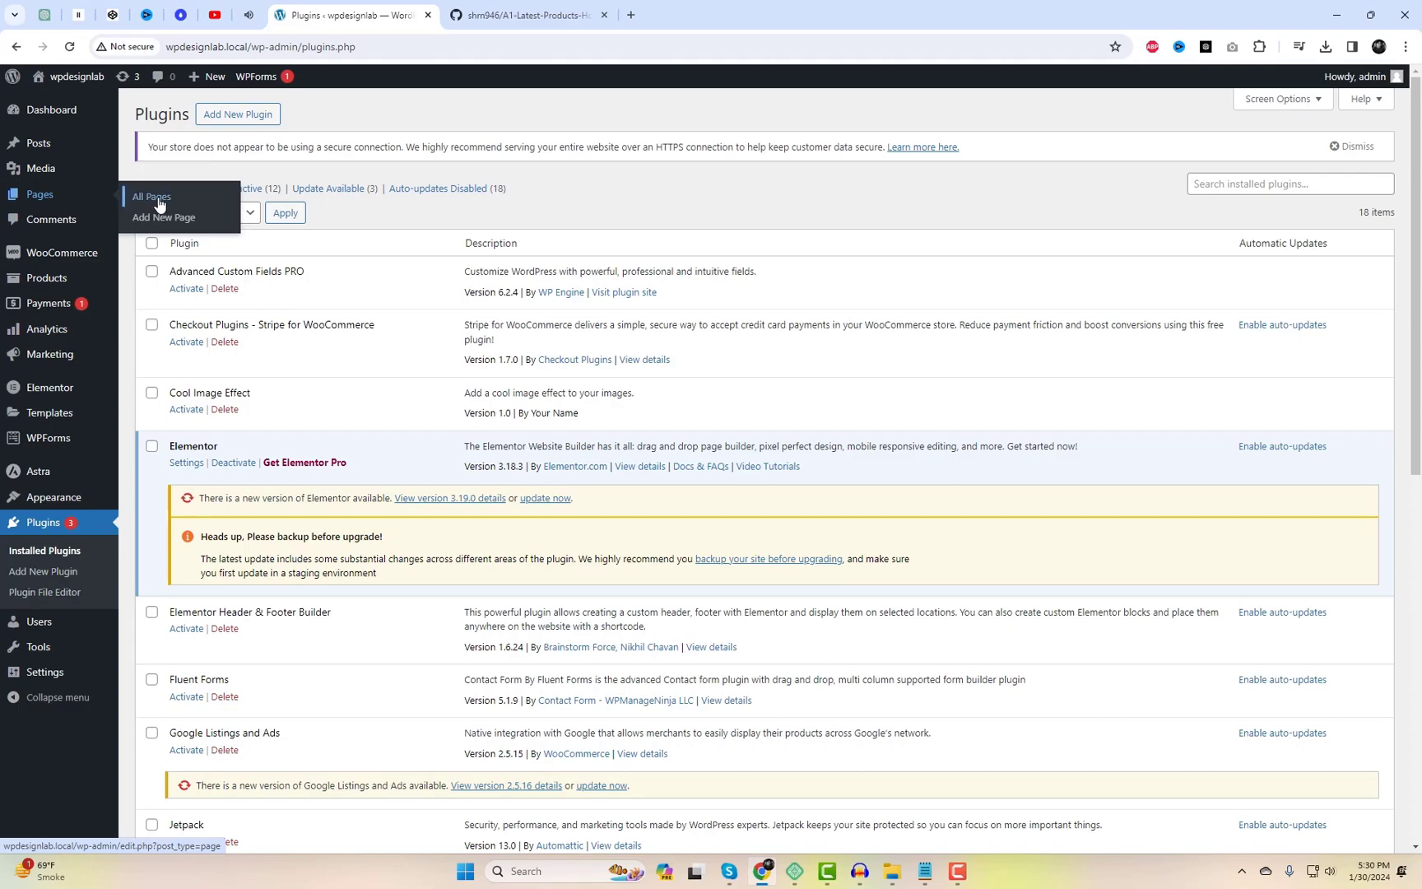
left_click(150, 197)
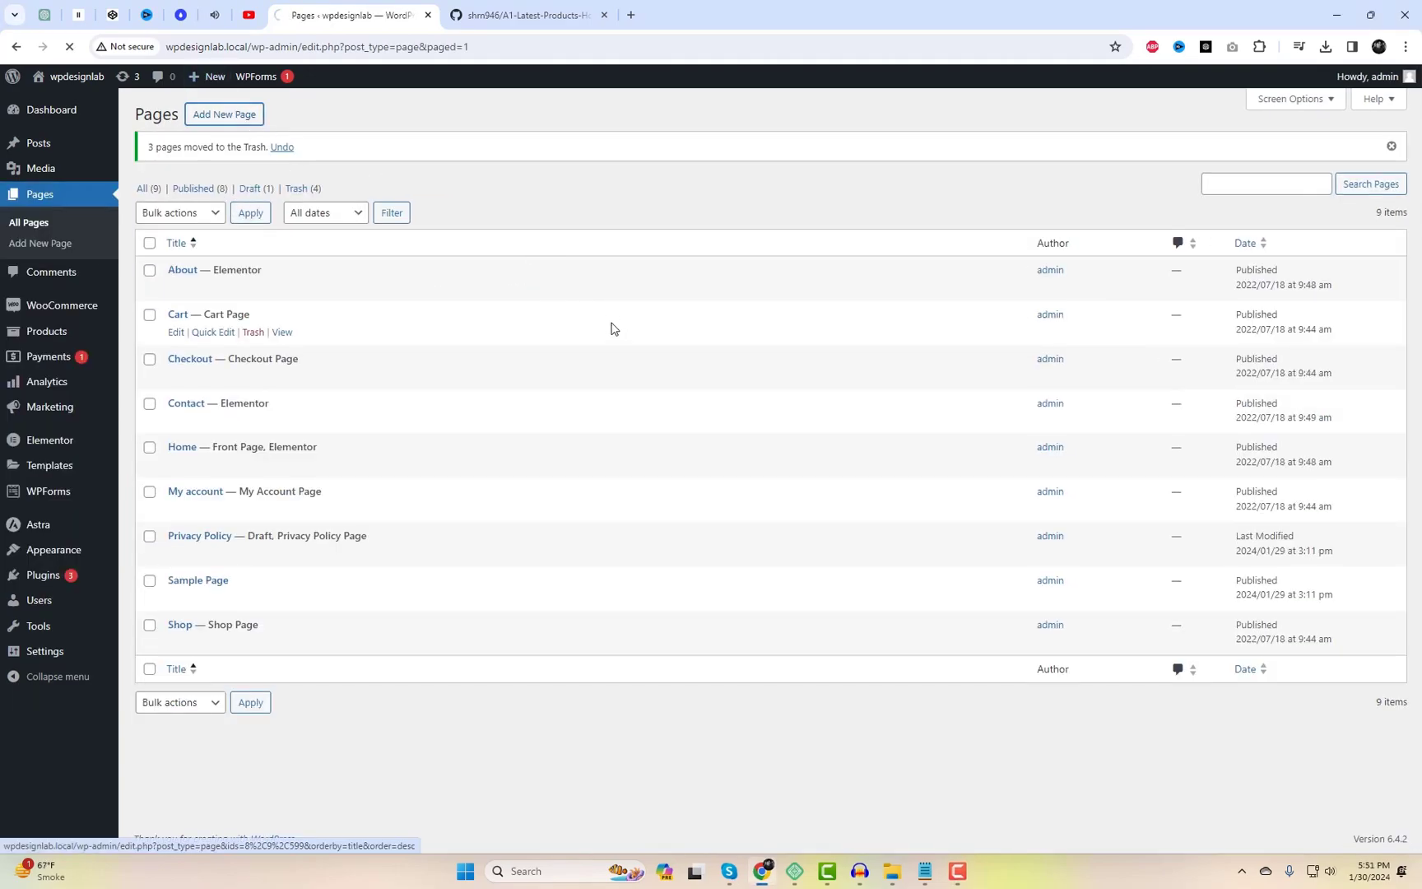
Create a new page titled 'Latest Product Slider'
left_click(223, 114)
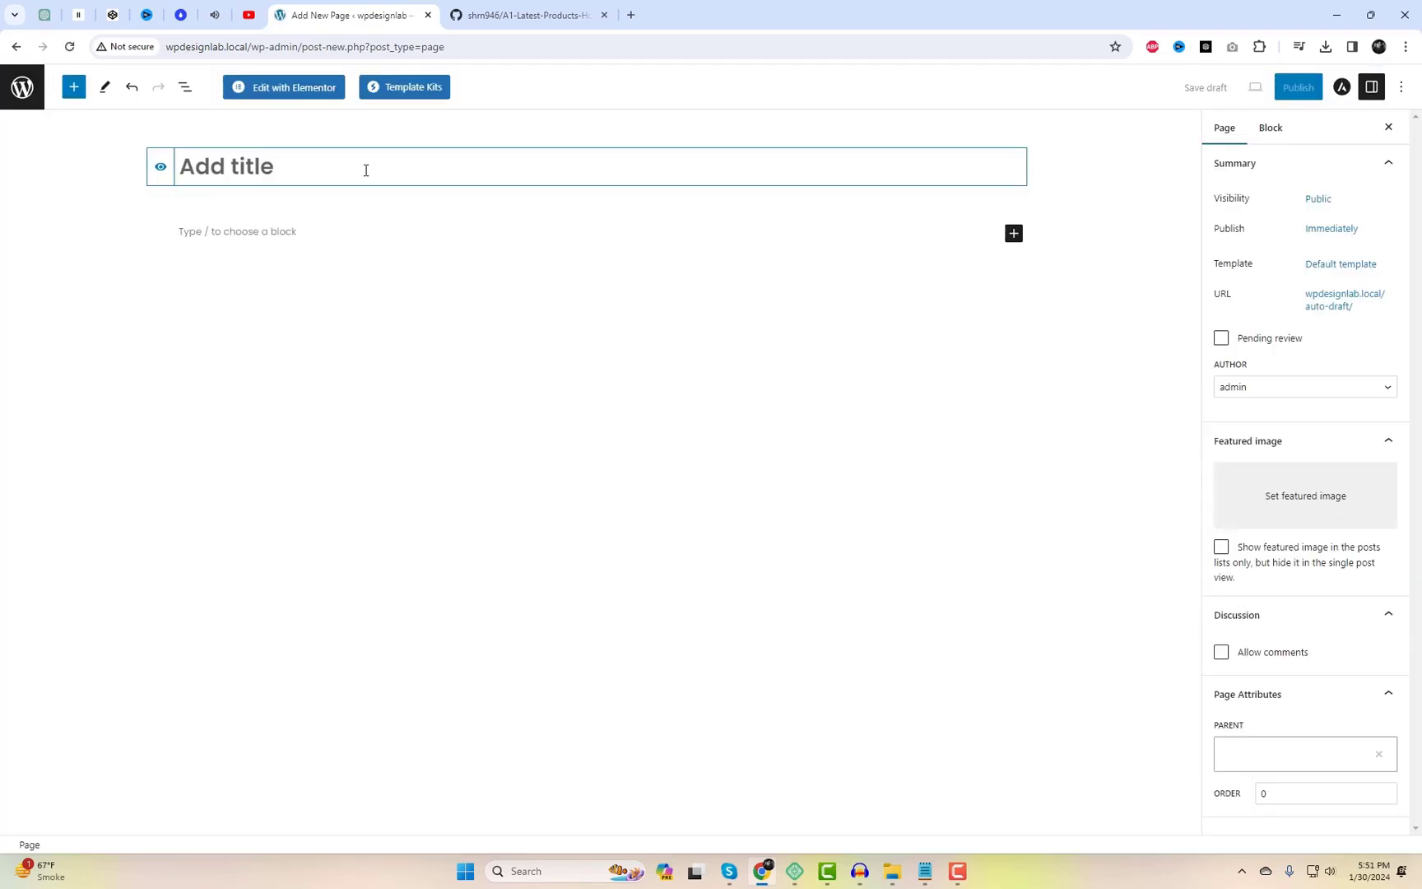
type("Latest")
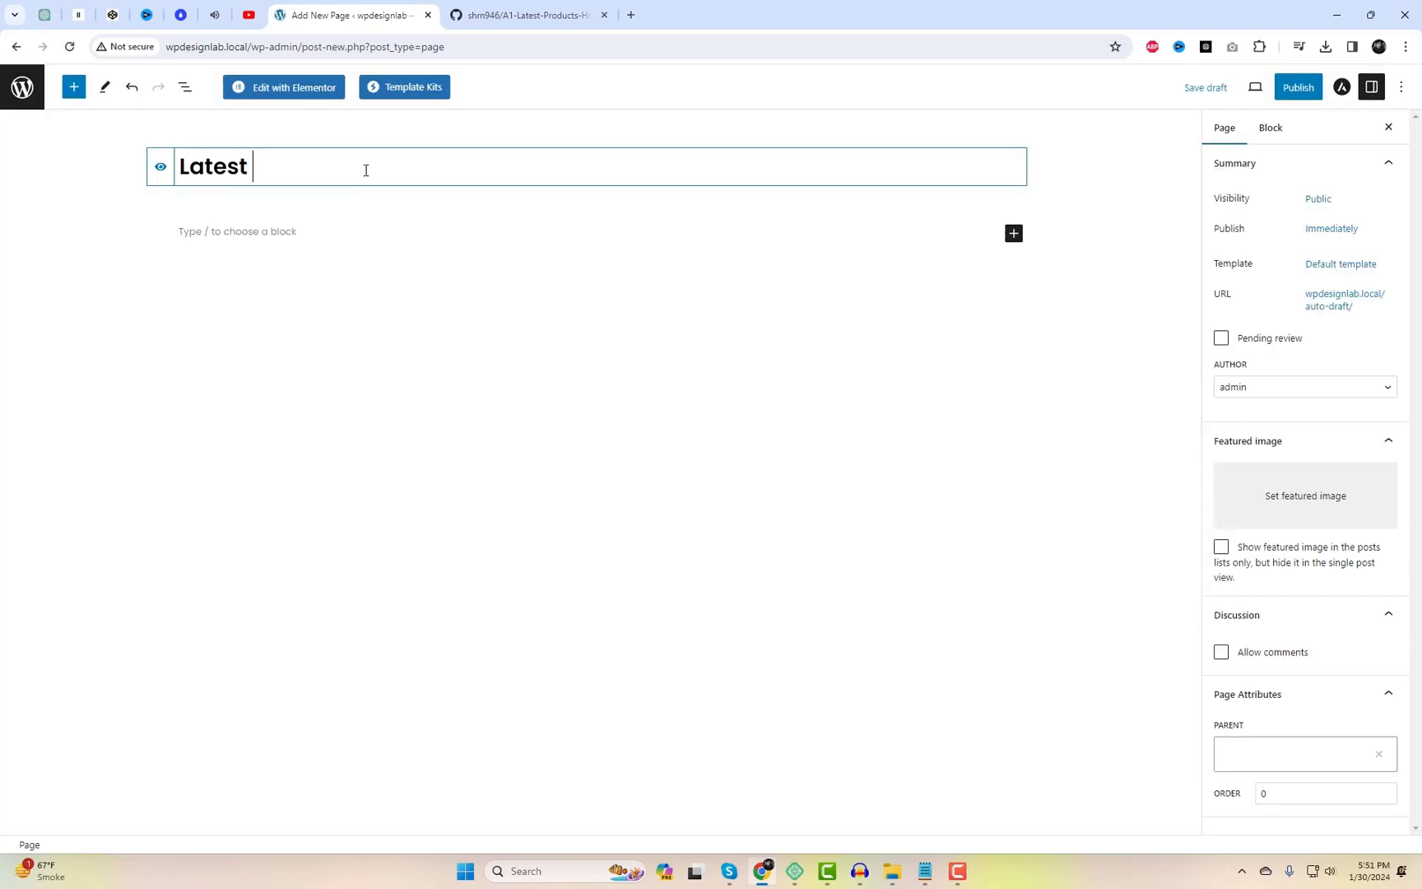
type("Product")
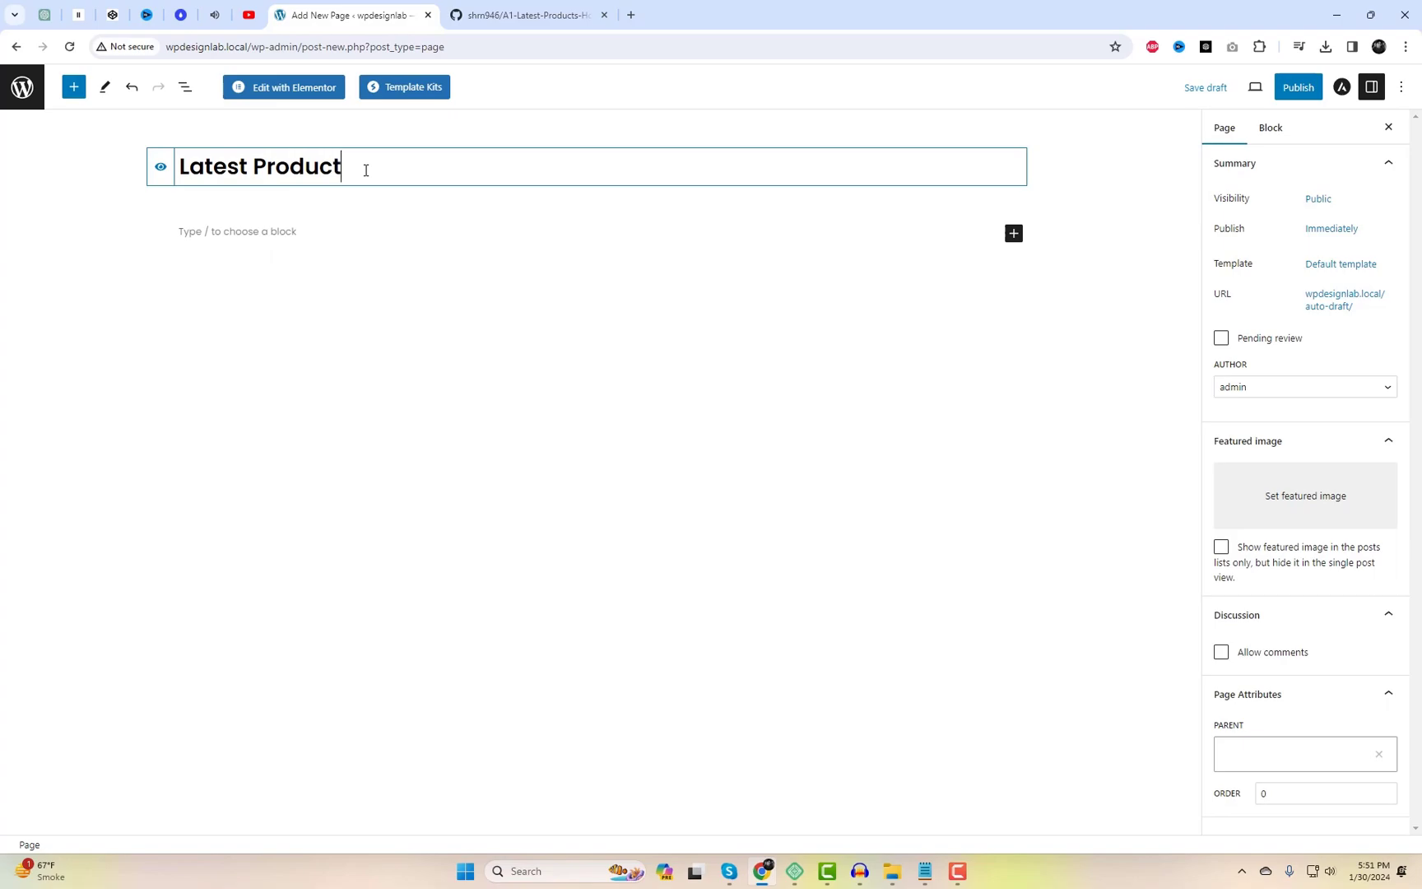
type("Slid")
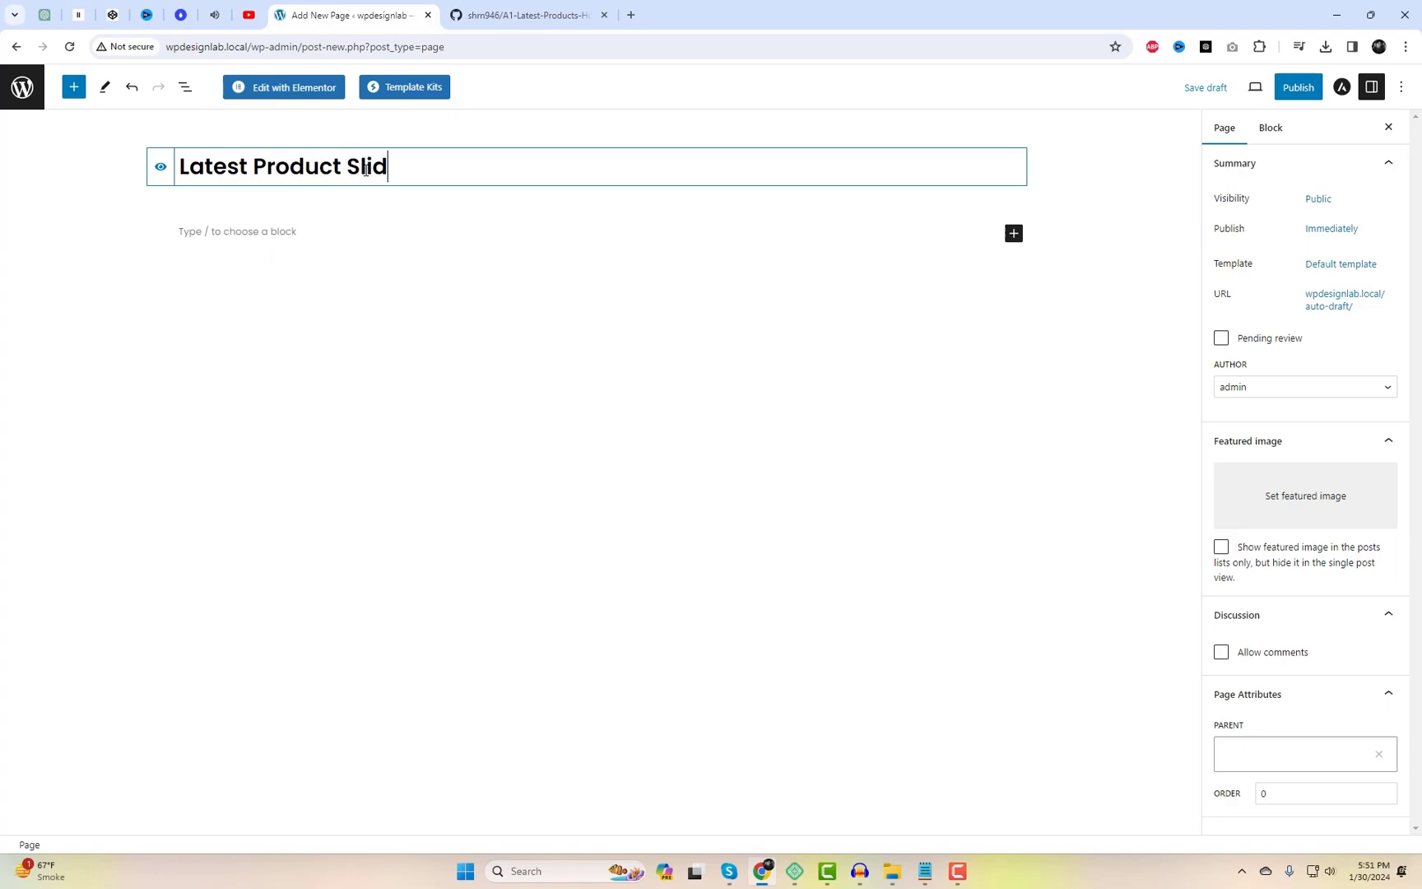
type("er")
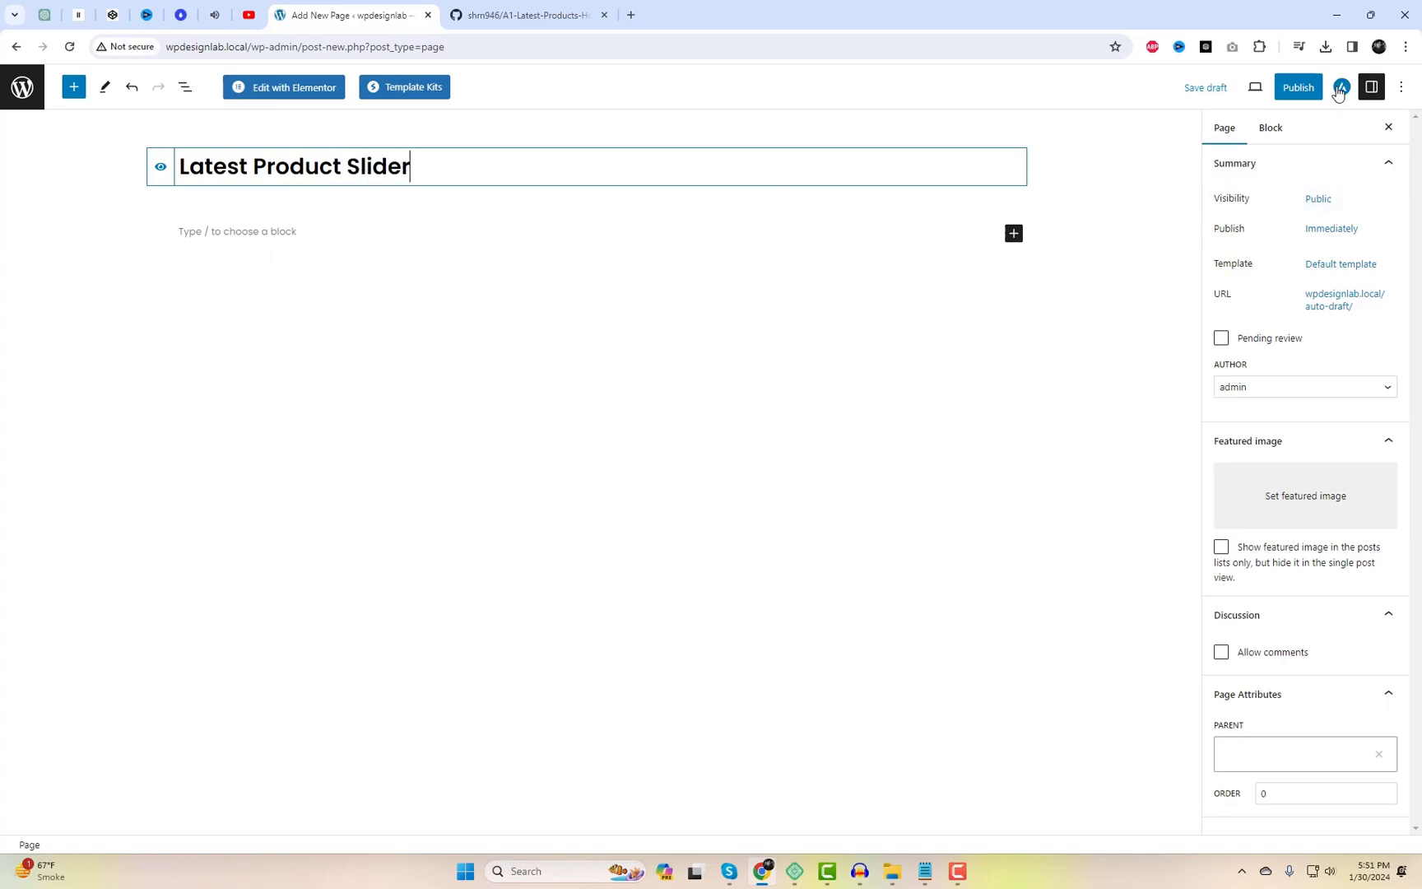
Change the page's sidebar layout in Astra Settings and publish the page
left_click(1341, 87)
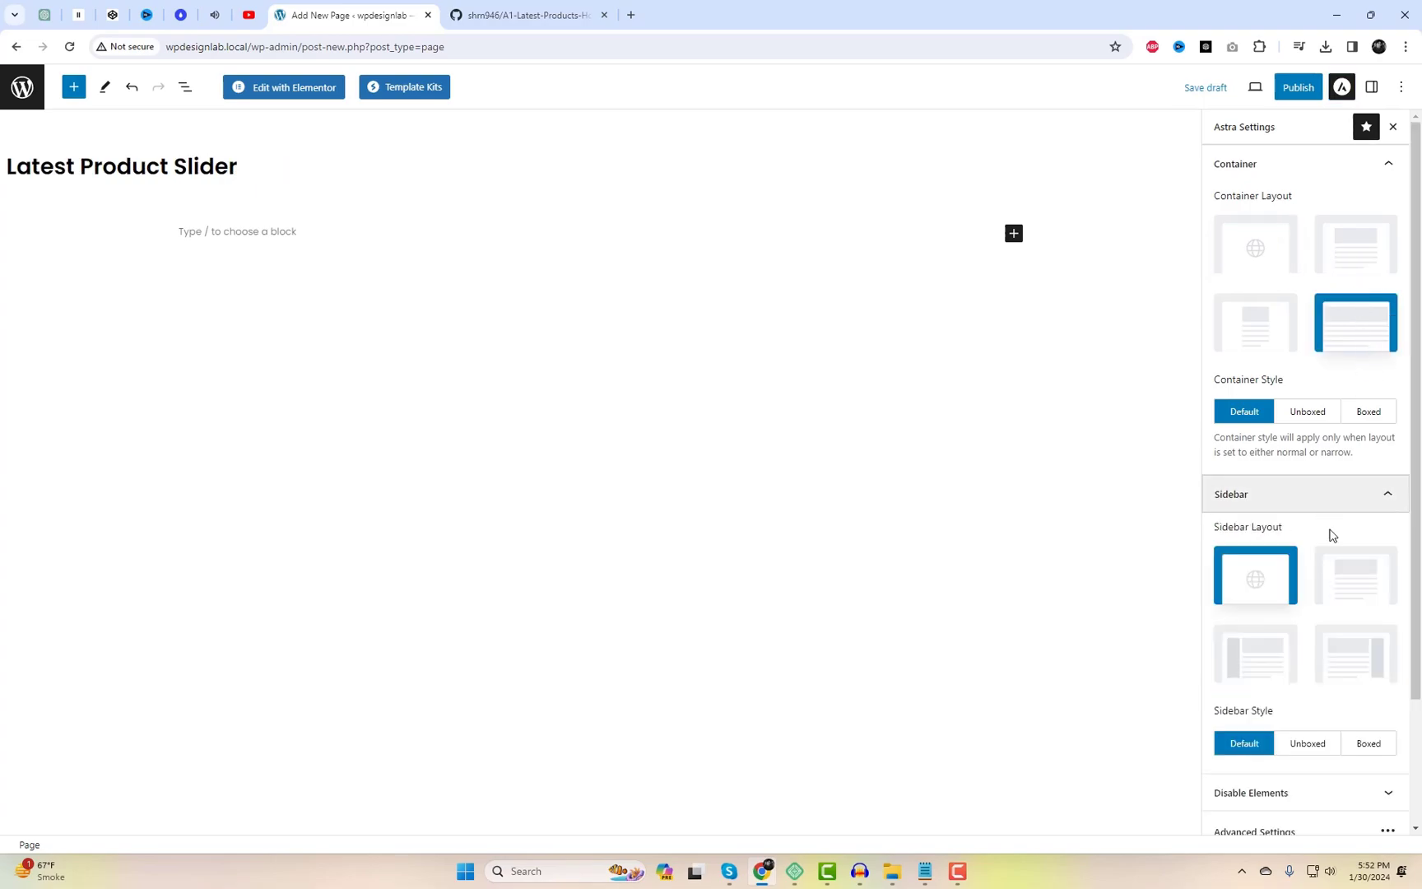
left_click(1355, 576)
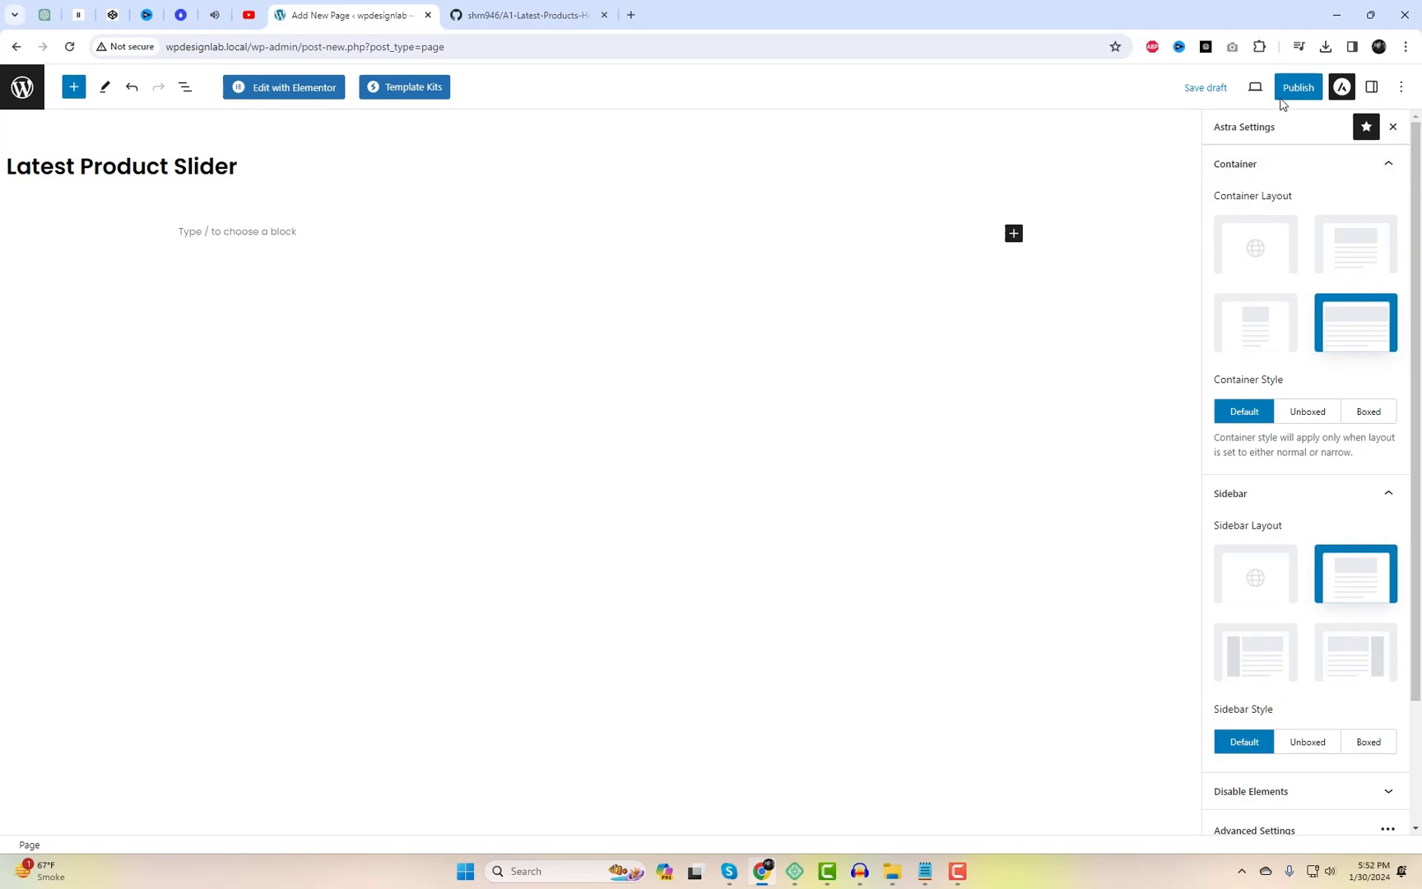
left_click(1297, 87)
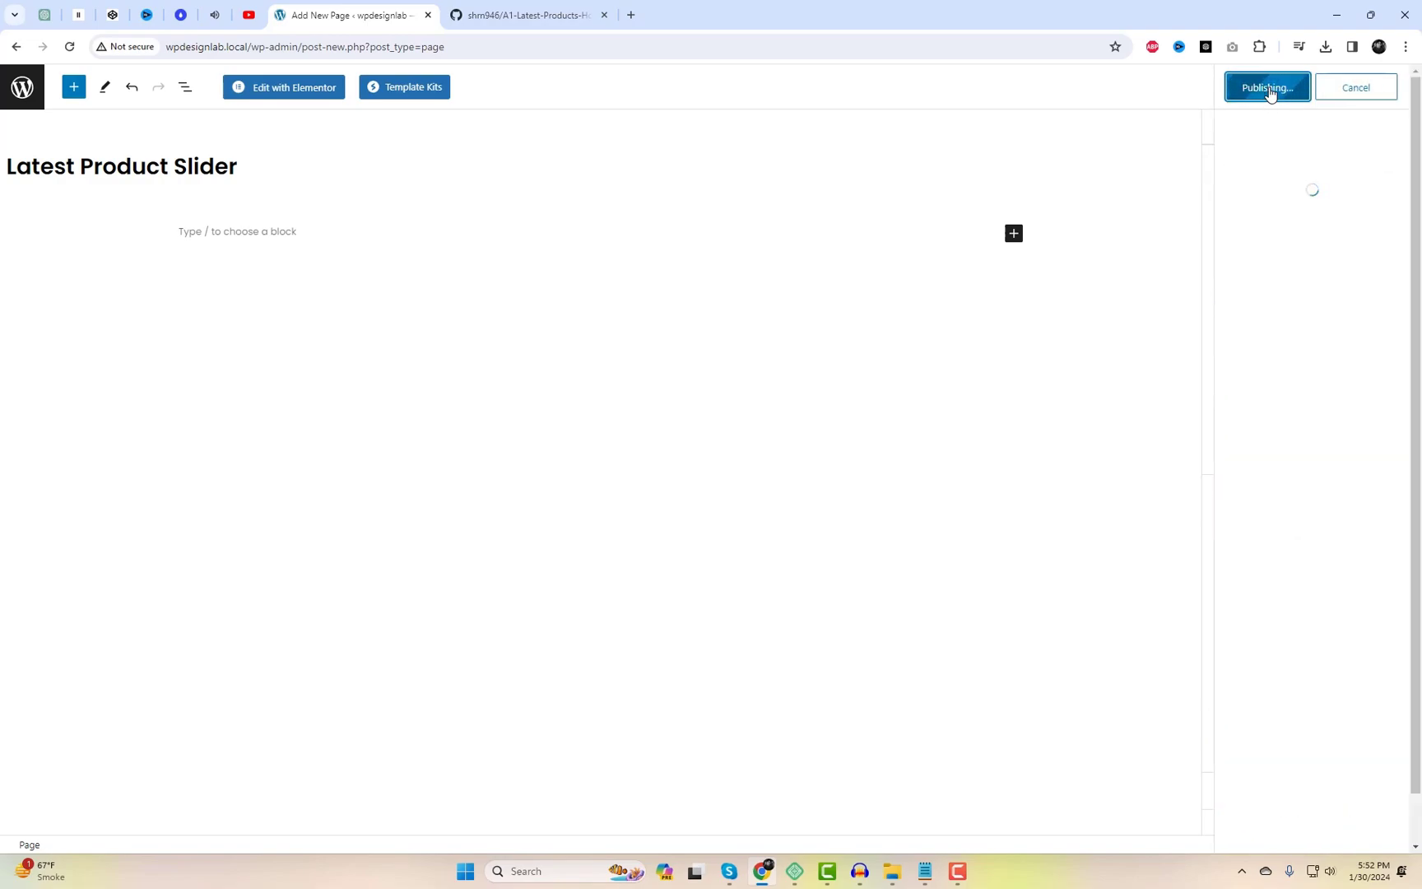
left_click(1266, 88)
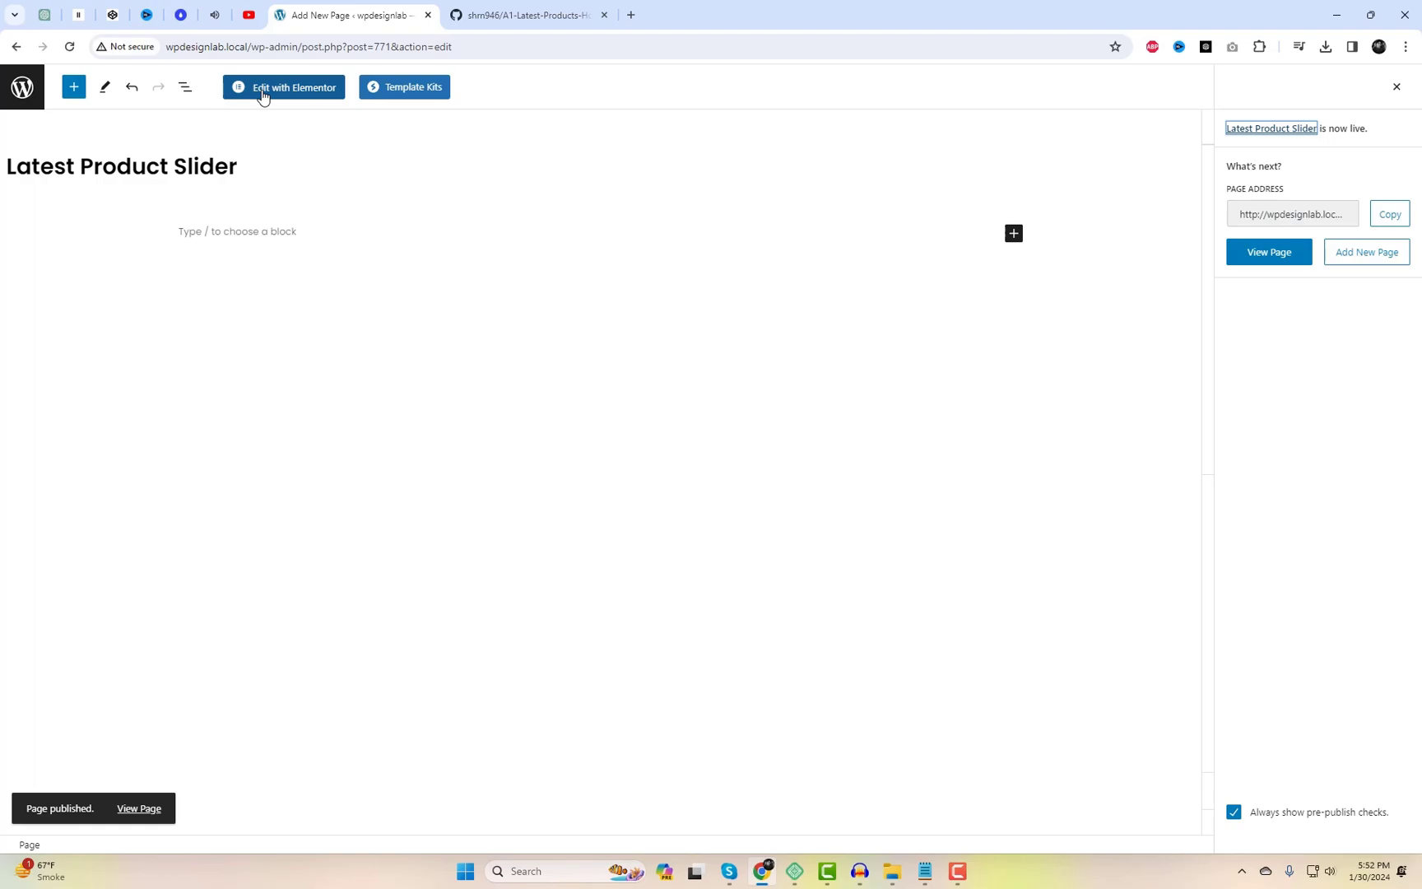
Open the page in Elementor and insert a Shortcode widget containing [A1_Product_Slider]
left_click(283, 87)
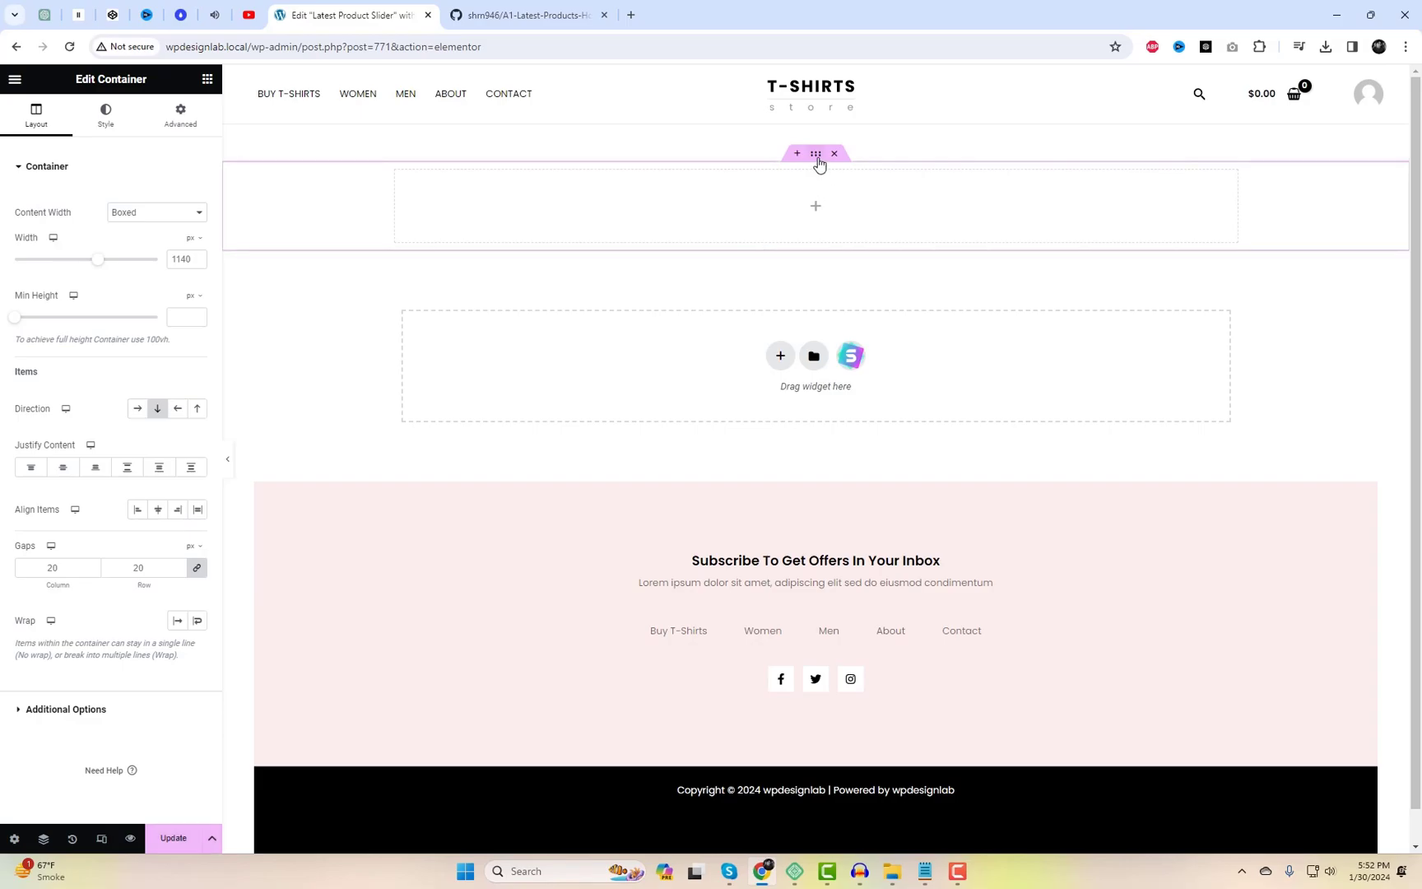
left_click(154, 213)
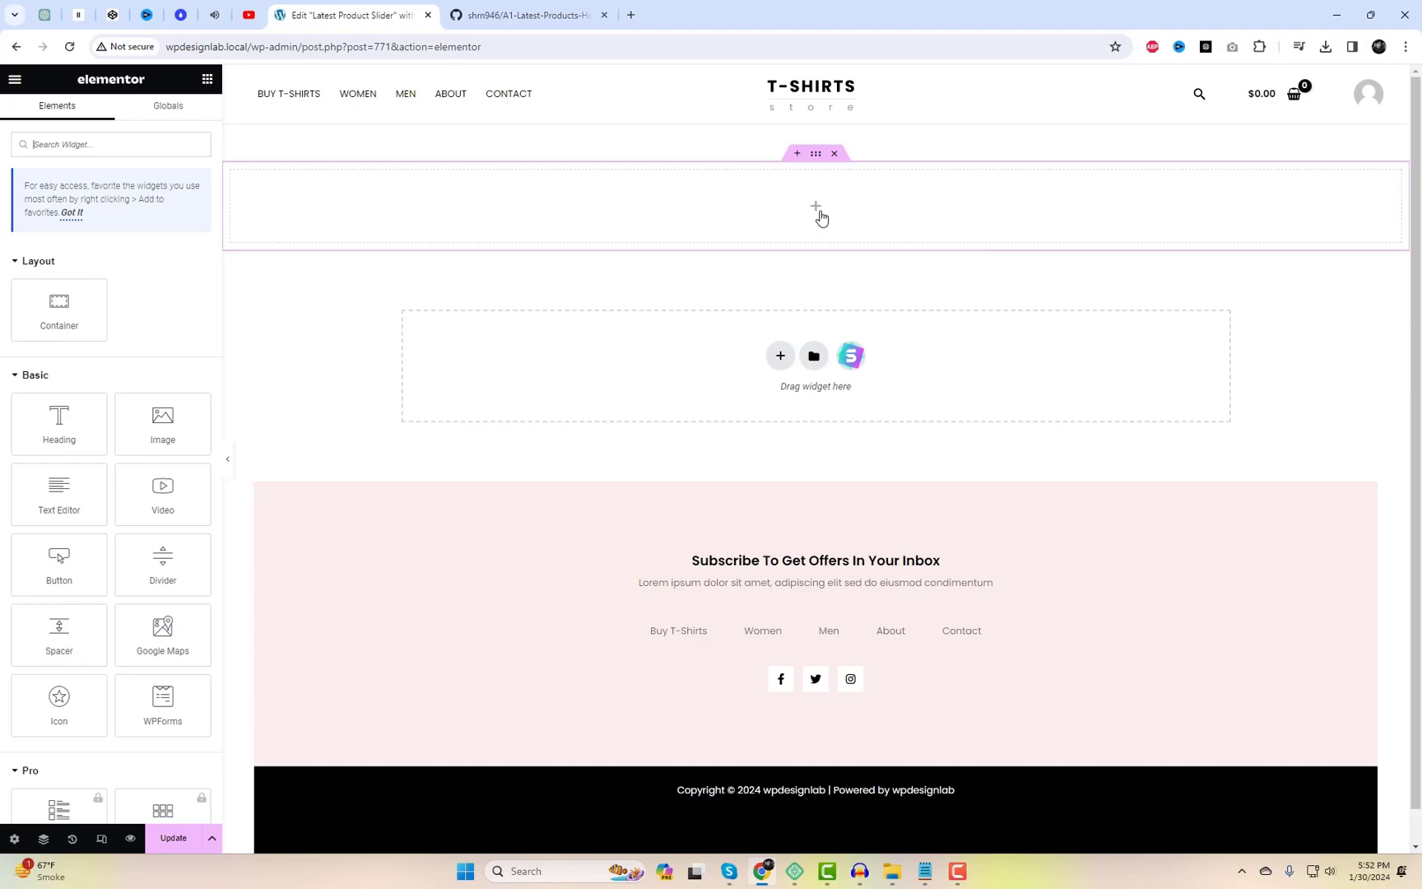
type("short")
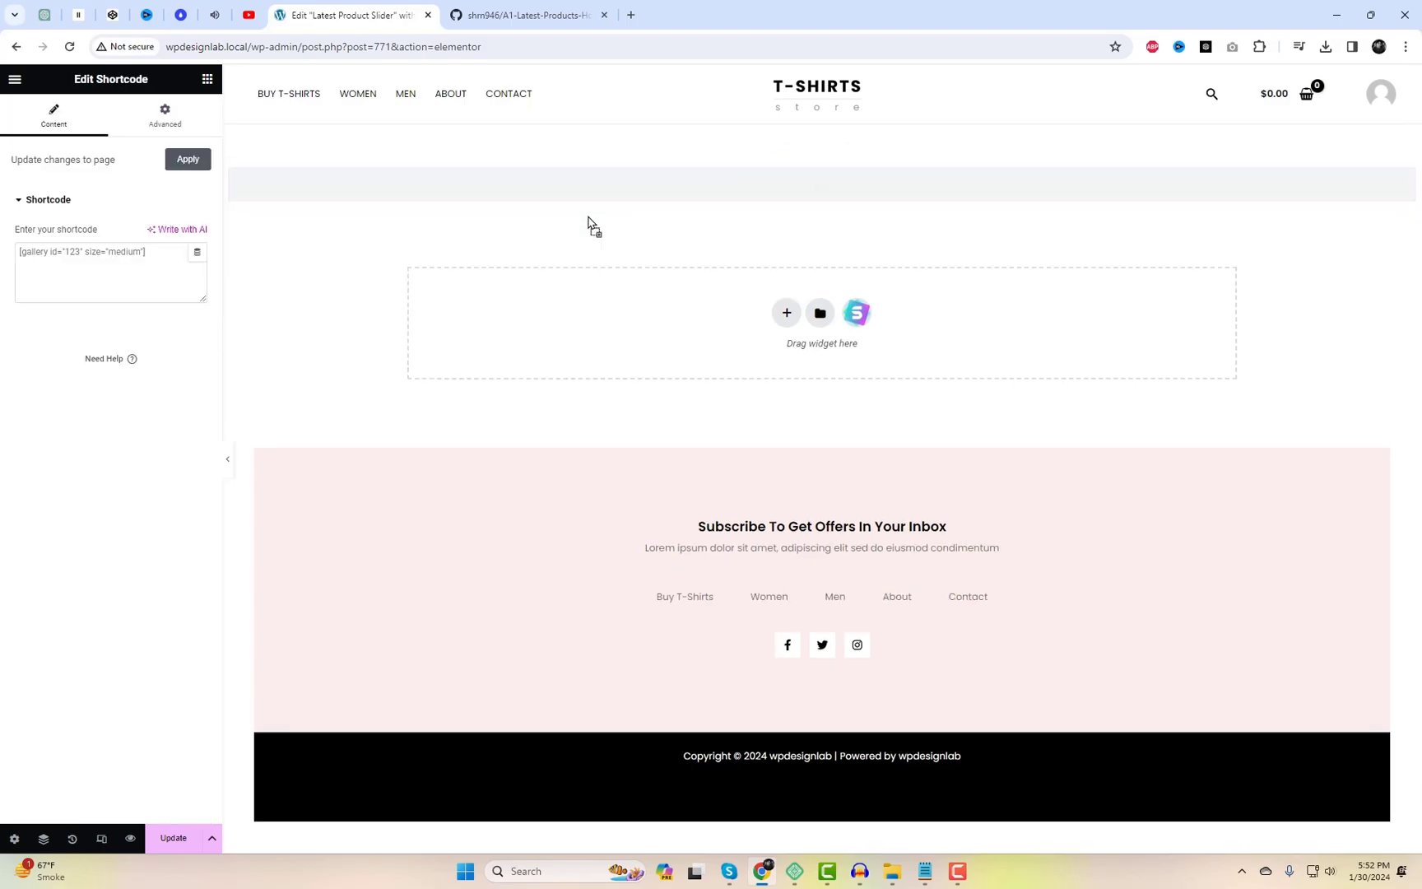
type("[A1_Product_Slider]")
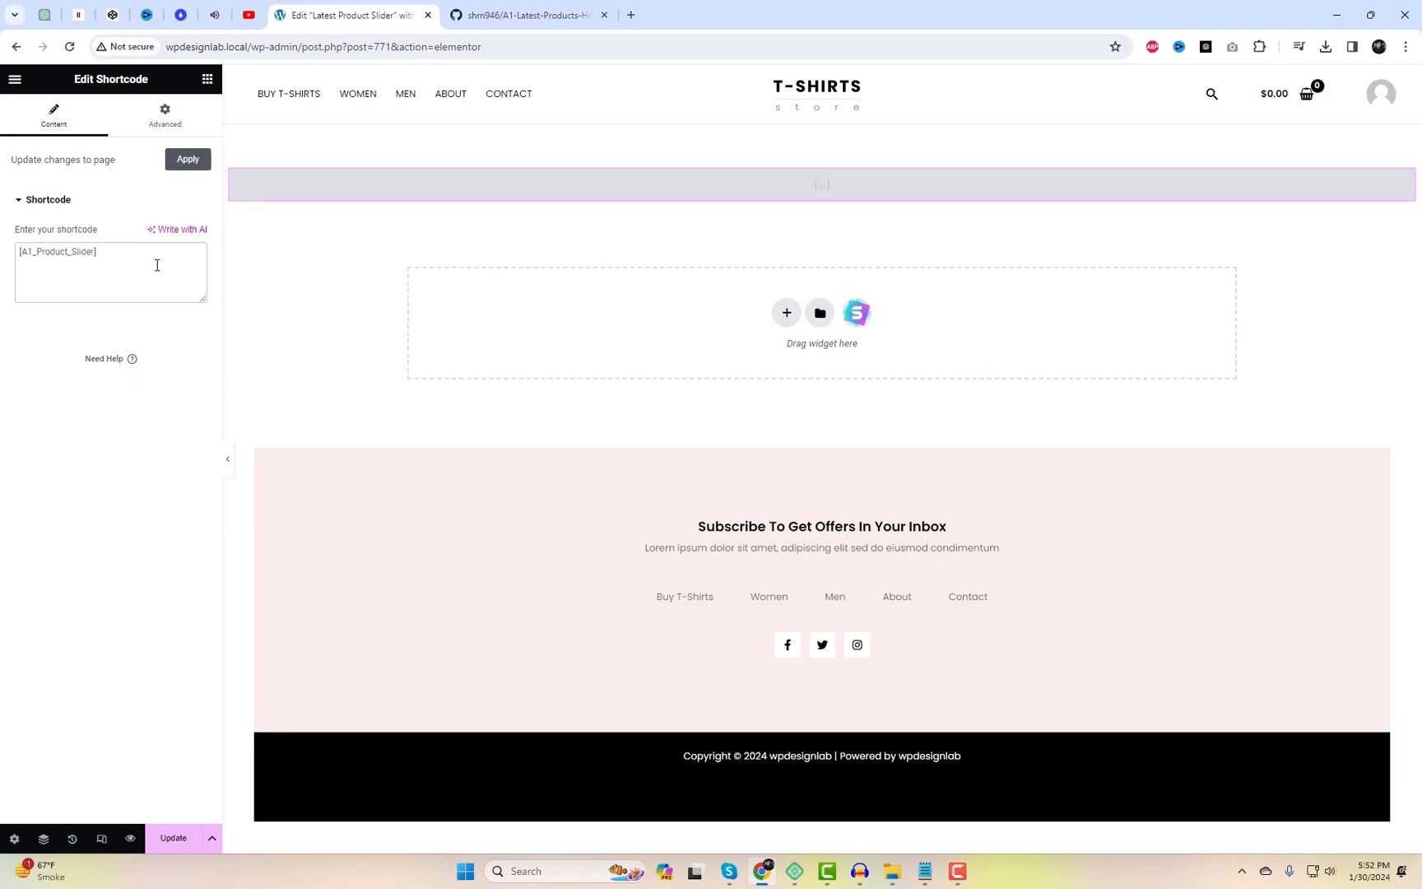
Set the shortcode widget's Advanced margins to 0 and update the page
left_click(164, 115)
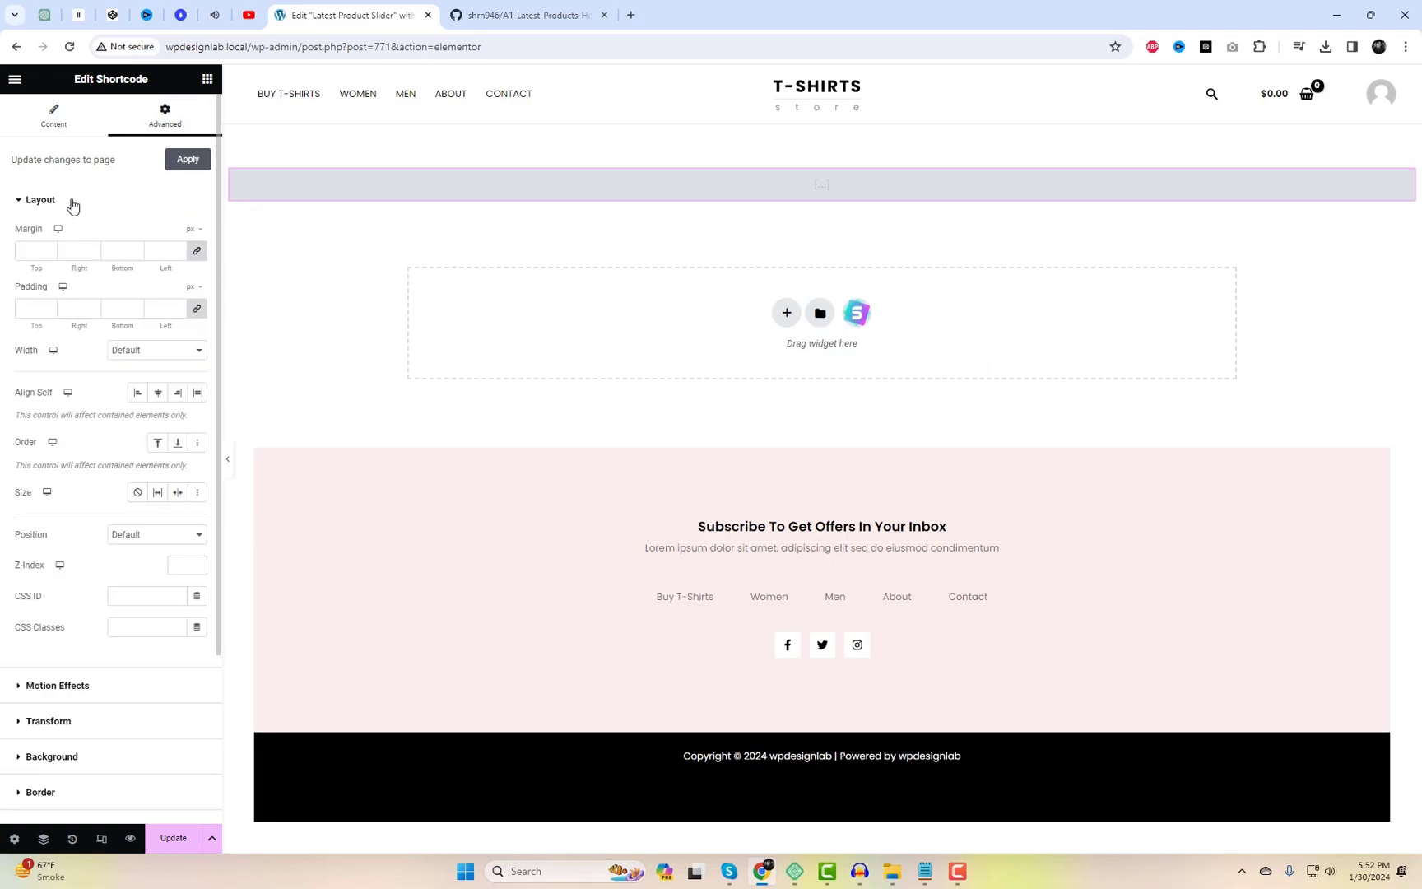
left_click(36, 250)
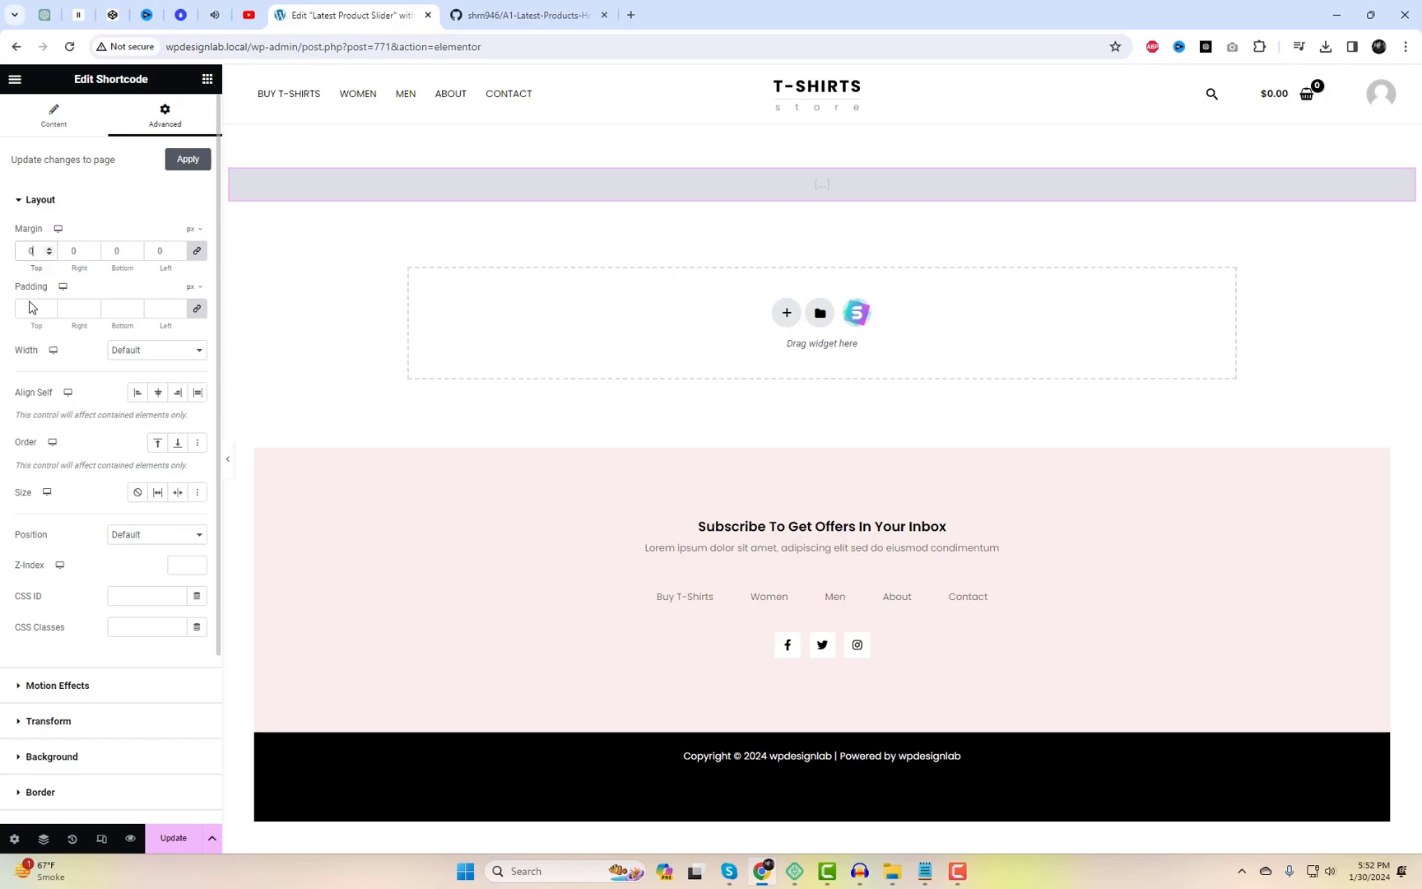
left_click(53, 115)
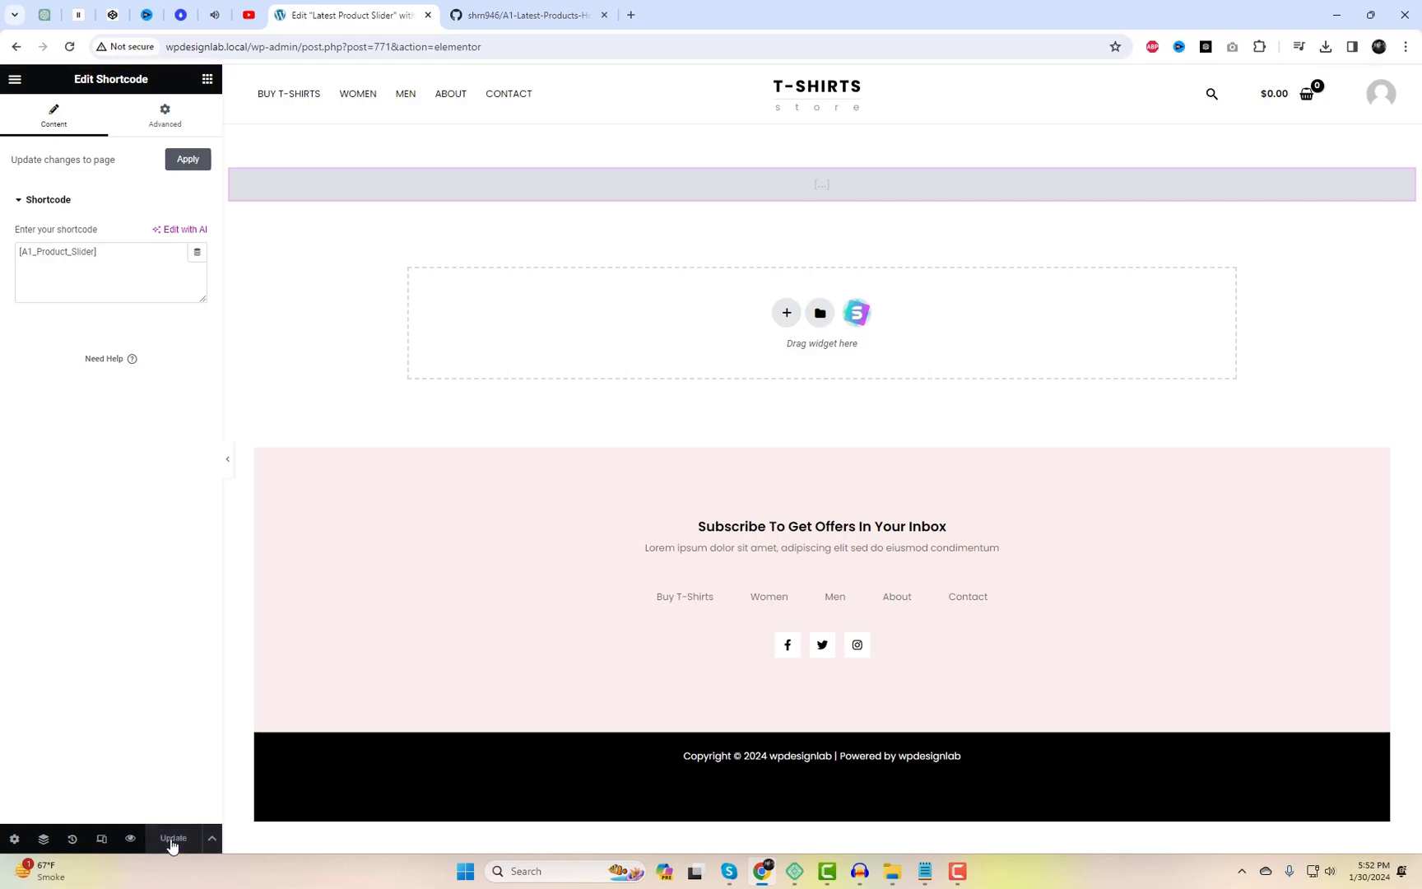
mouse_move(130, 838)
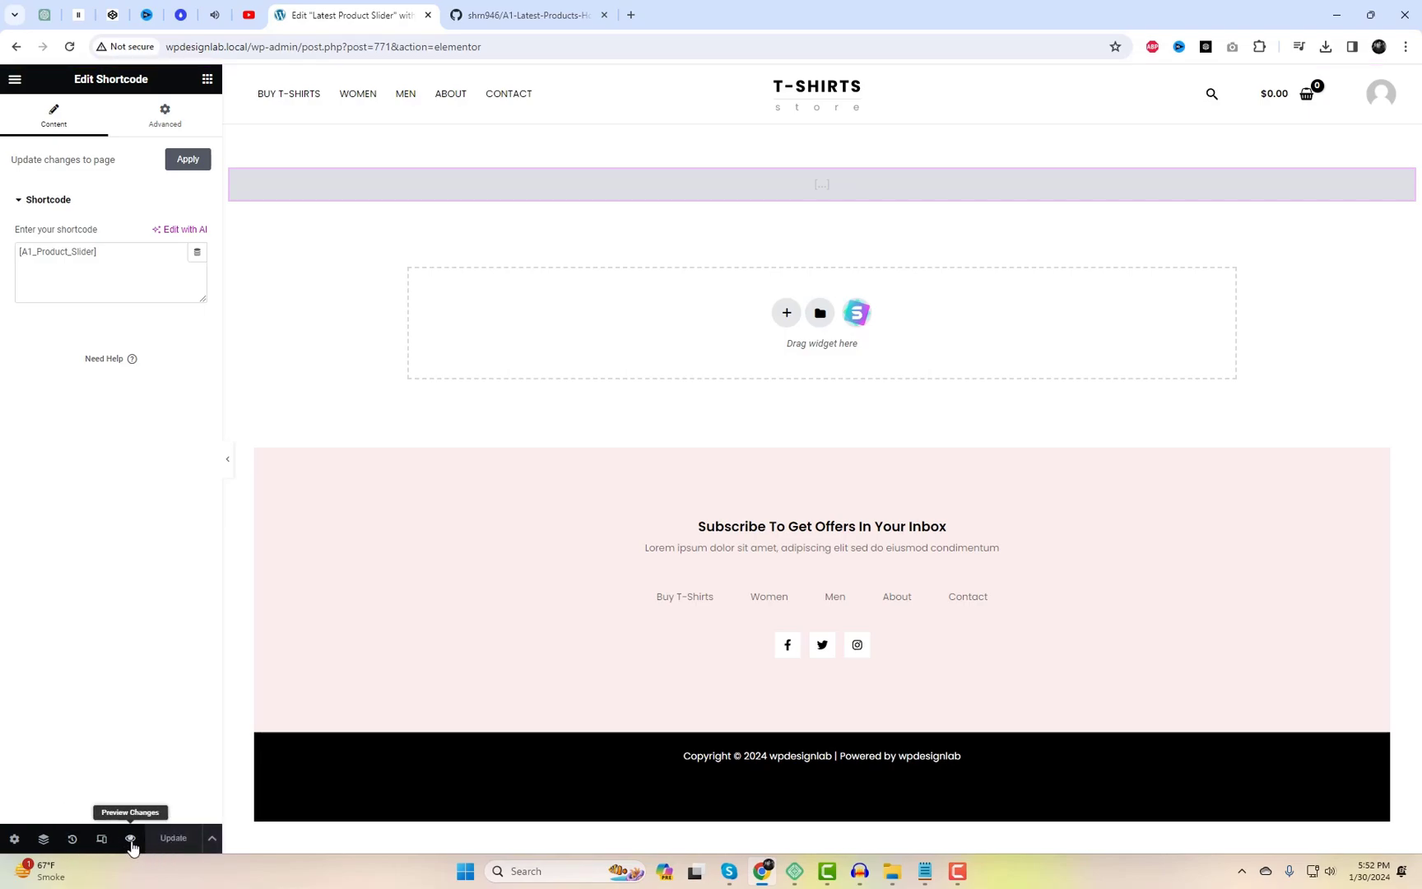
Preview the page, scroll through the horizontal T-shirt slider, and go to All Products
left_click(130, 838)
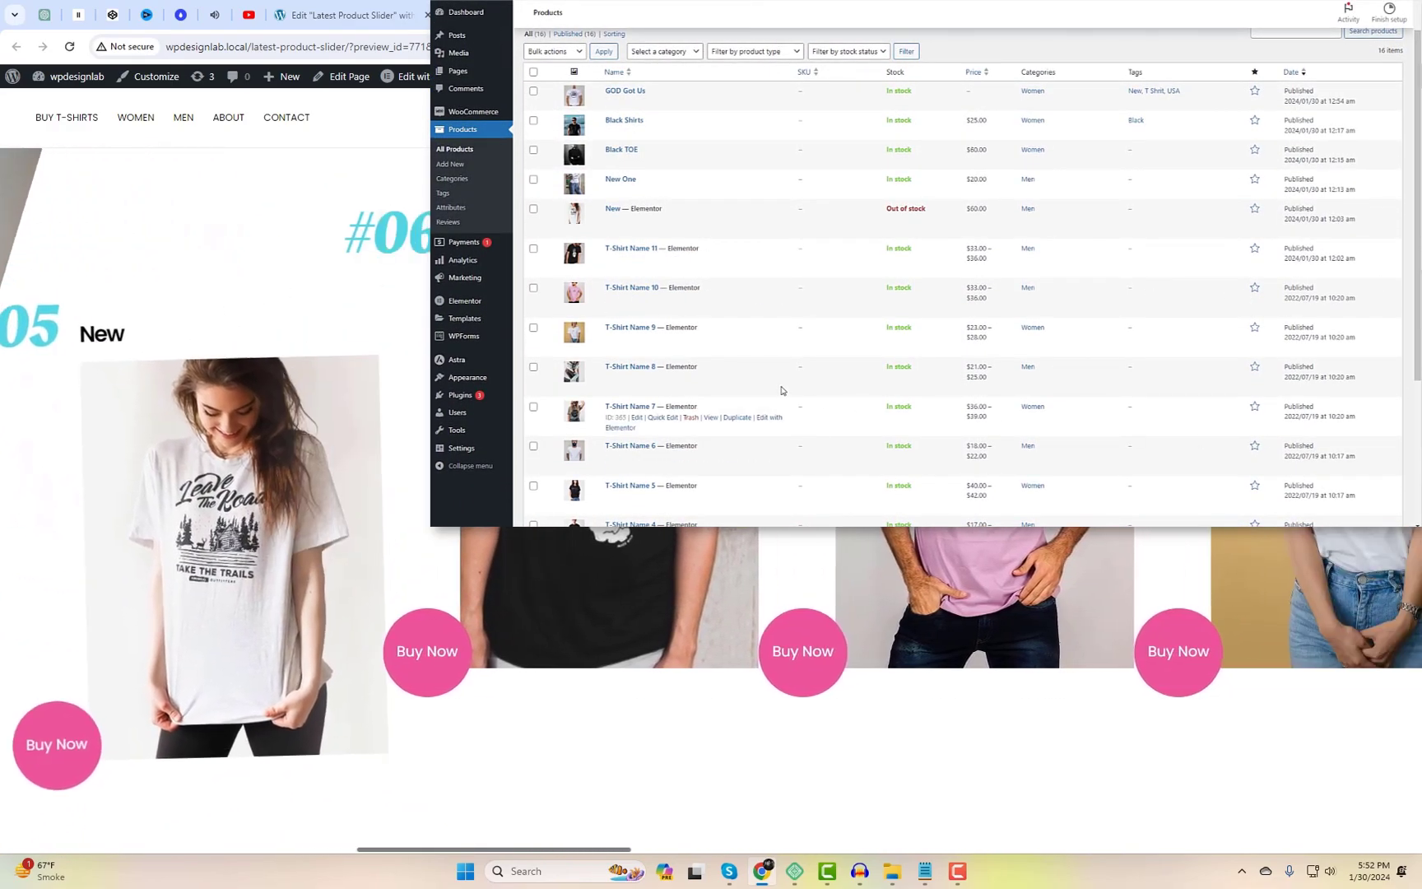
left_click(526, 16)
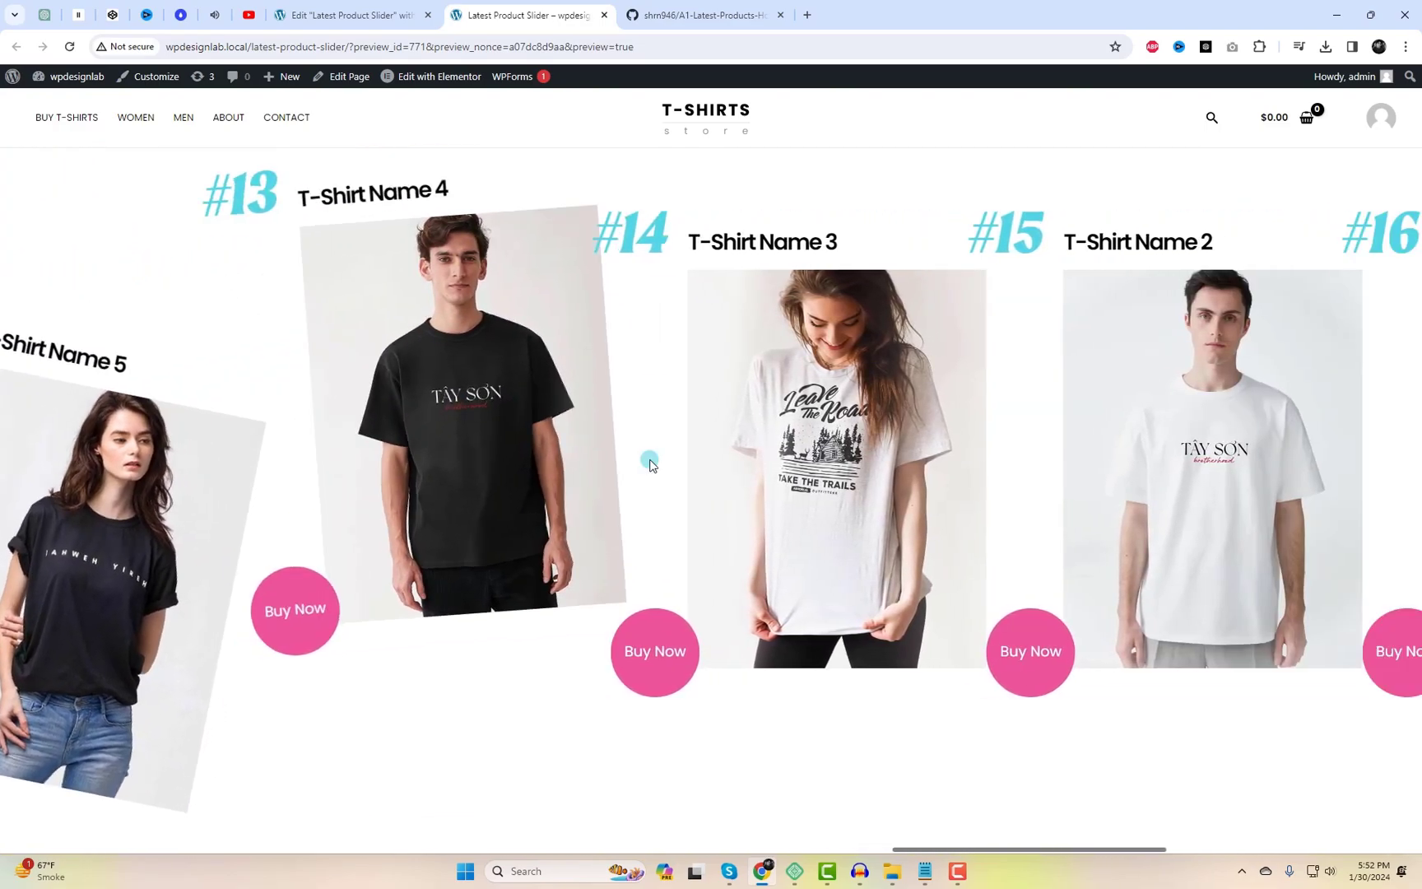
scroll("right", 3)
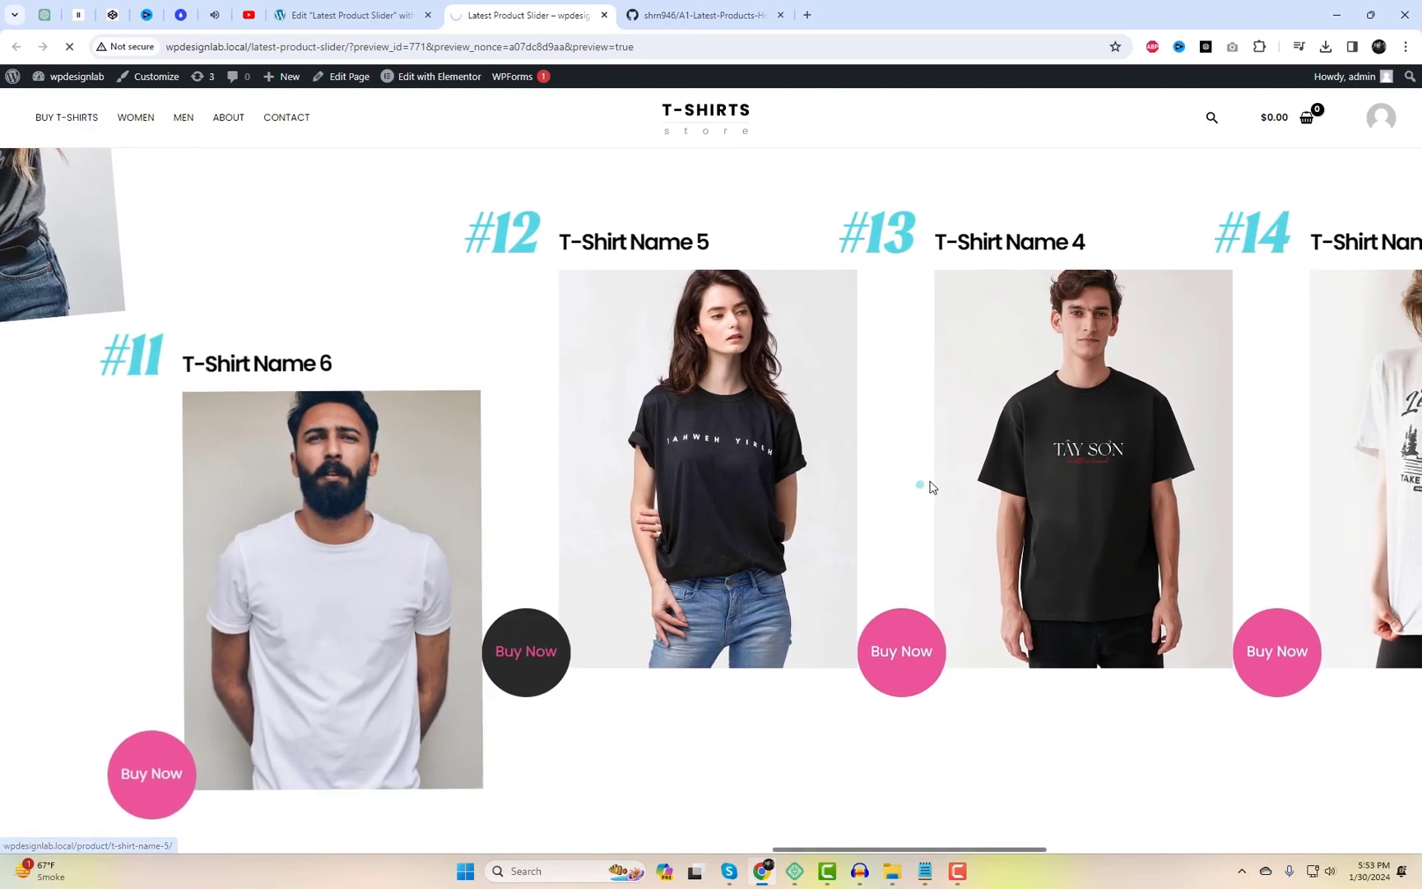
left_click(525, 651)
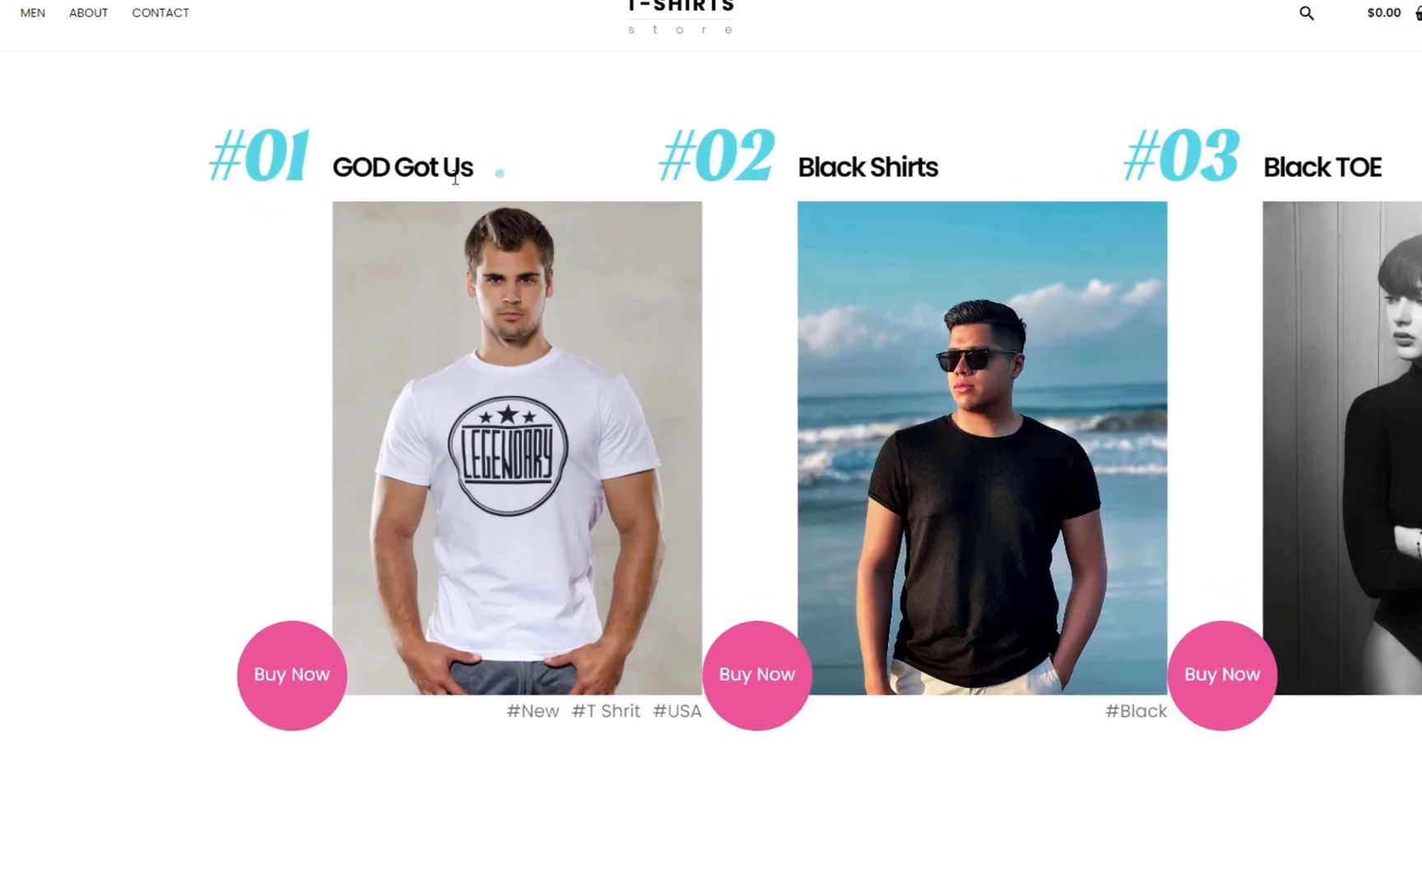
left_click(526, 15)
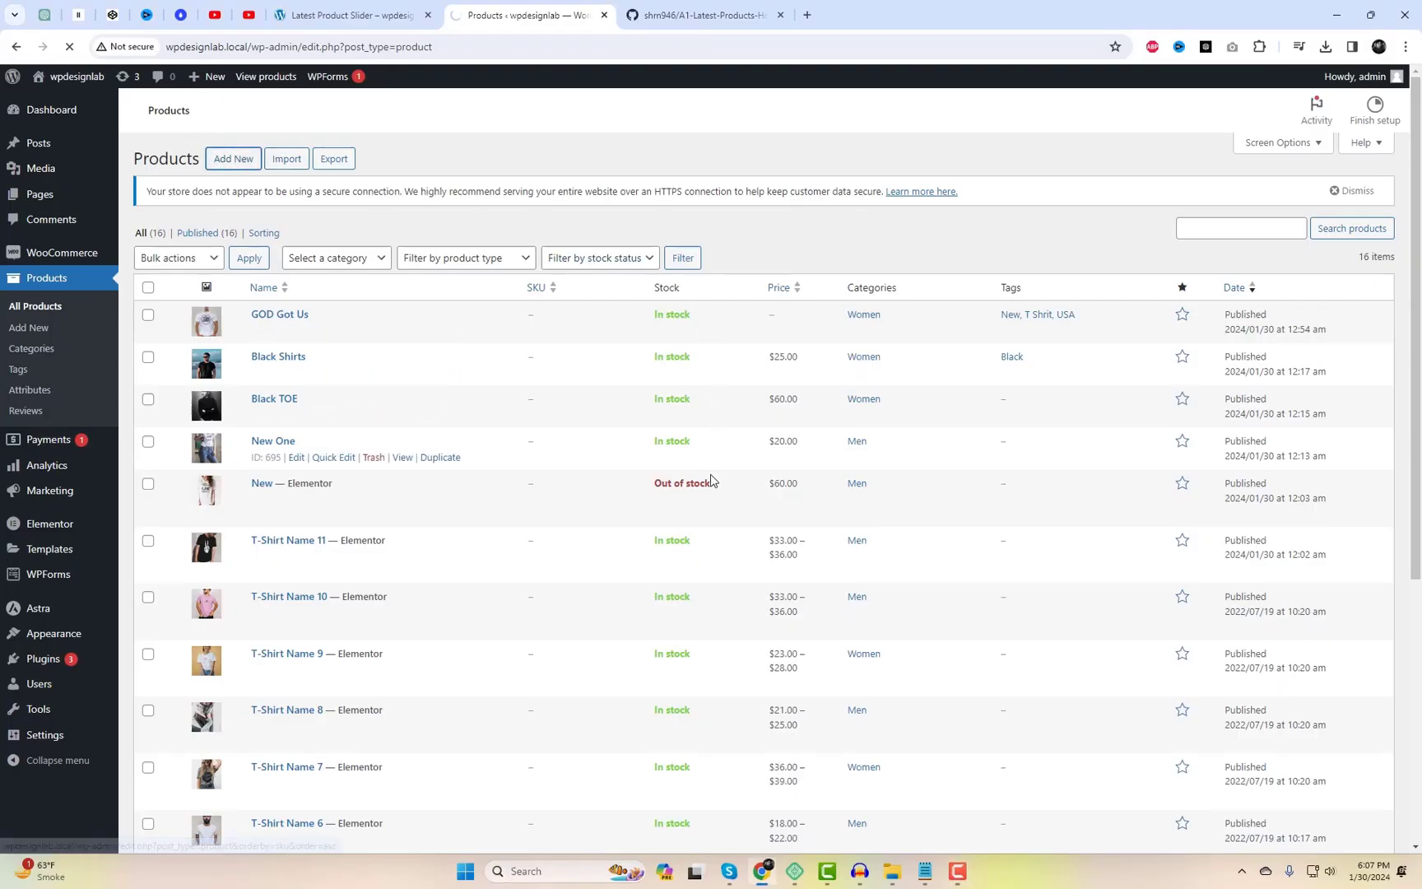
Start a new product named 'USA Main' and begin its description
left_click(232, 158)
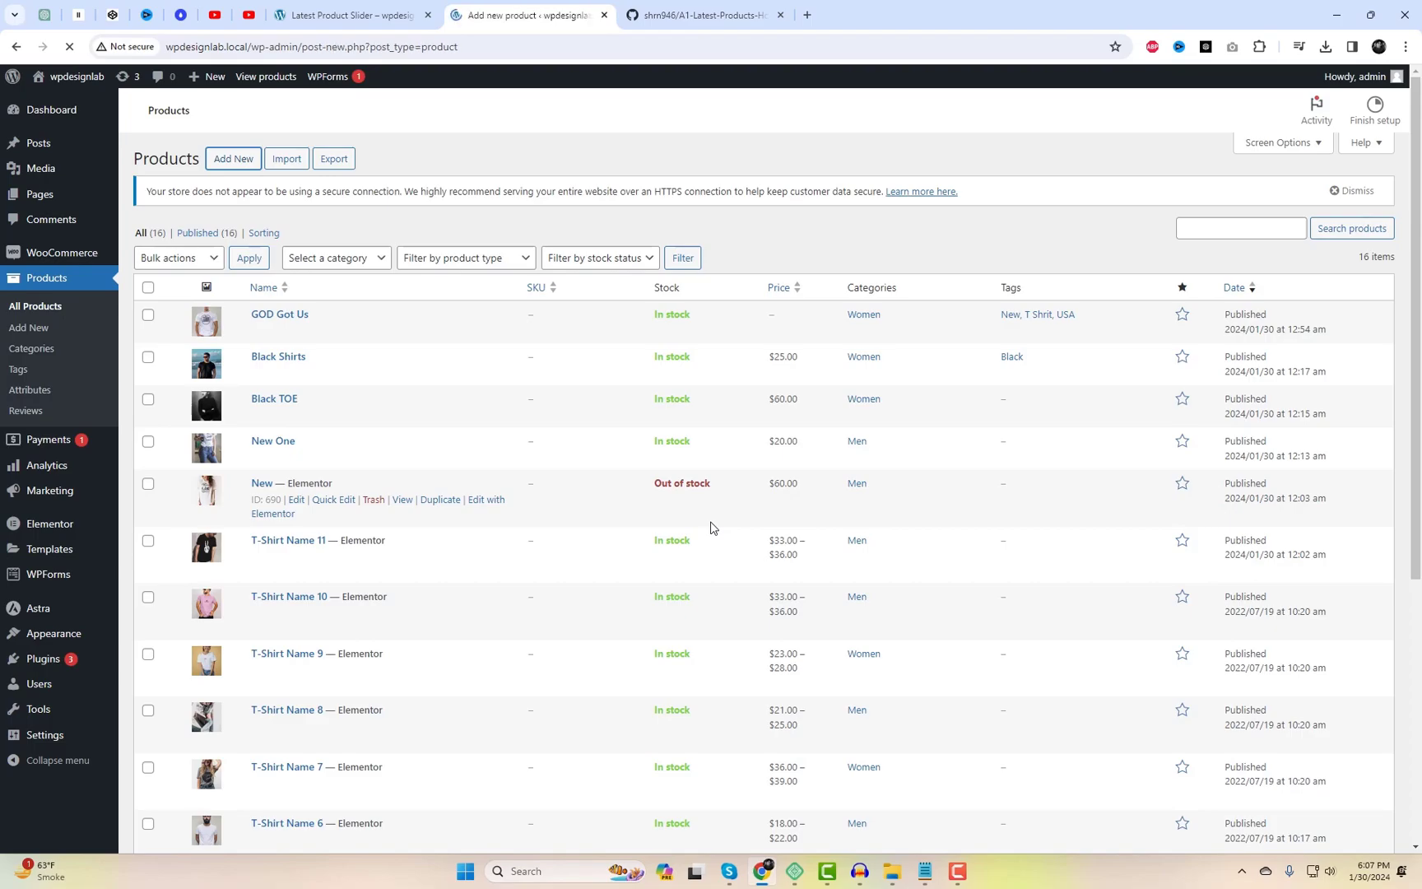
left_click(232, 158)
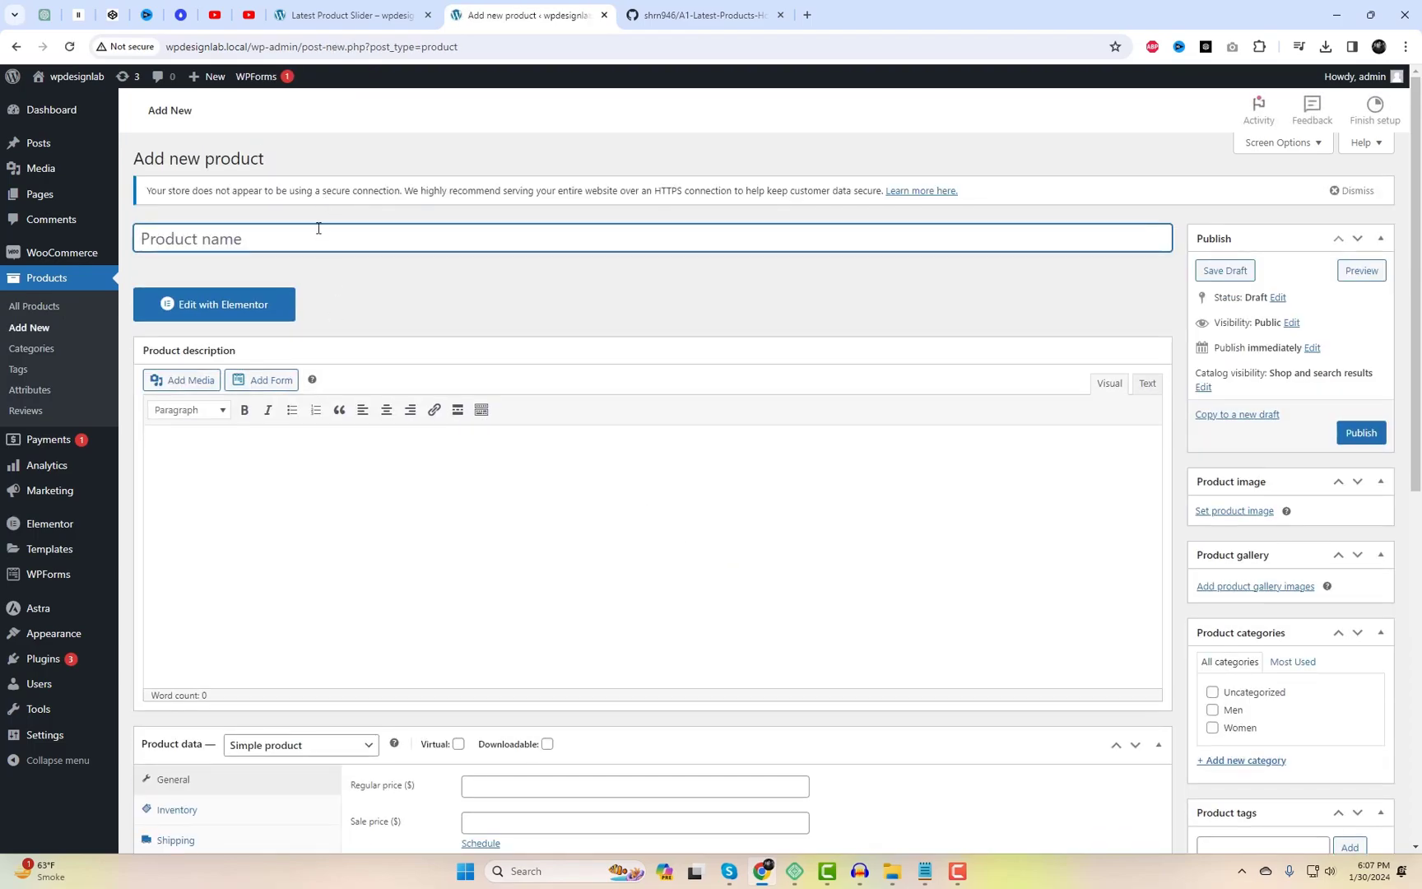
type("USA")
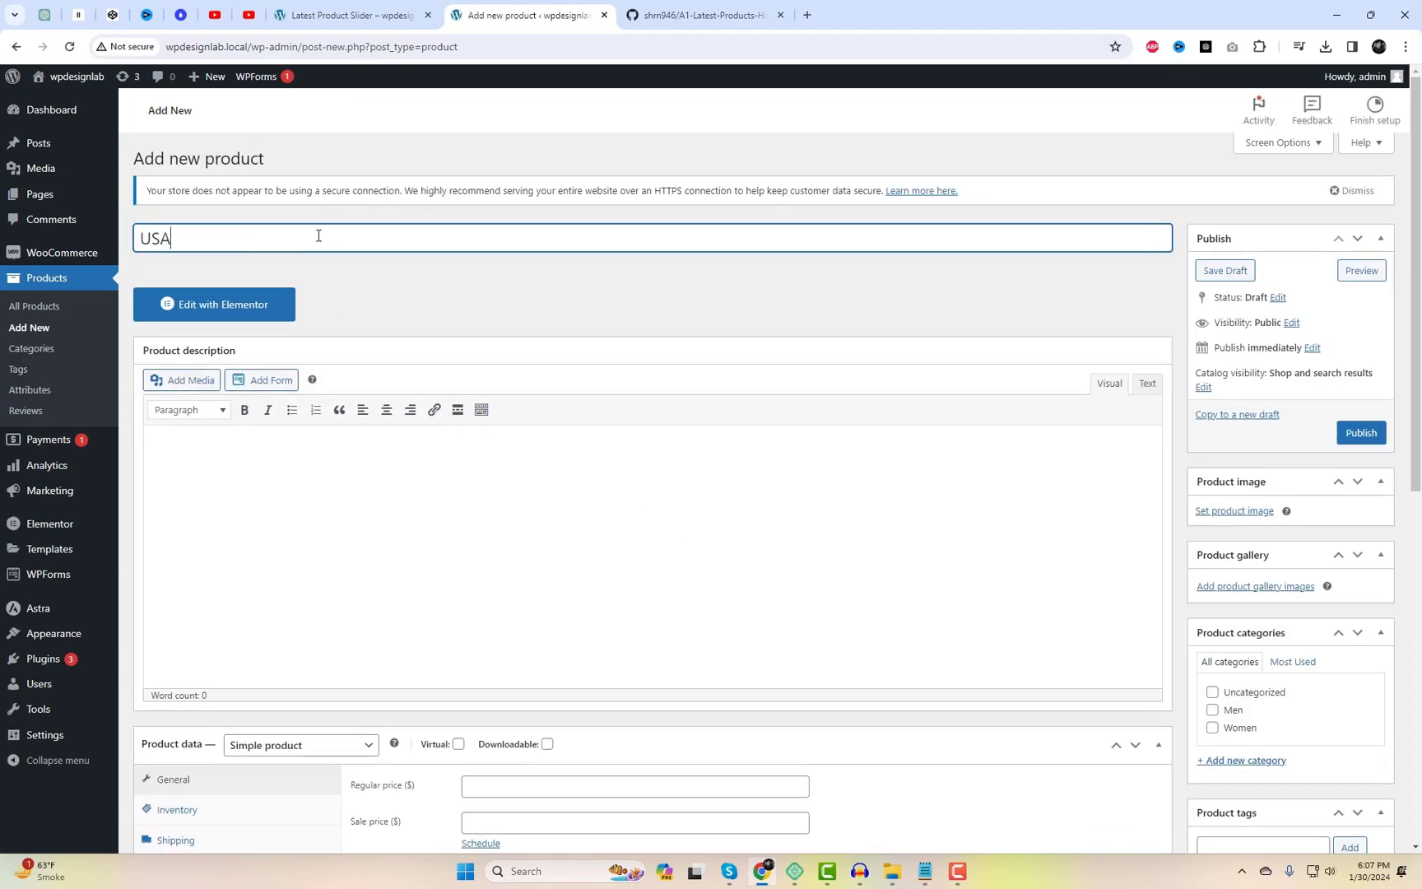
type("Main")
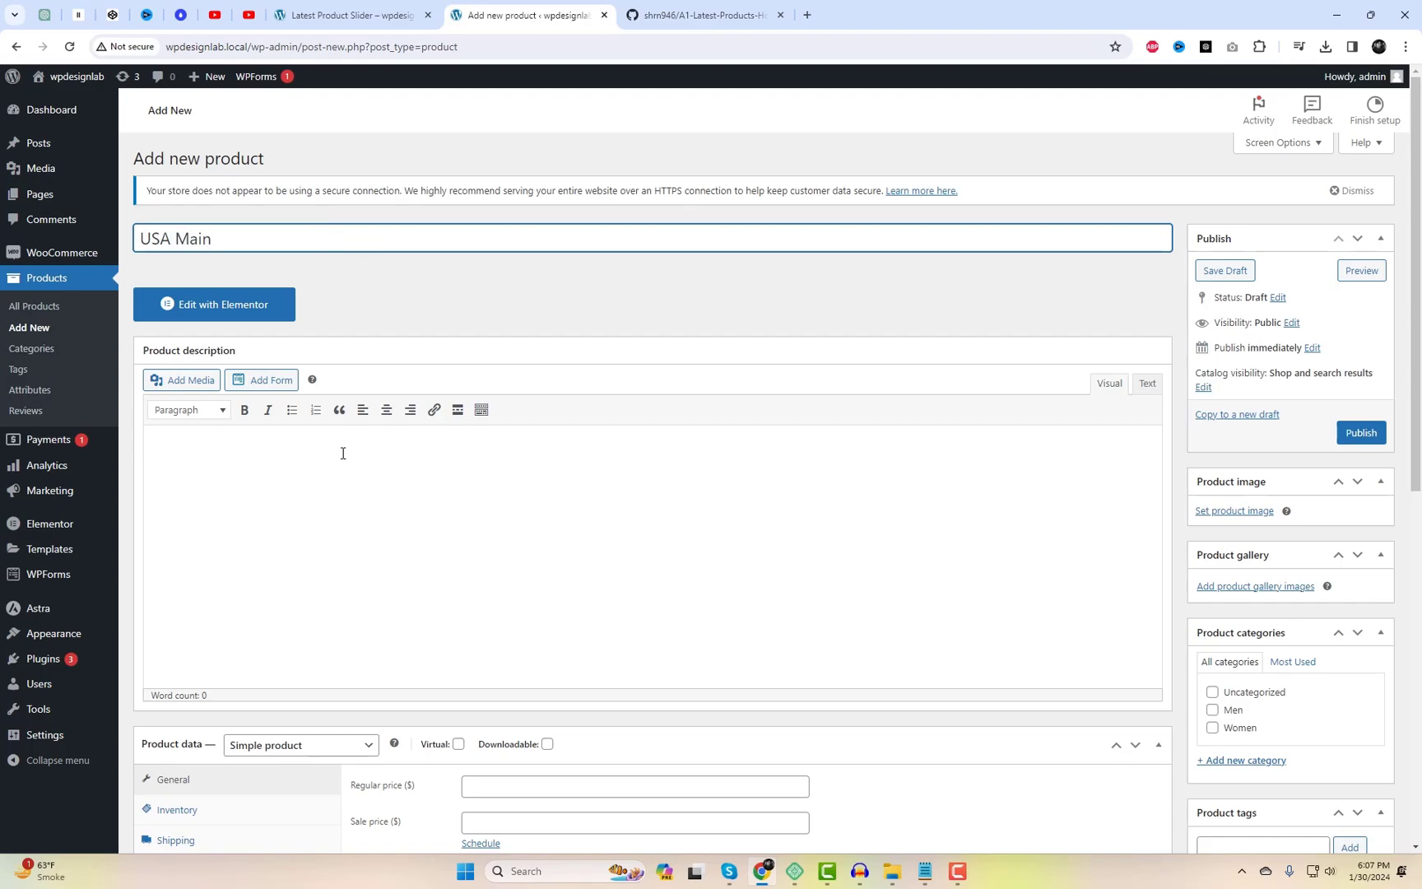
type("description")
left_click(636, 786)
type("1")
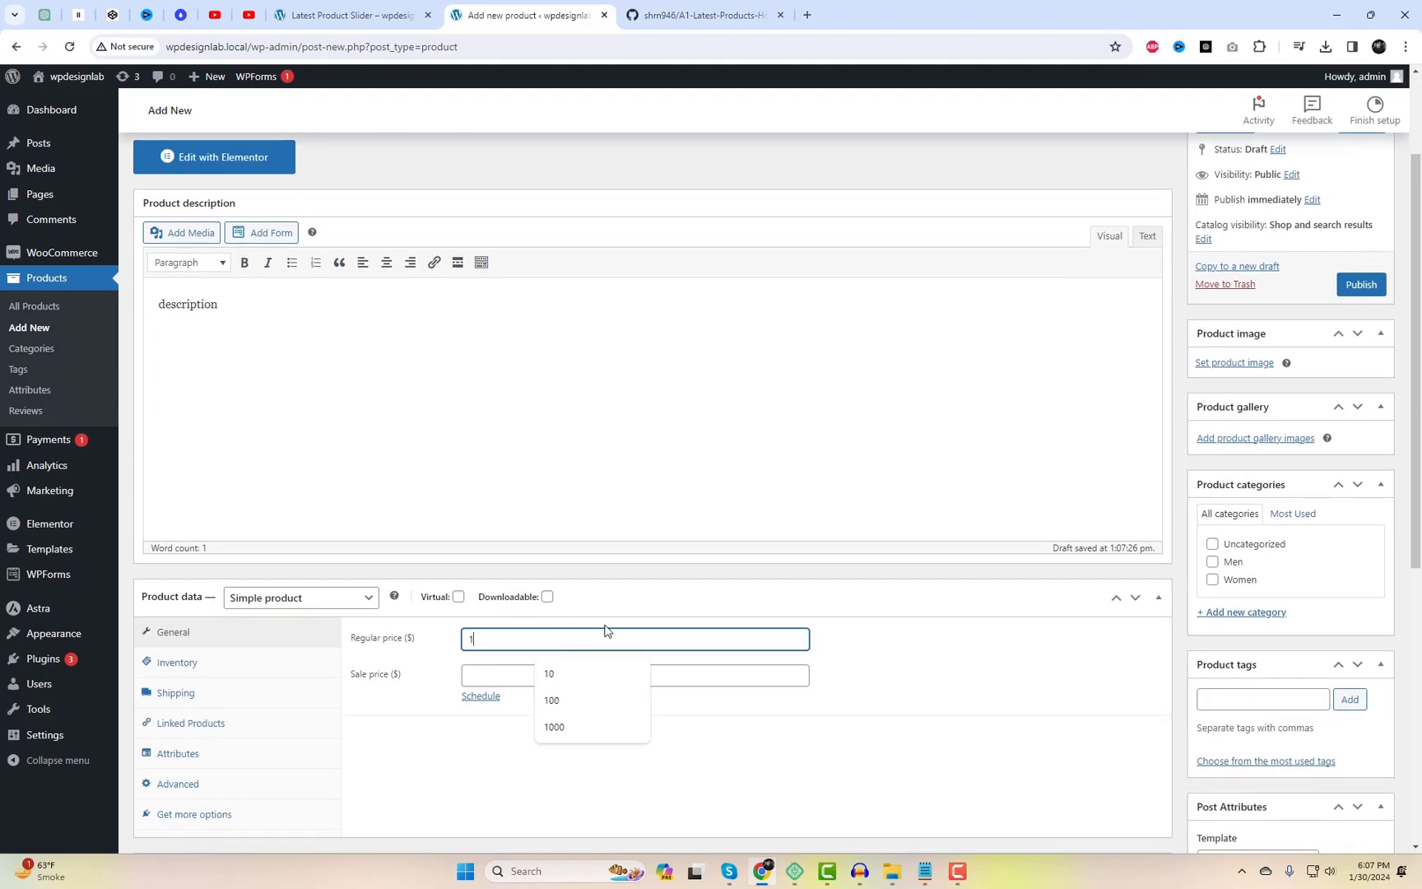
Give it regular price 100, the Men category and the black T-shirt image, then publish
left_click(551, 699)
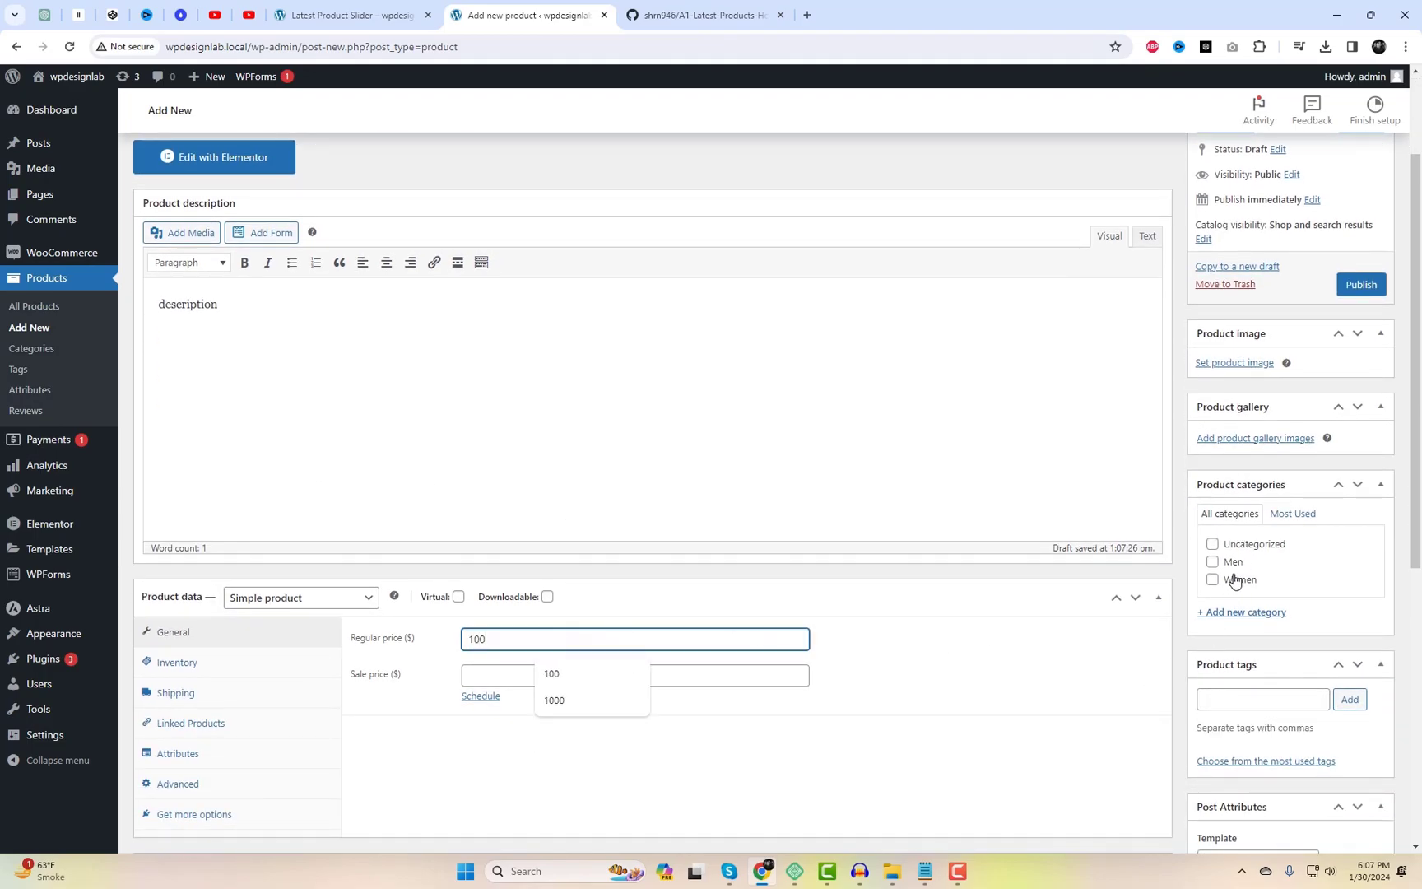
left_click(1213, 562)
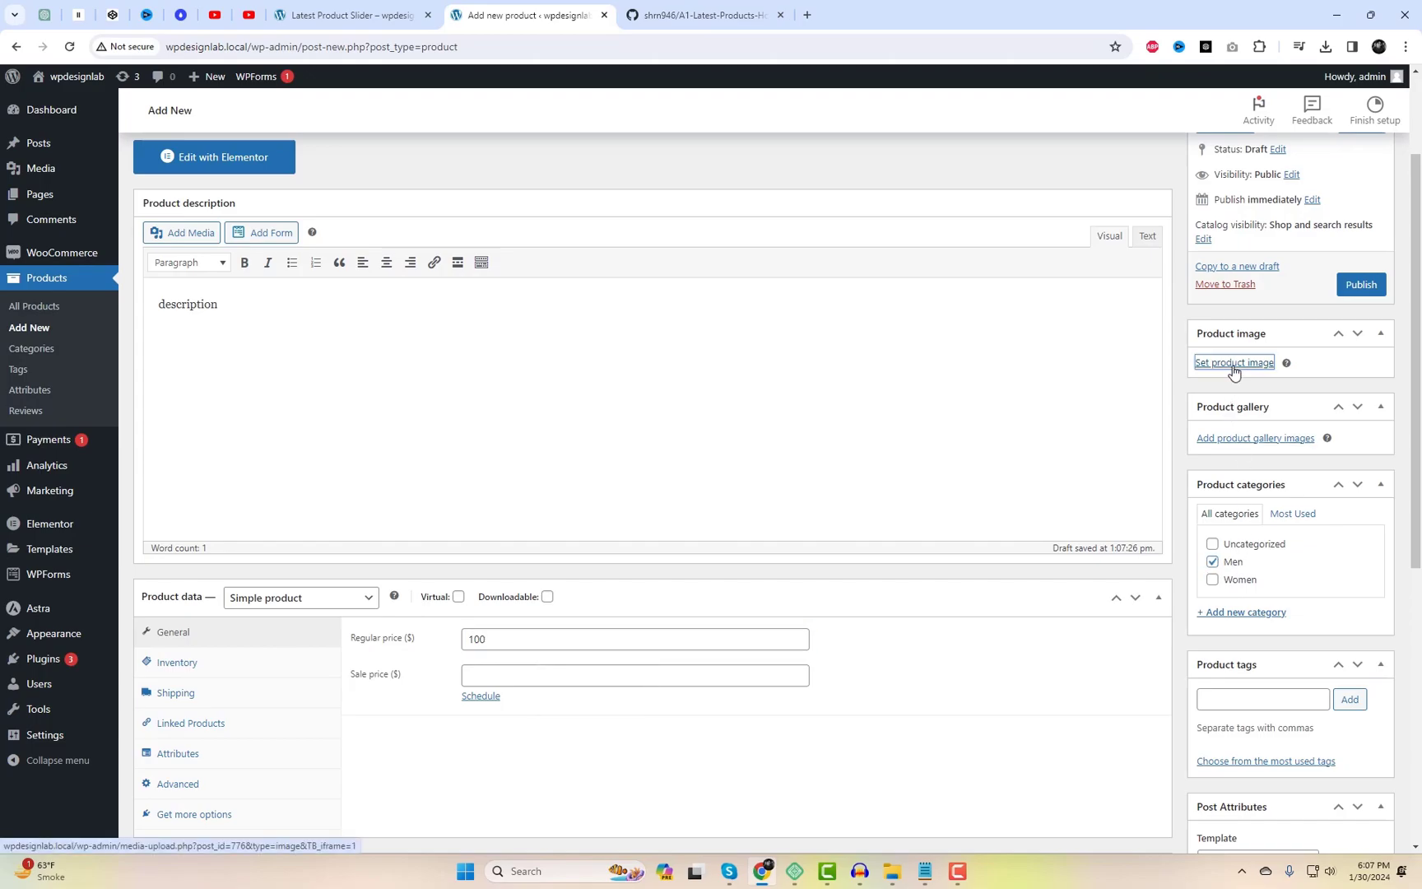
left_click(1234, 363)
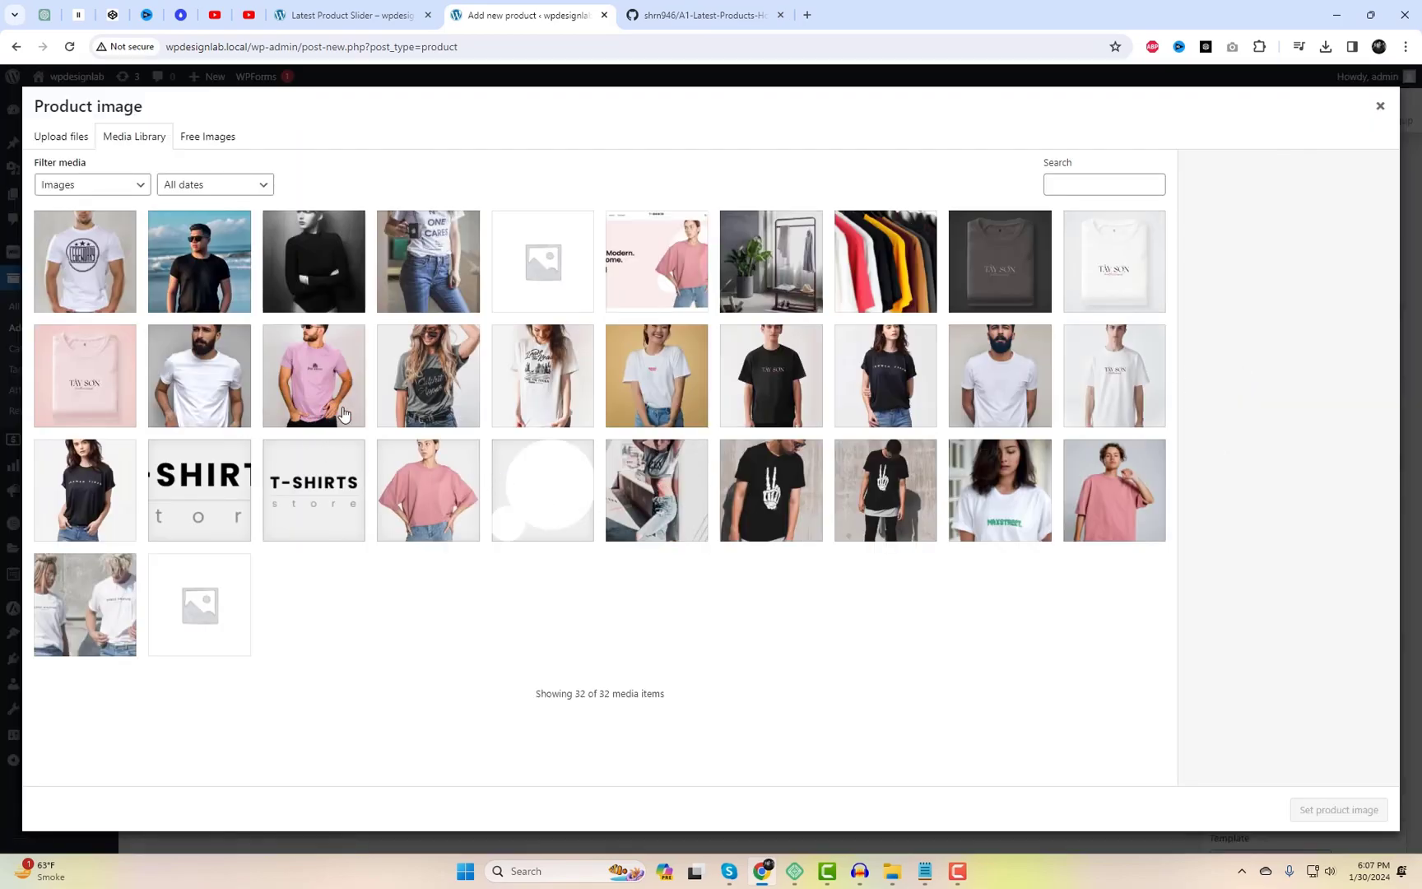
mouse_move(879, 509)
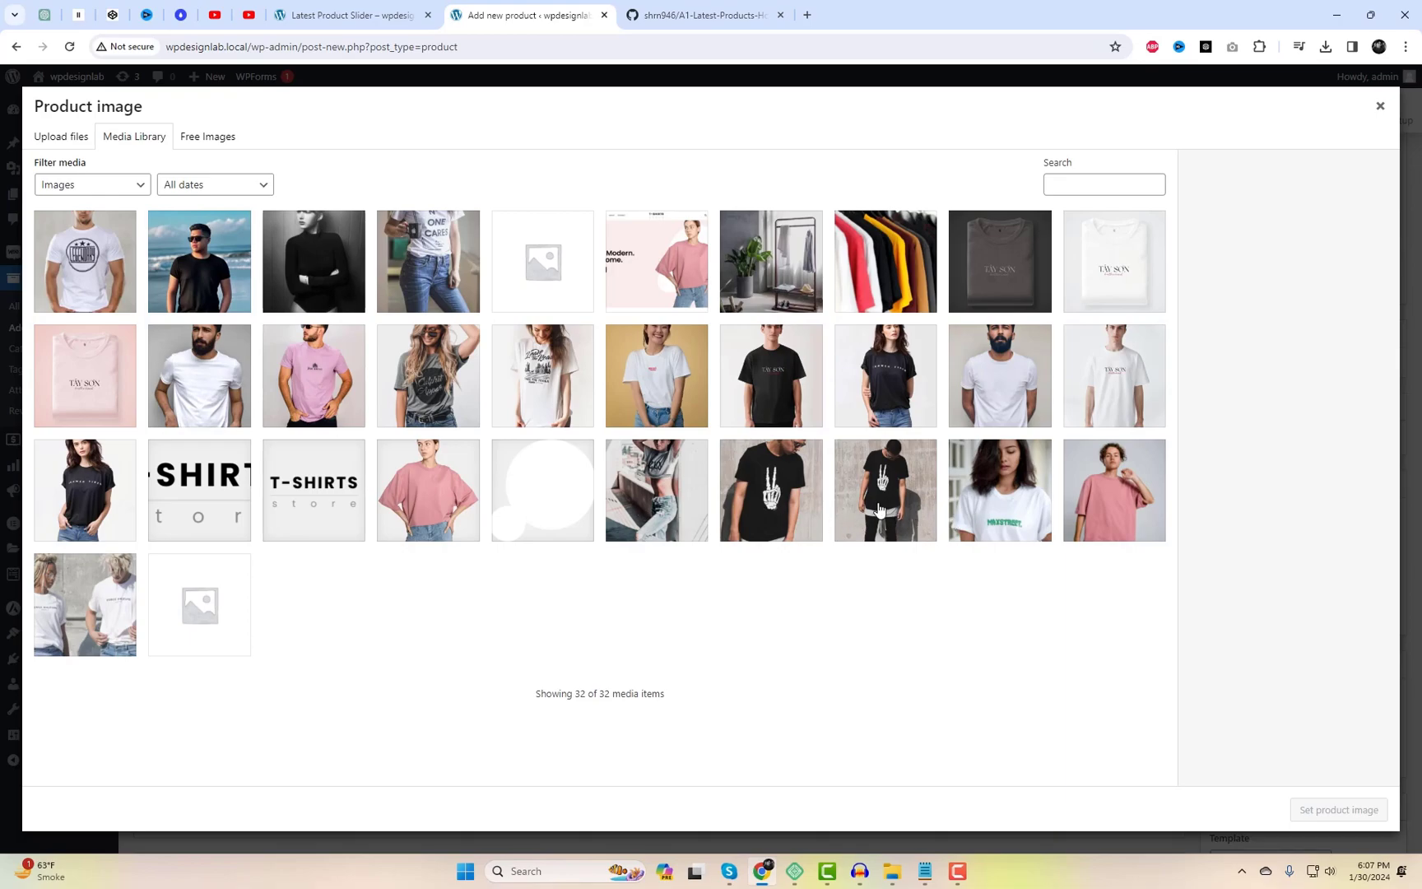
left_click(770, 376)
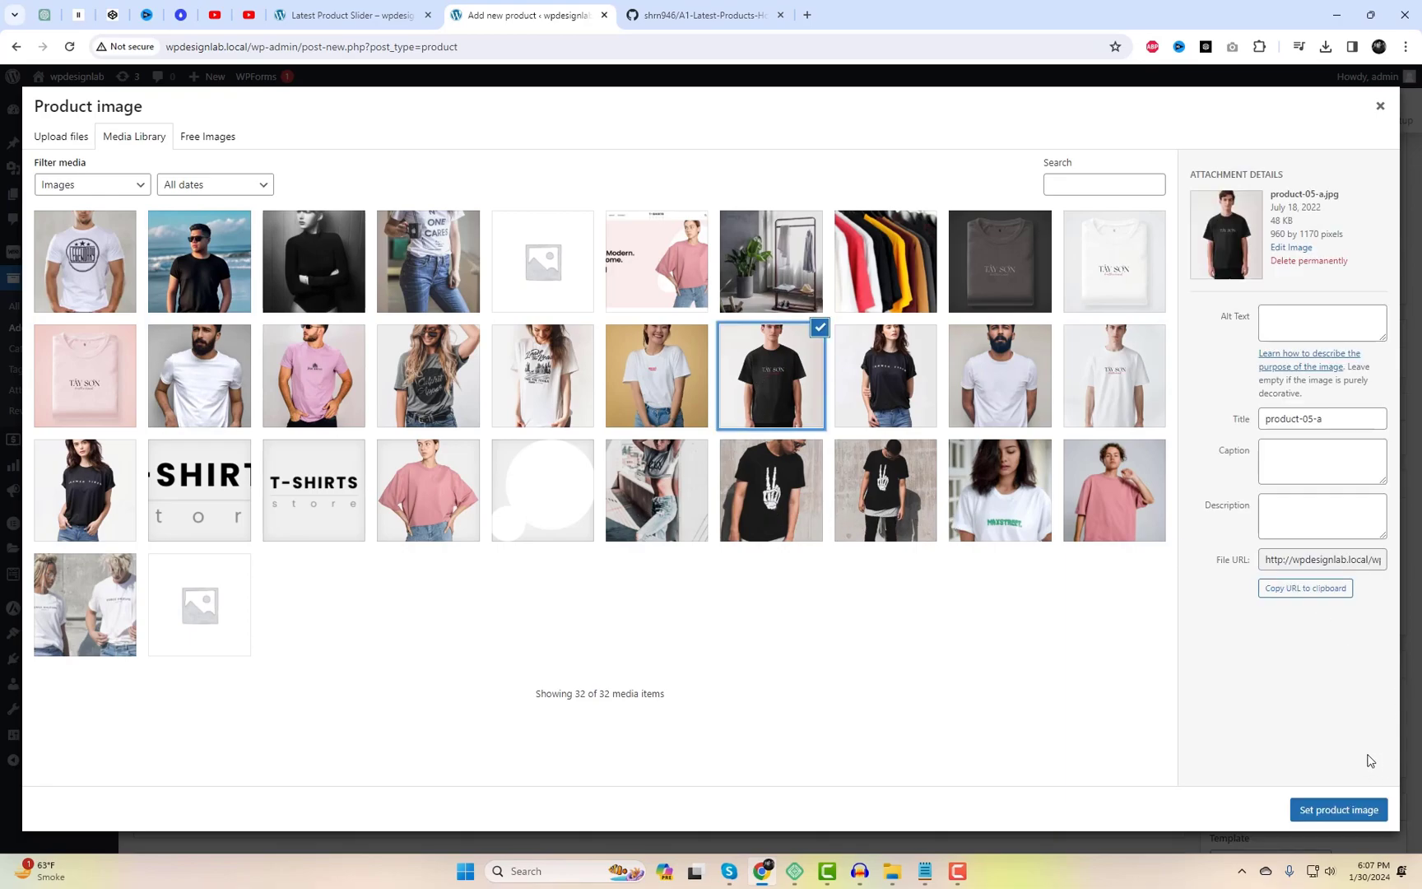
left_click(1337, 809)
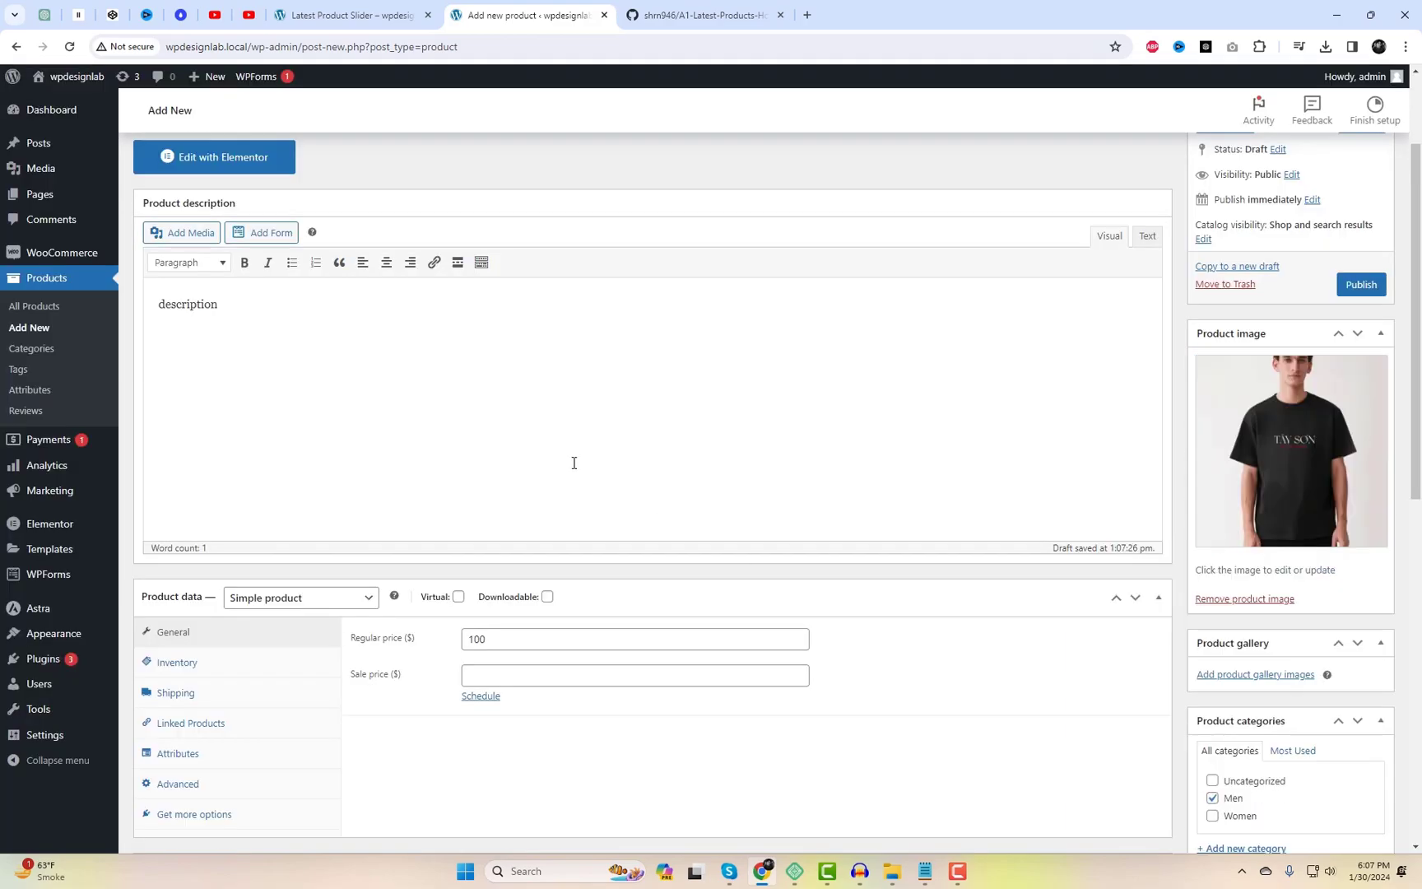
left_click(1360, 284)
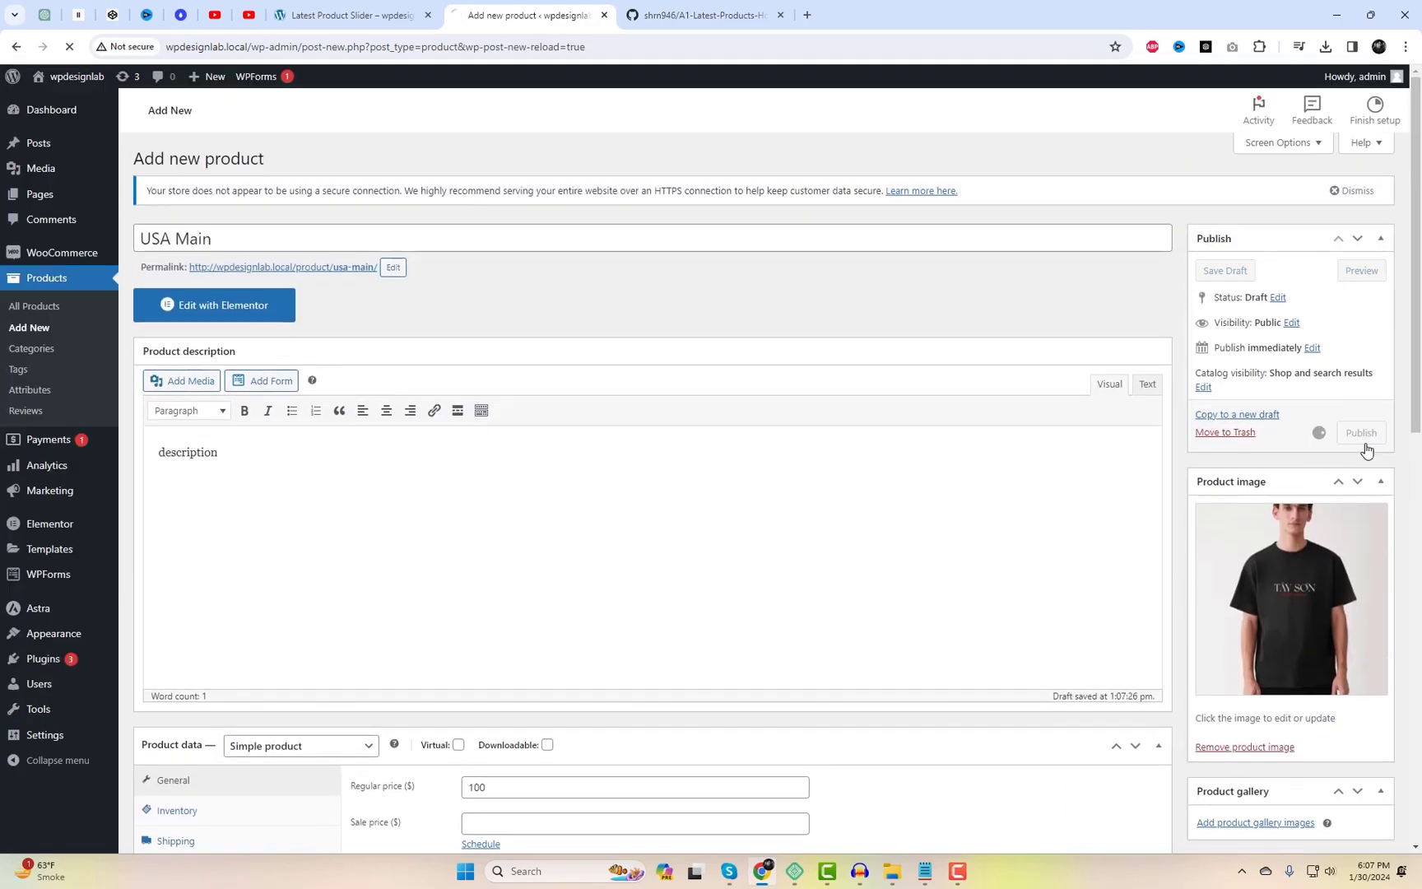
left_click(1360, 433)
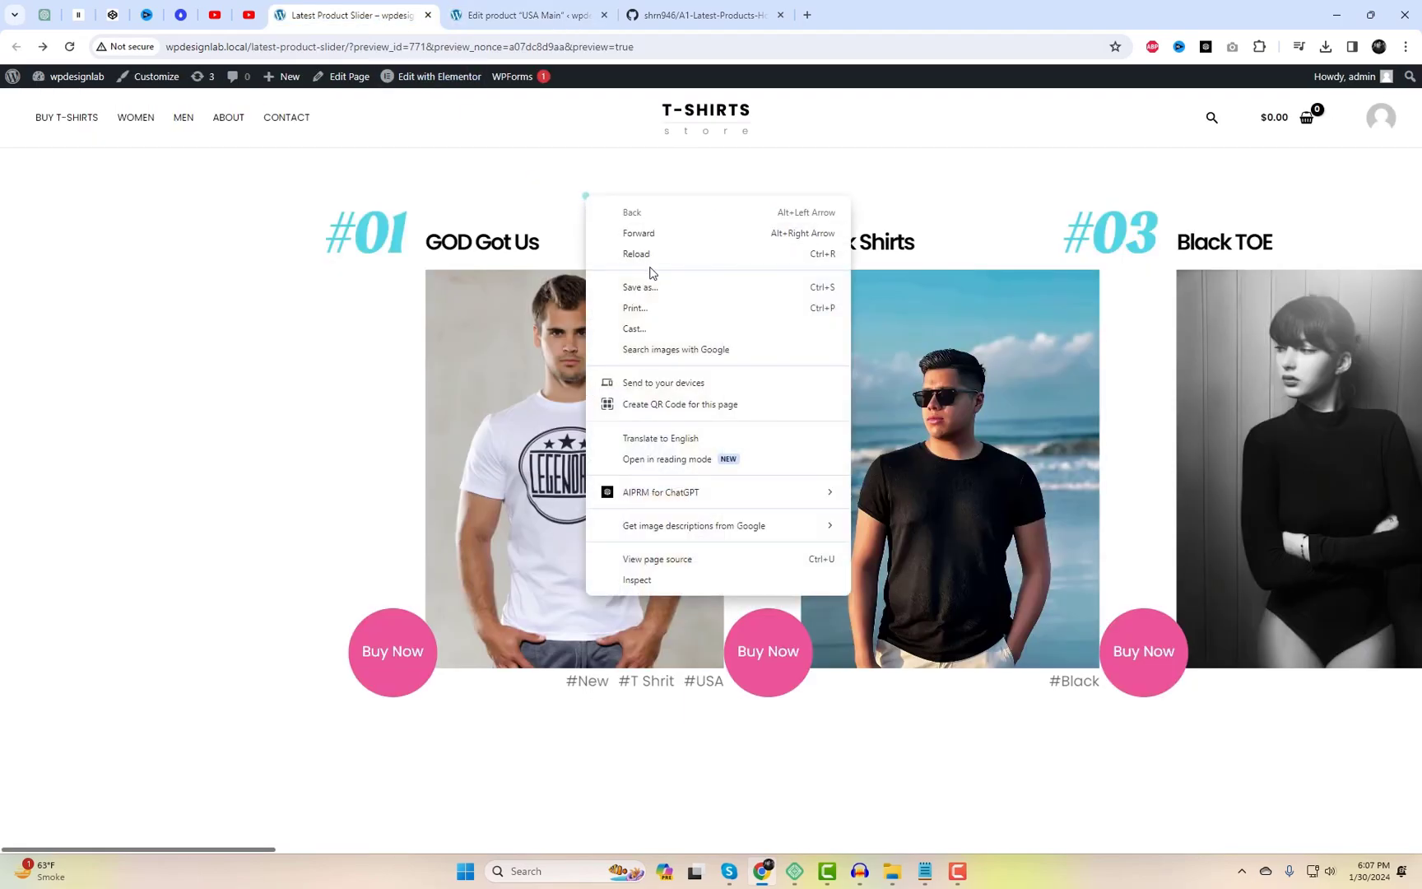
Copy the num_products="5" shortcode example and return to the Elementor editor tab
left_click(637, 254)
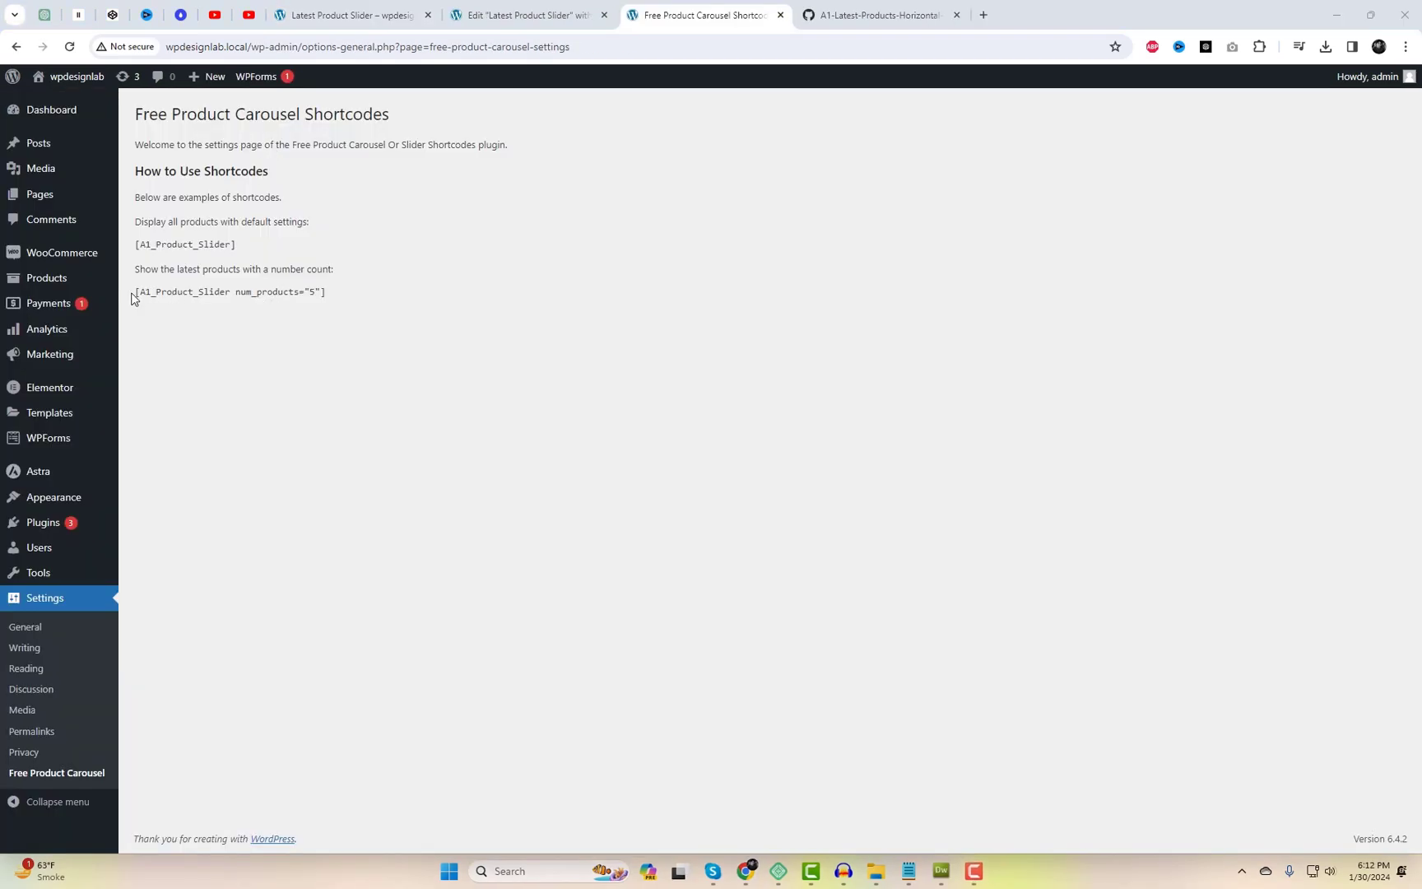
right_click(229, 293)
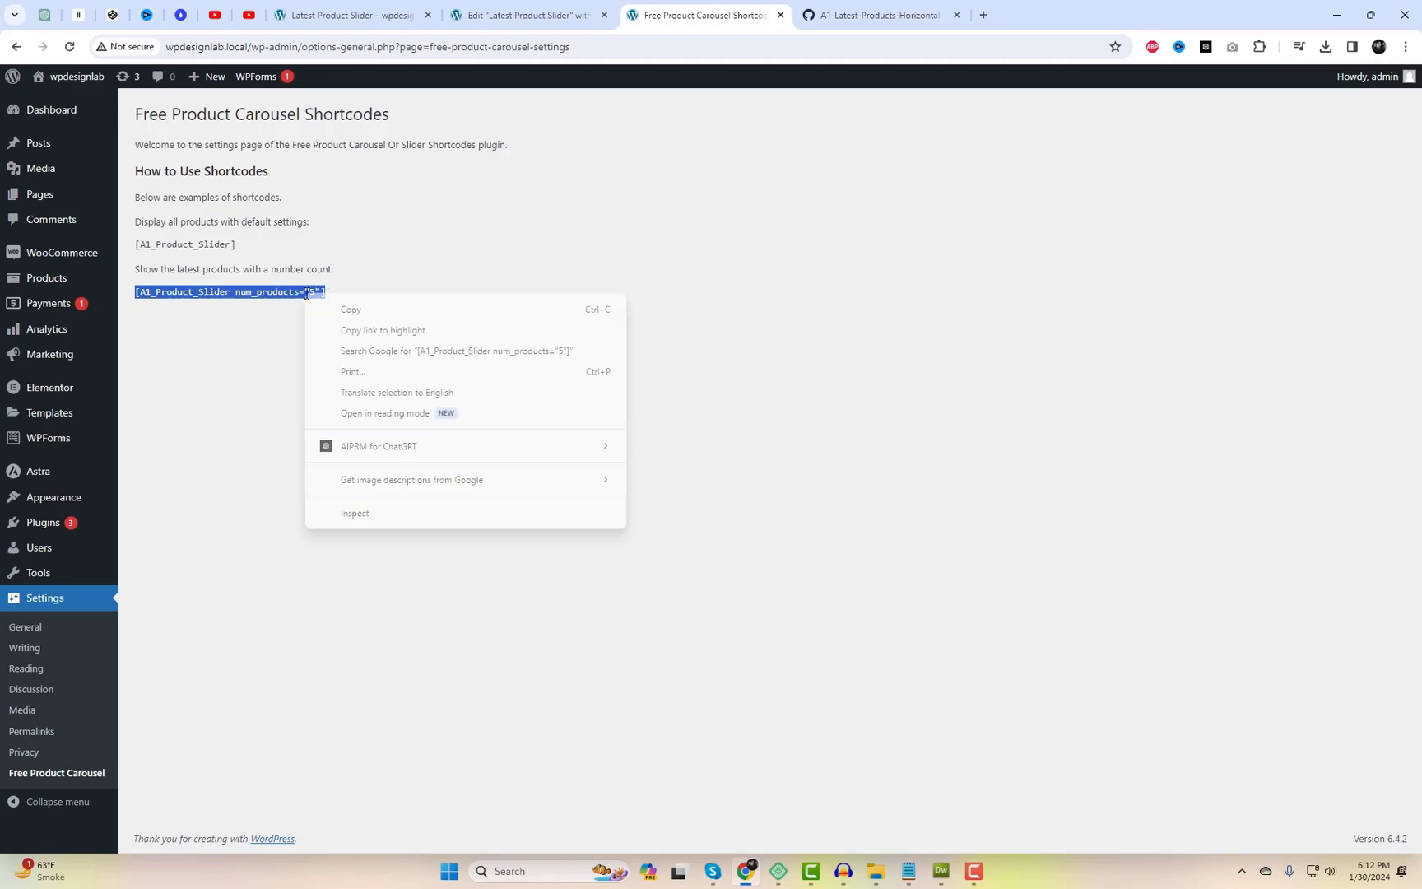
left_click(514, 374)
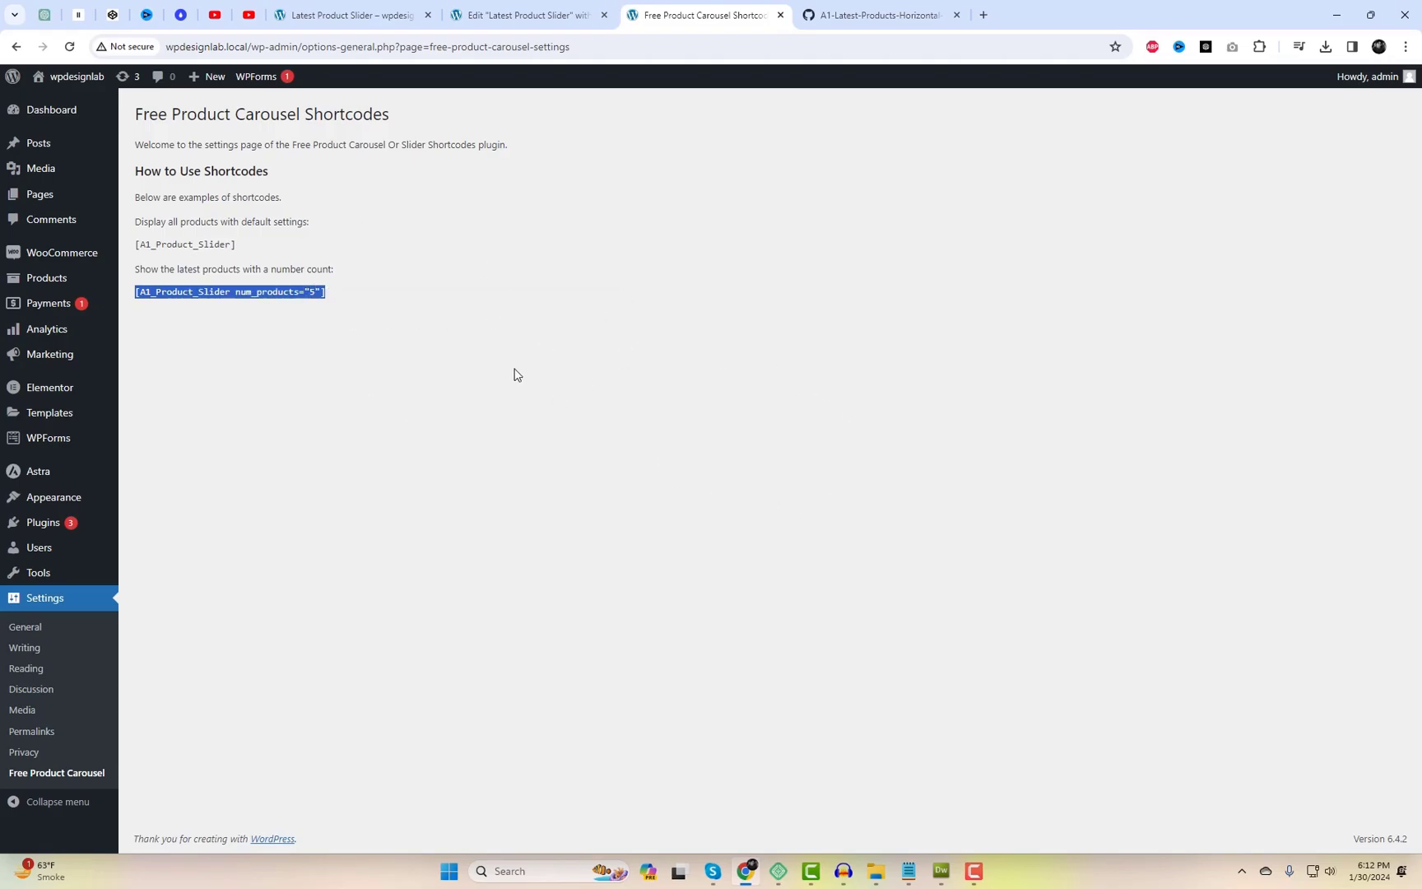
left_click(526, 16)
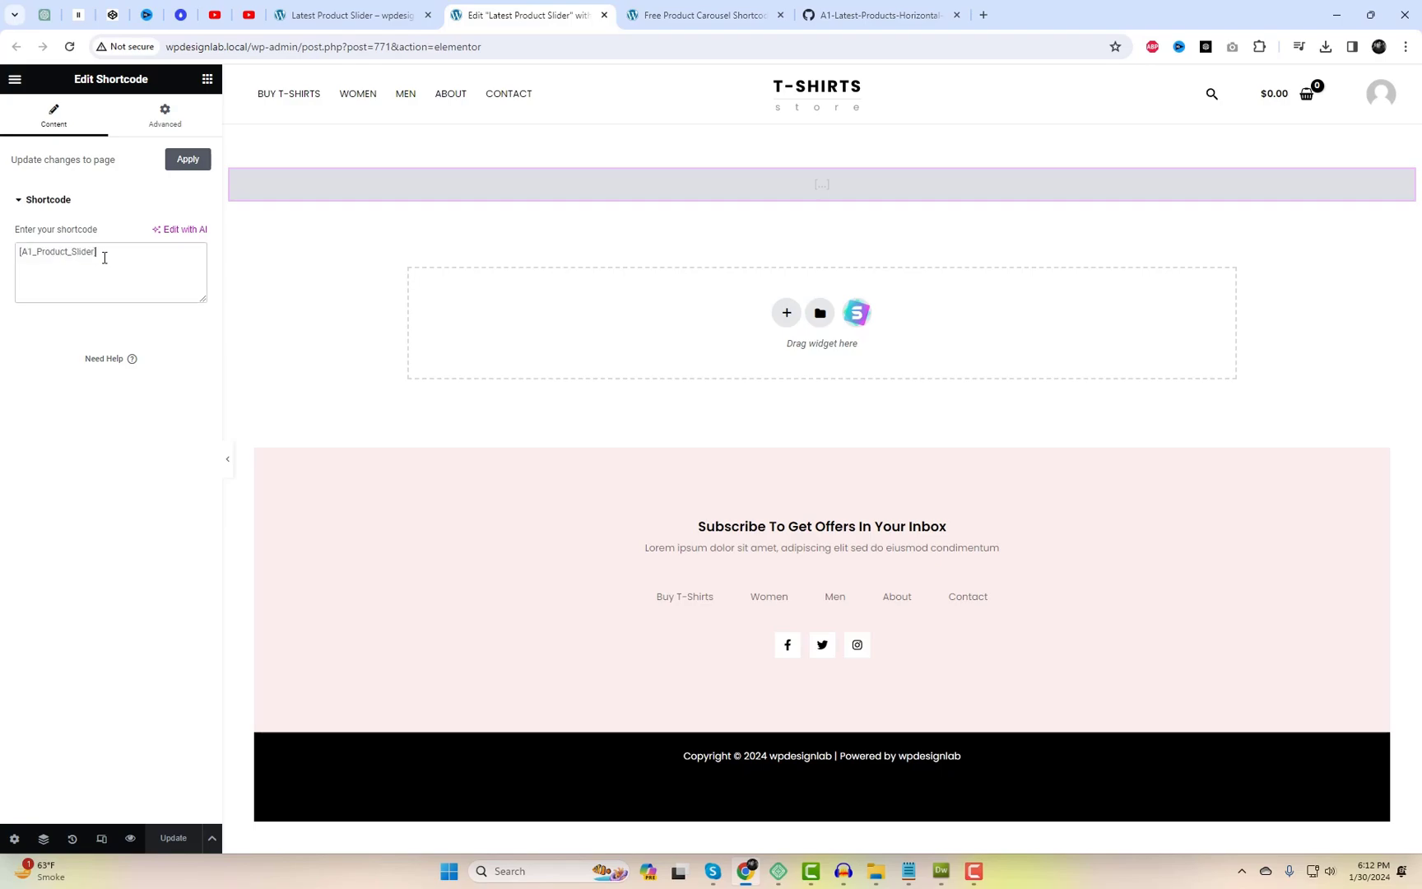
Set the slider shortcode to num_products="8", save the page, and view the preview
type("num_products=\"5\"")
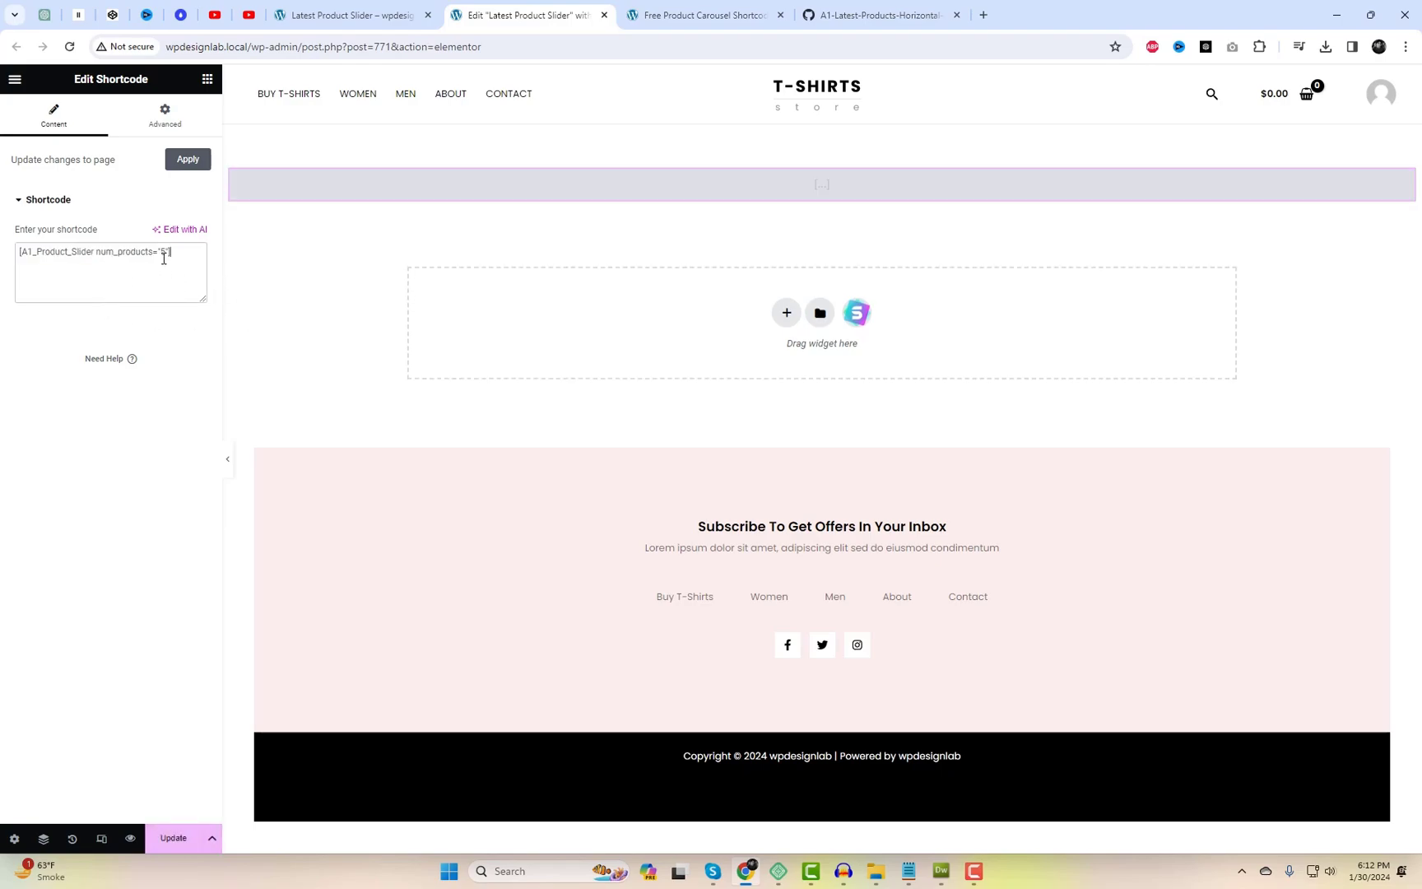
type("8")
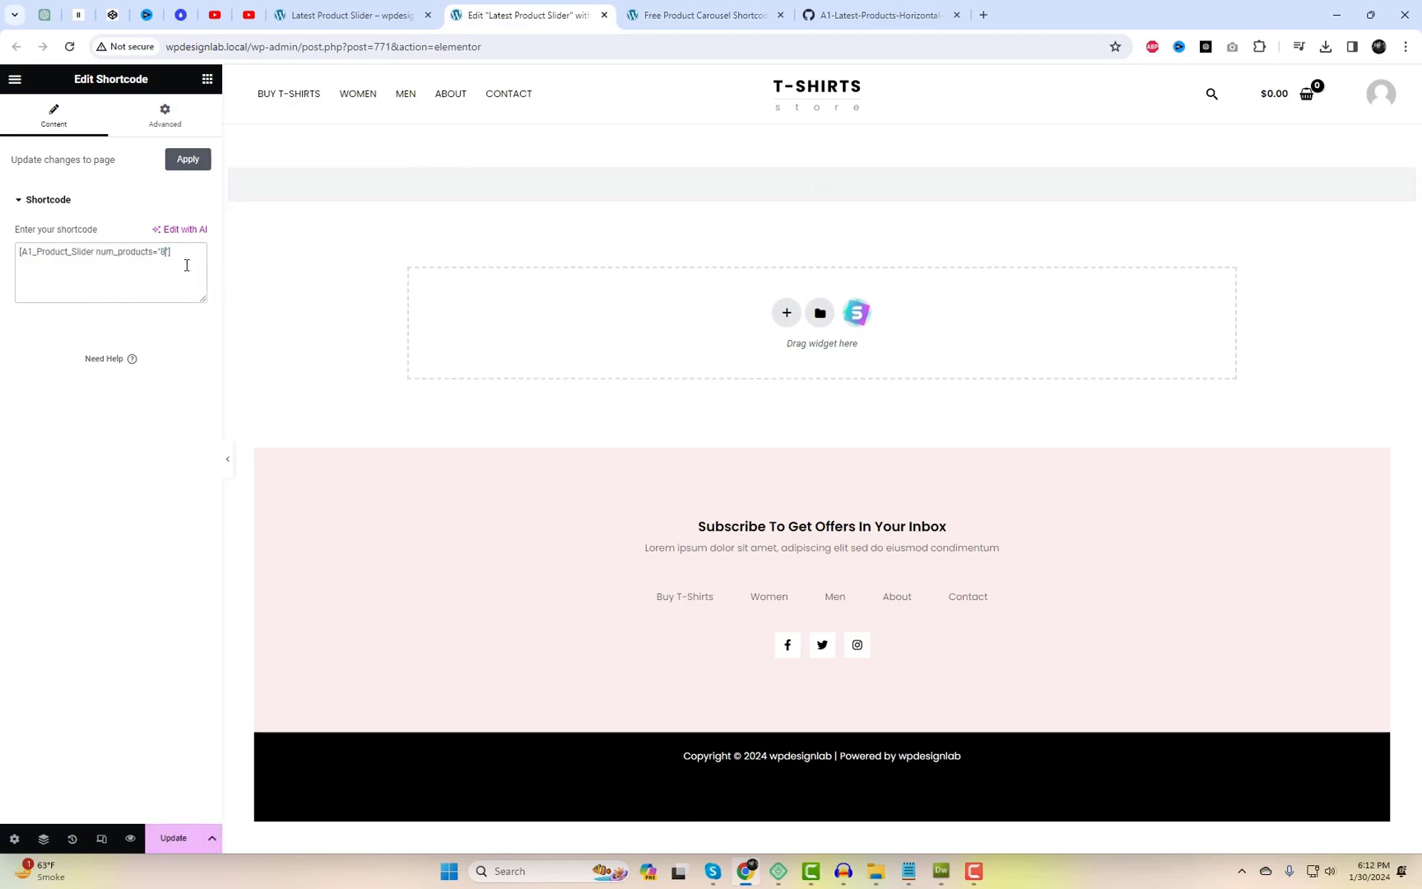
left_click(186, 159)
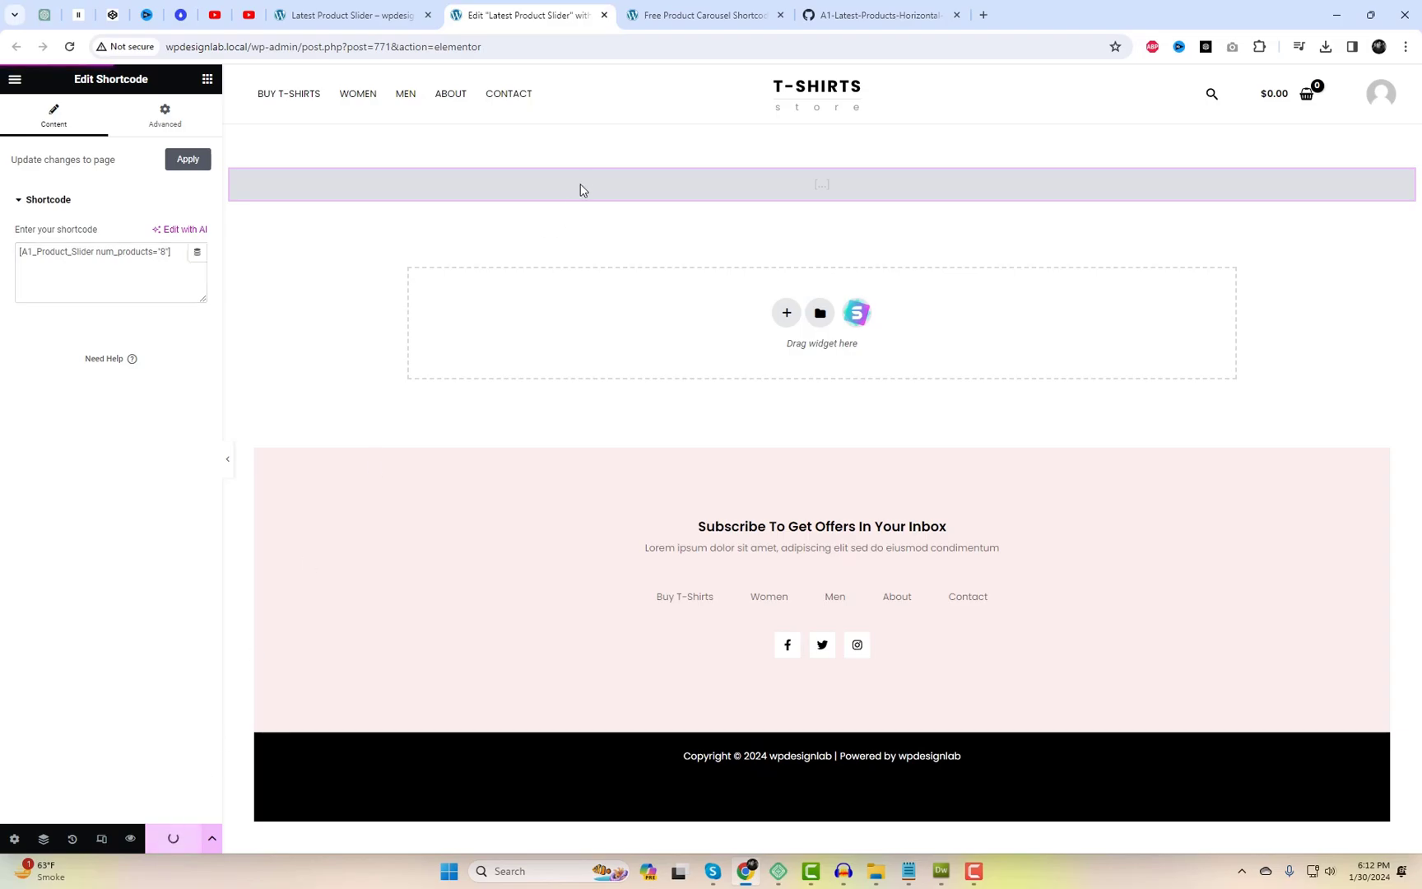
mouse_move(699, 15)
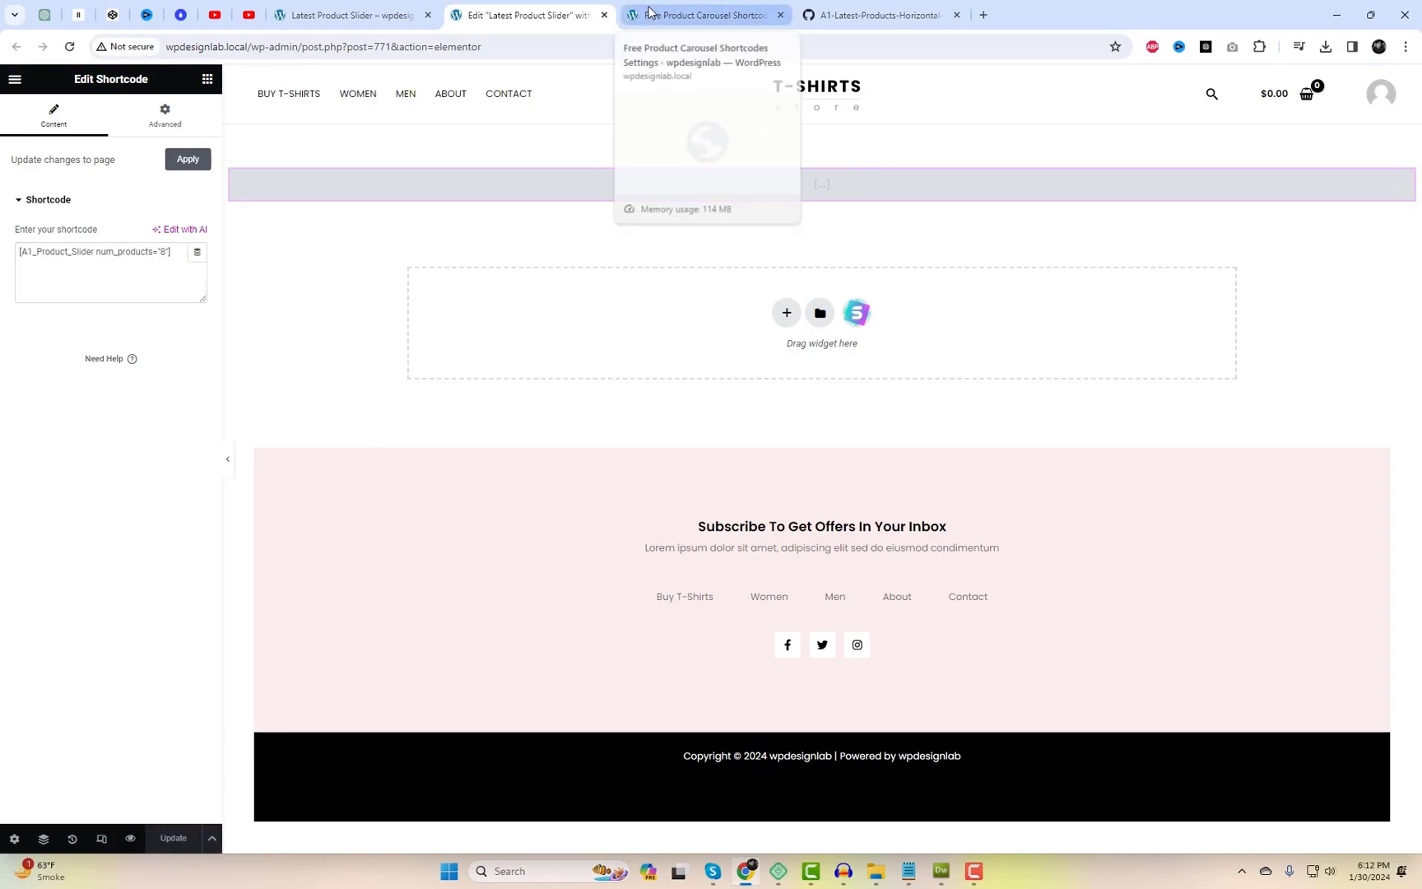
left_click(349, 15)
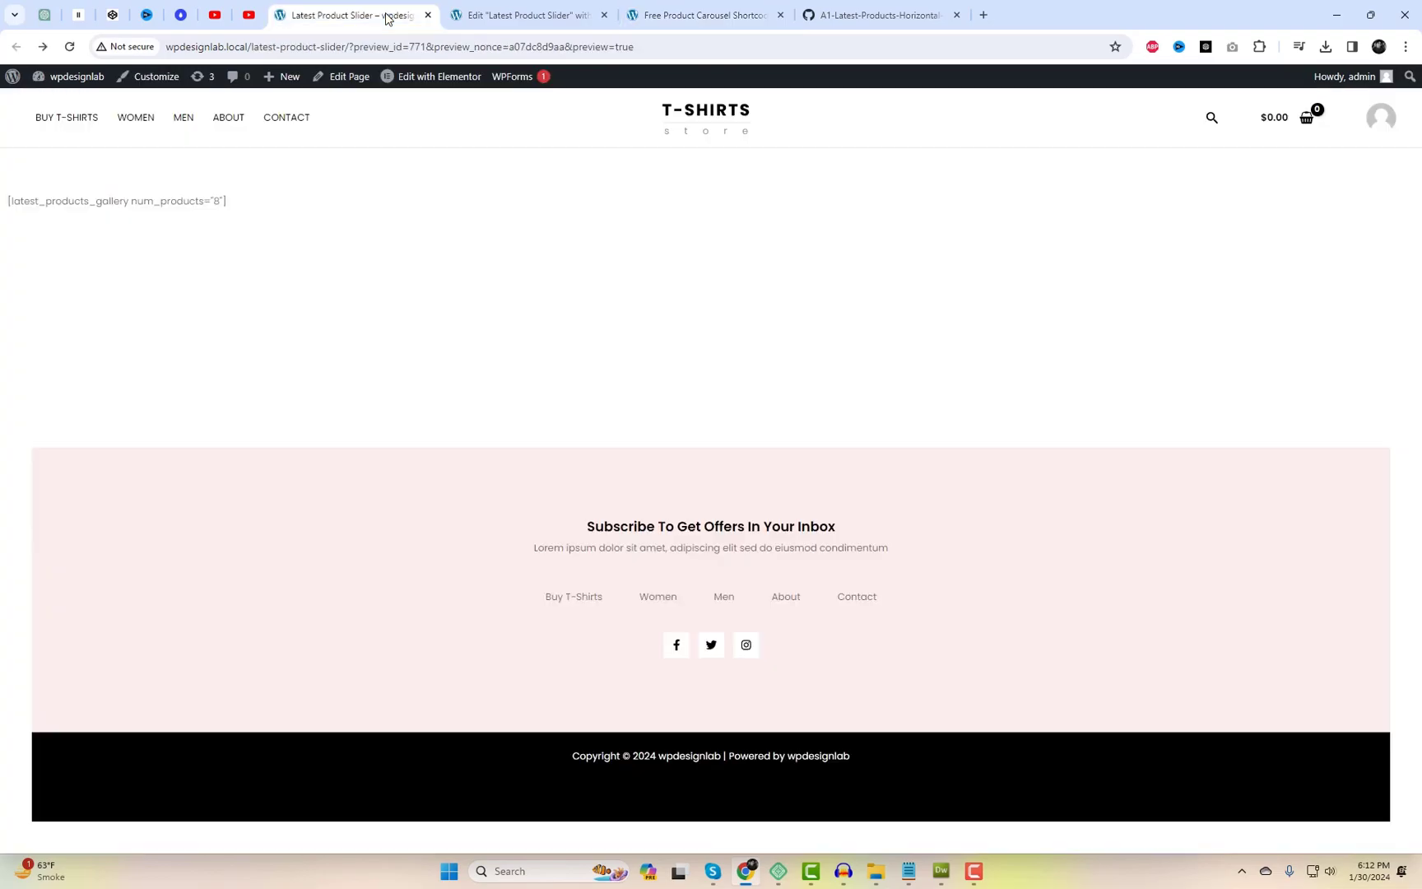
Reload the preview until the slider renders with USA Main, GOD Got Us and Black Shirts
left_click(70, 46)
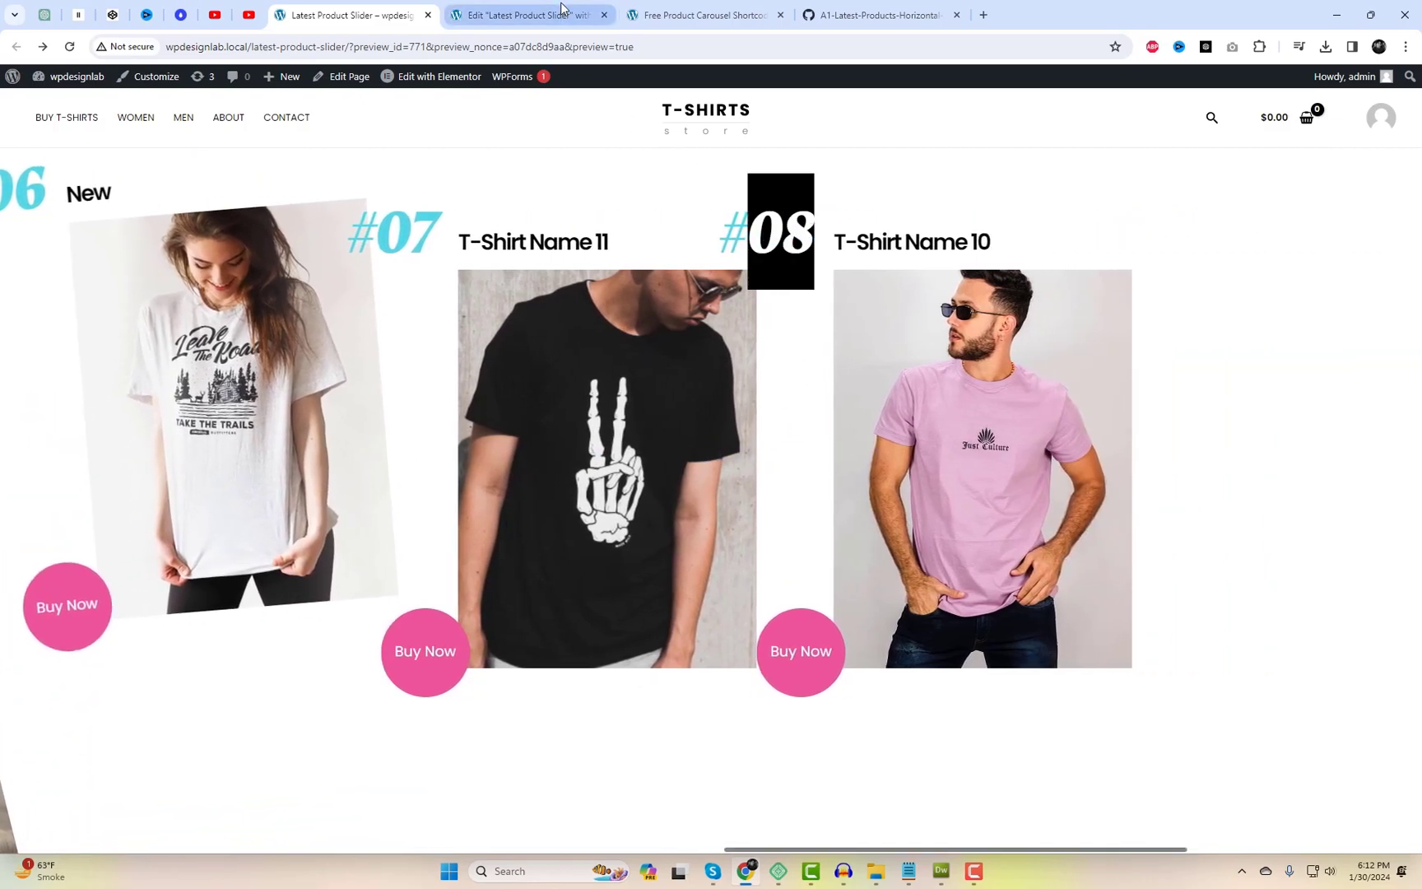
left_click(528, 14)
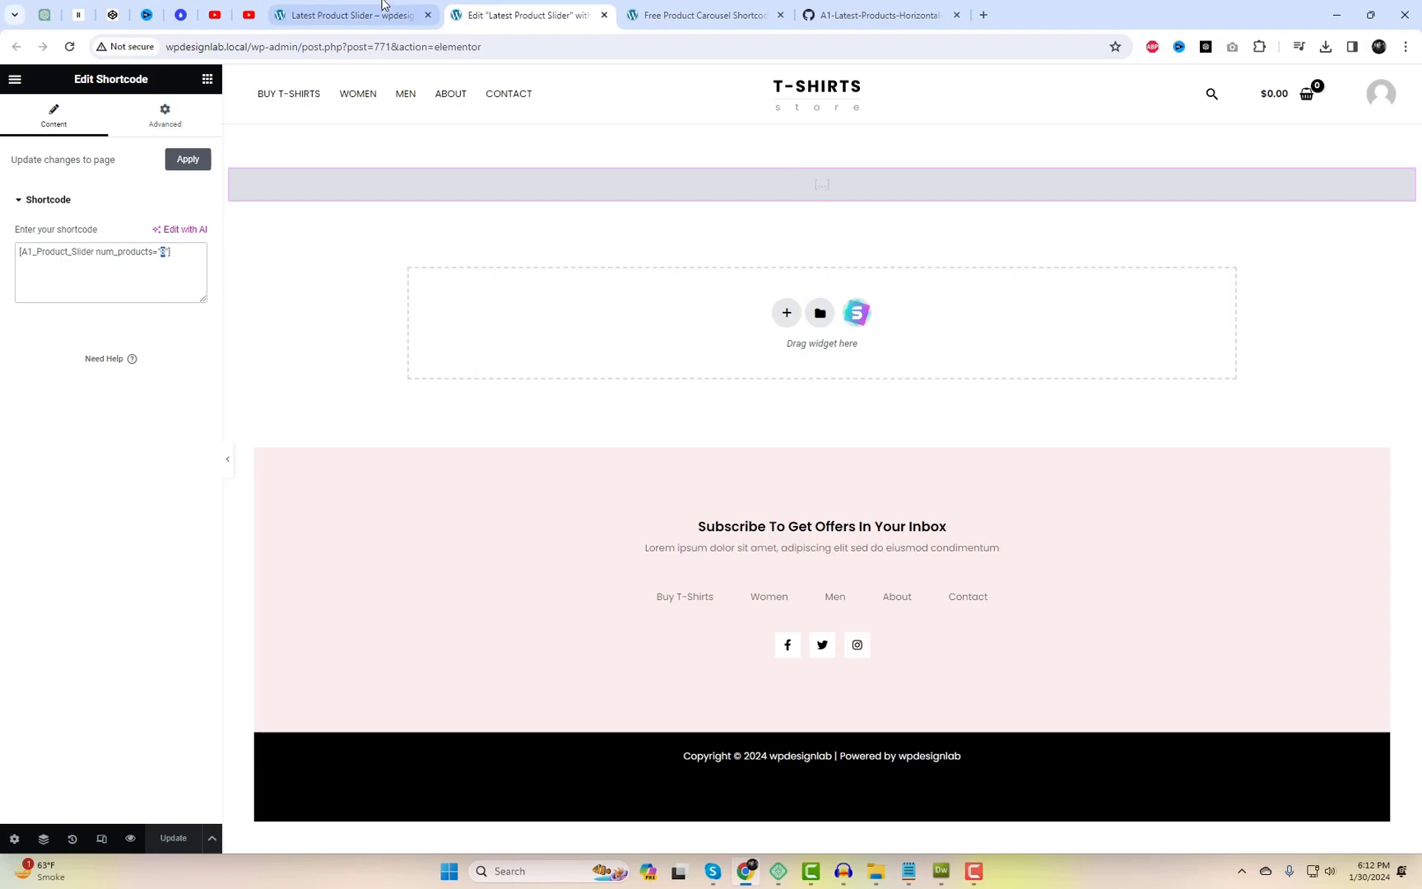
left_click(353, 15)
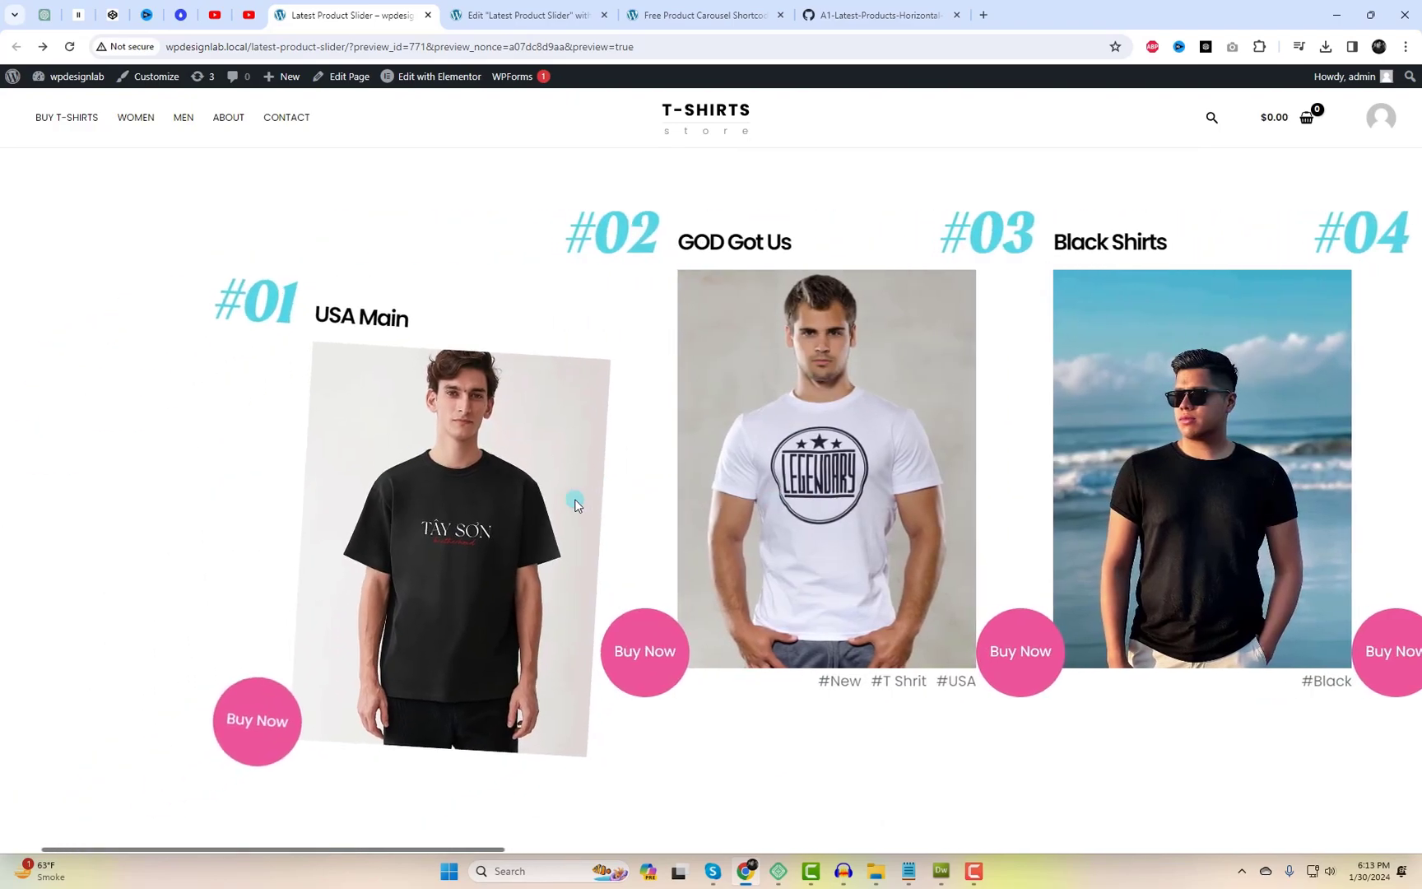
scroll("right", 3)
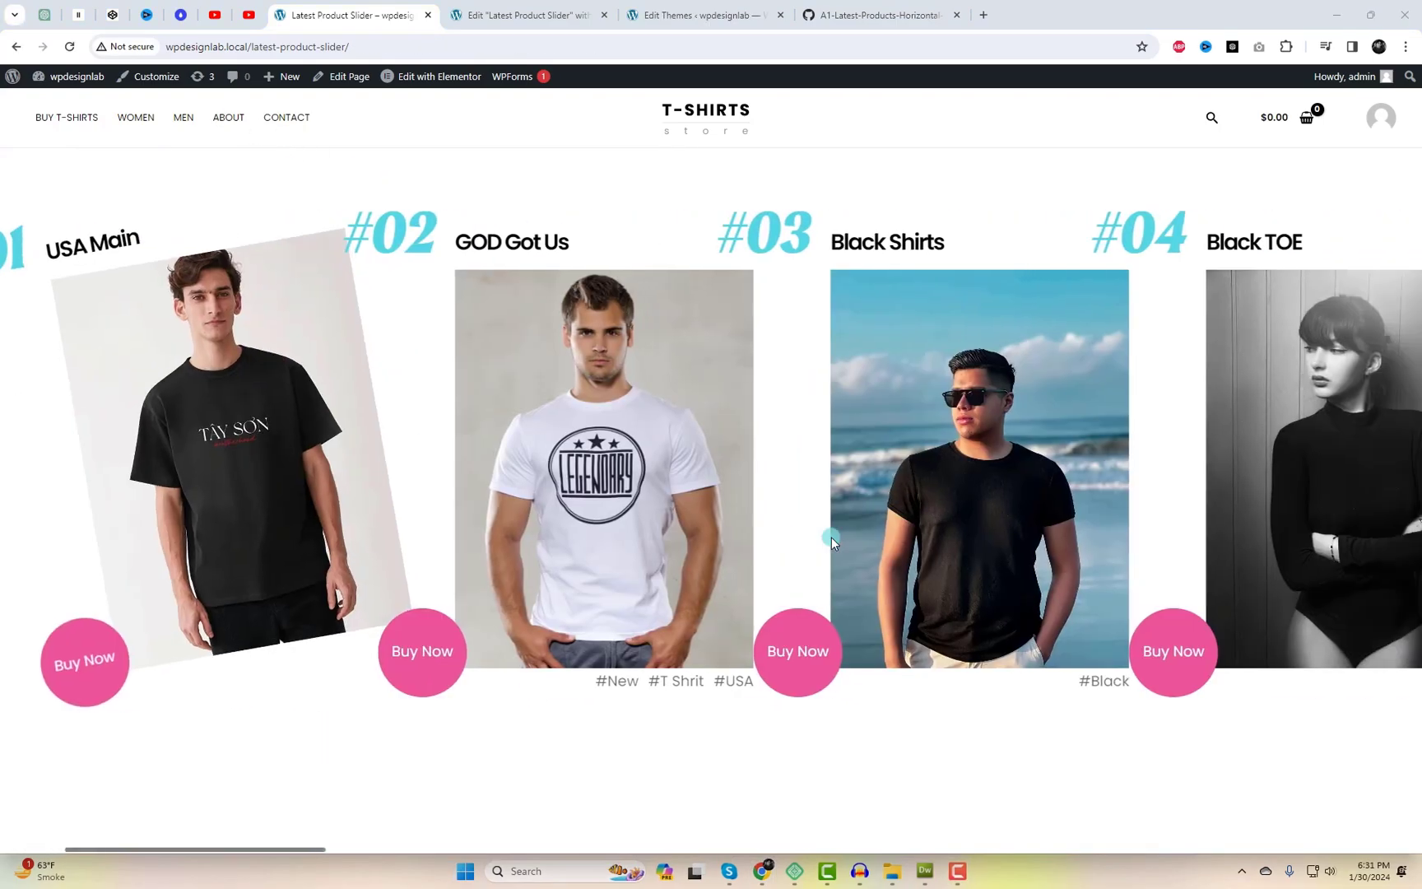
Scroll the live slider right through to items #10–#12, T-Shirt Name 8, 7 and 6
scroll("right", 3)
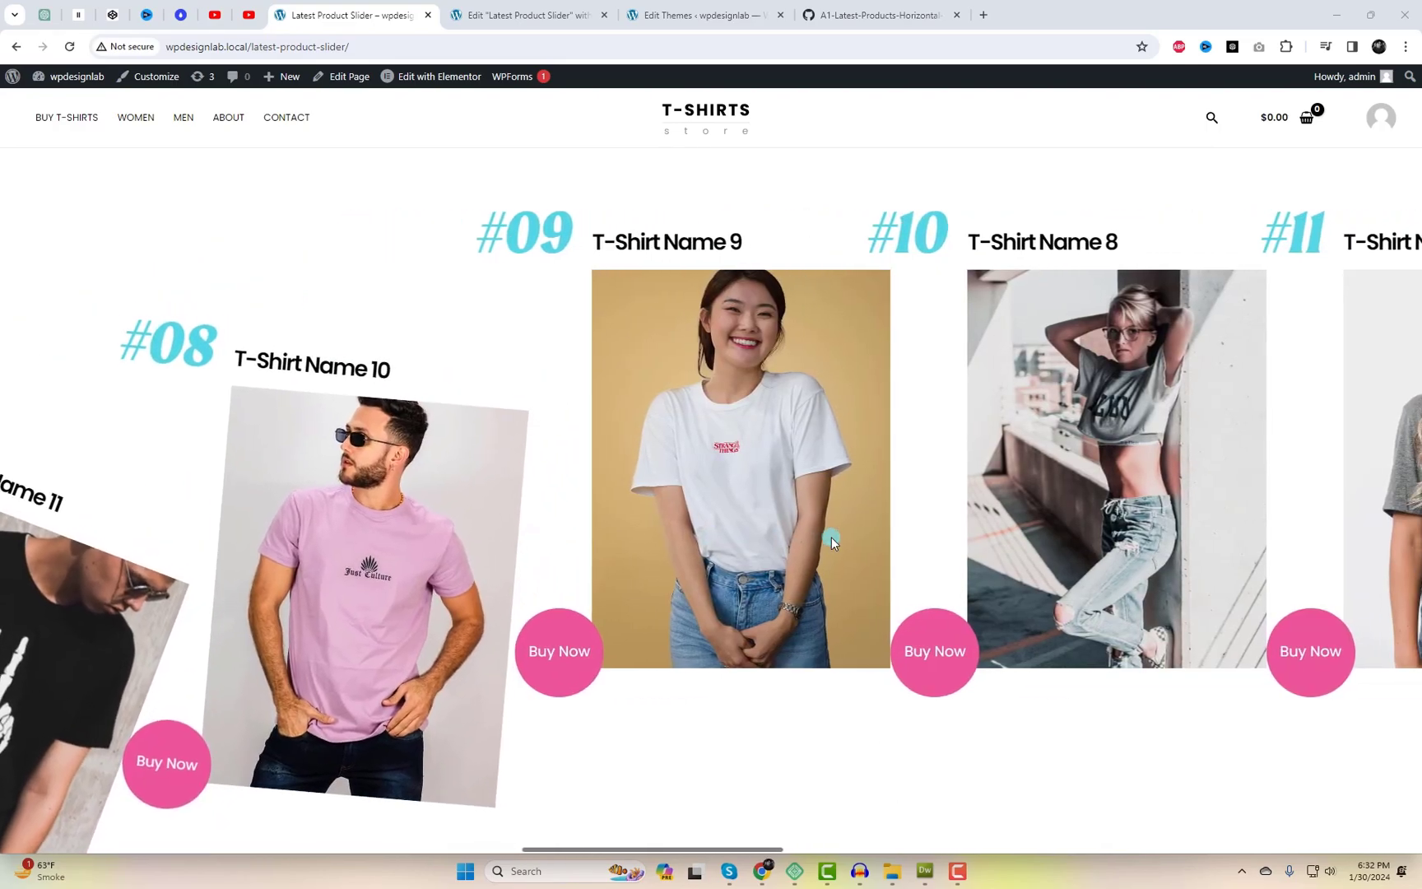
scroll("right", 3)
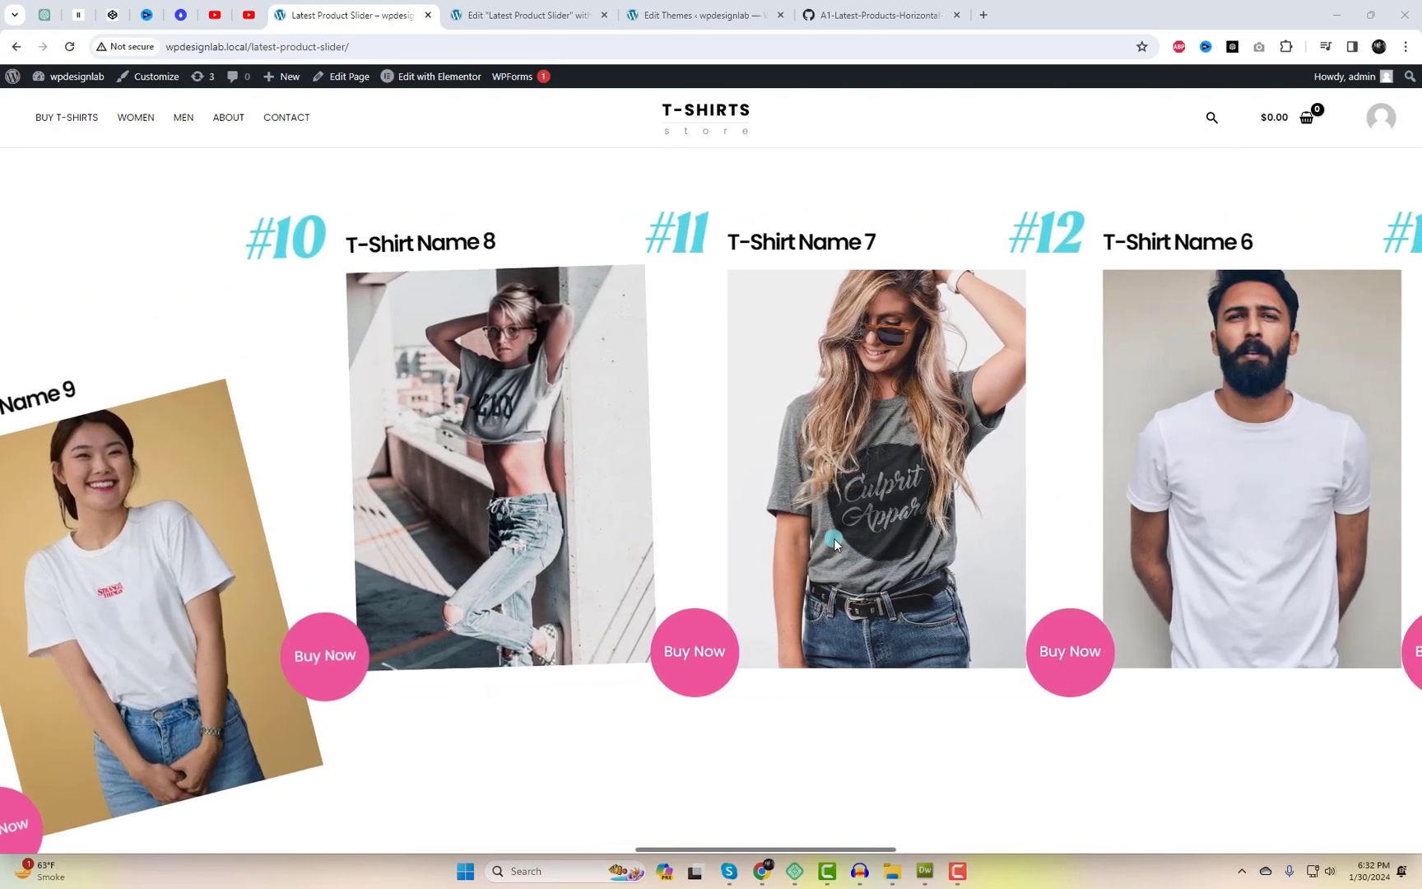